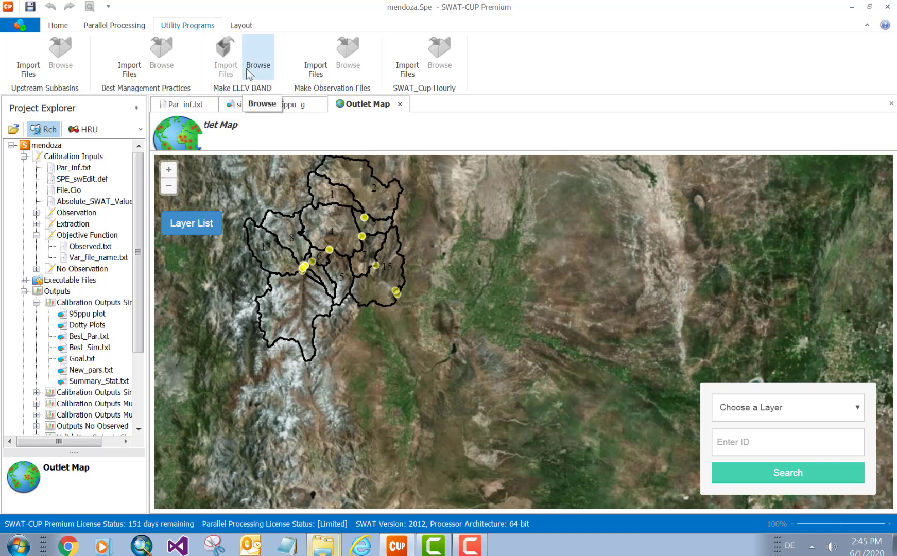
Step: Browse from the mendoza.Spe.SwatCup project into UtilityPrograms and then Make_ELEV_BAND
click(258, 55)
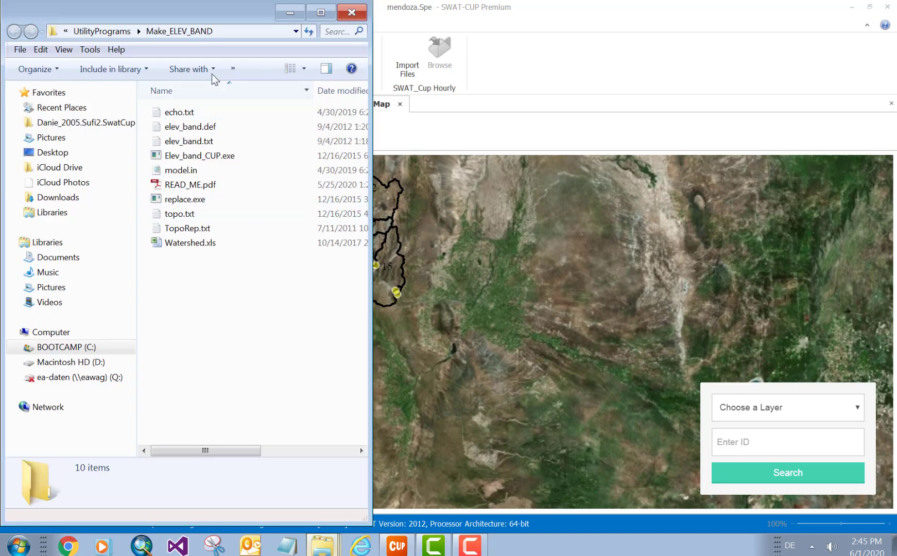
click(179, 30)
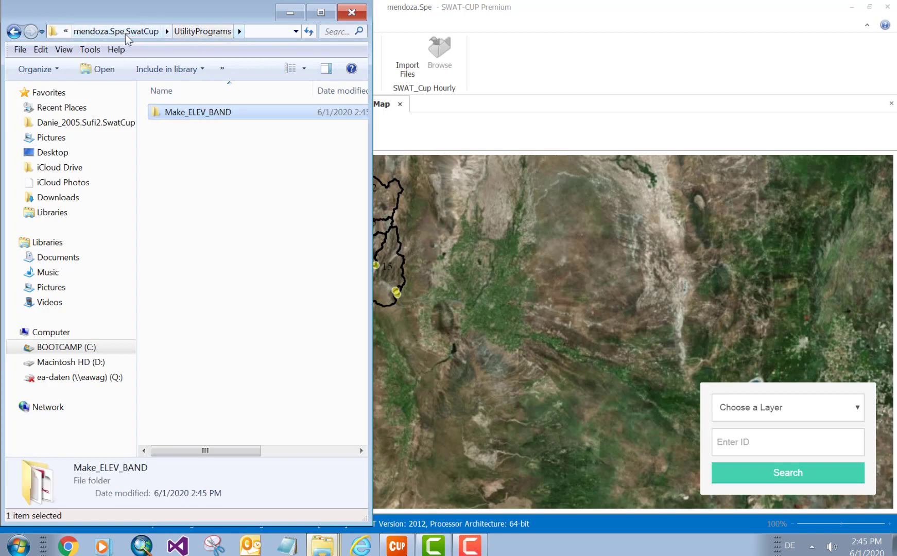
click(116, 31)
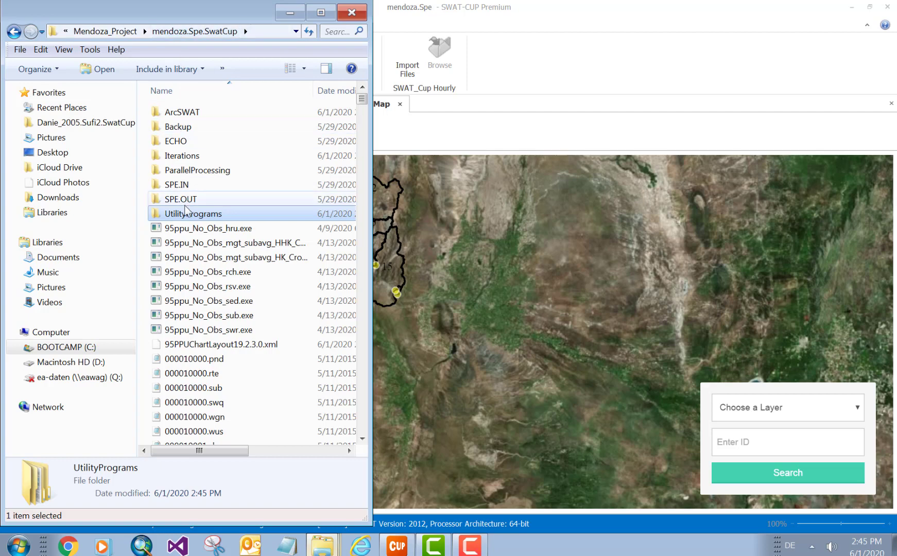
mouse_move(182, 155)
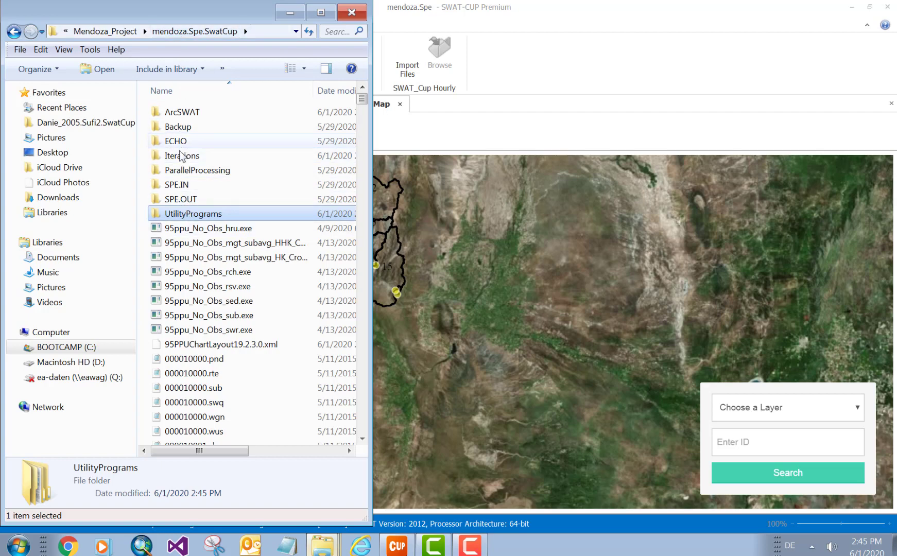
double_click(182, 155)
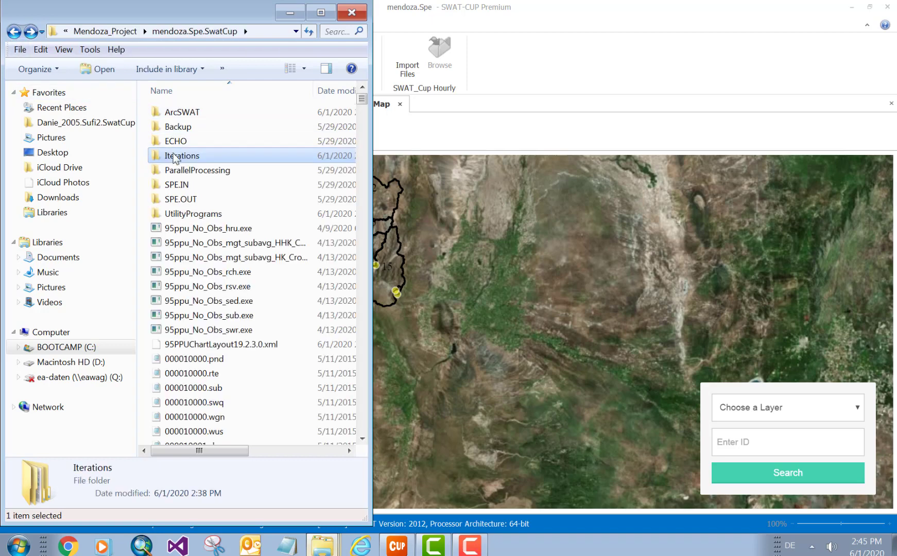
double_click(193, 213)
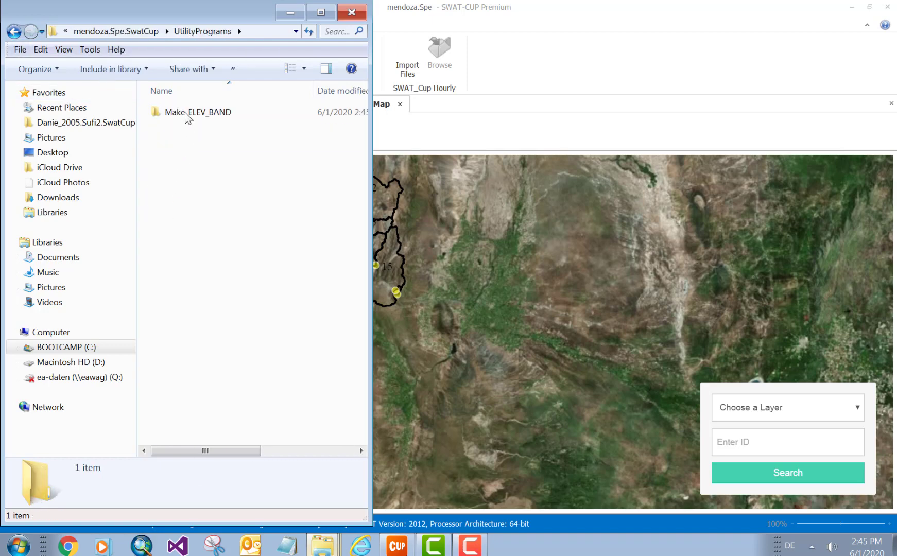
double_click(197, 112)
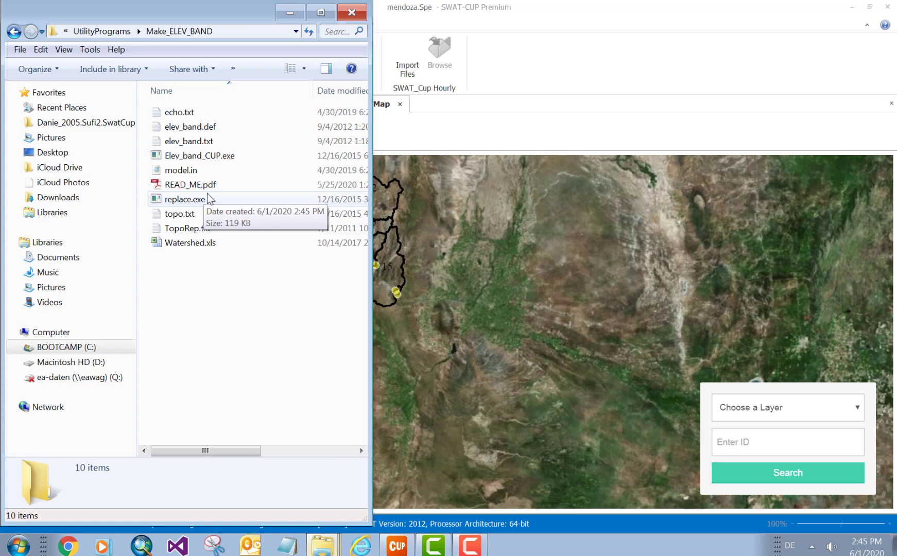
mouse_move(101, 239)
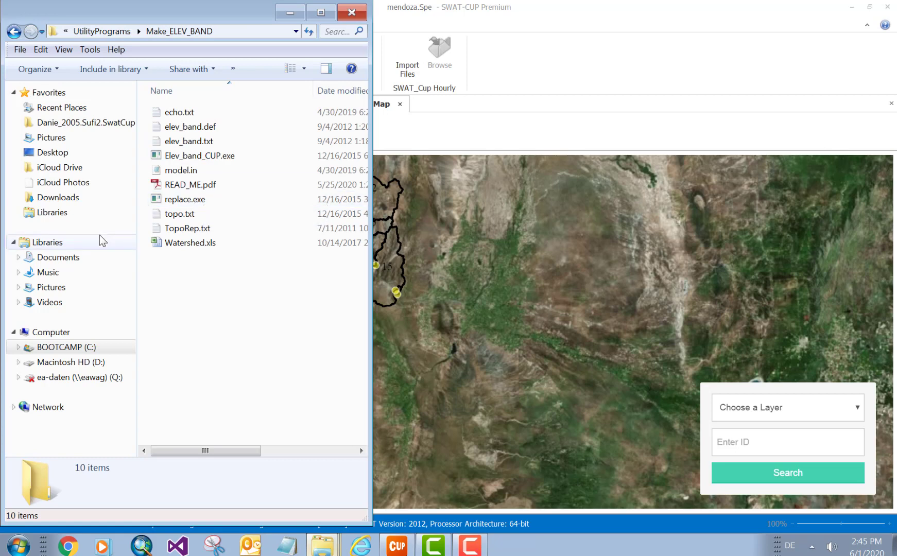
mouse_move(191, 184)
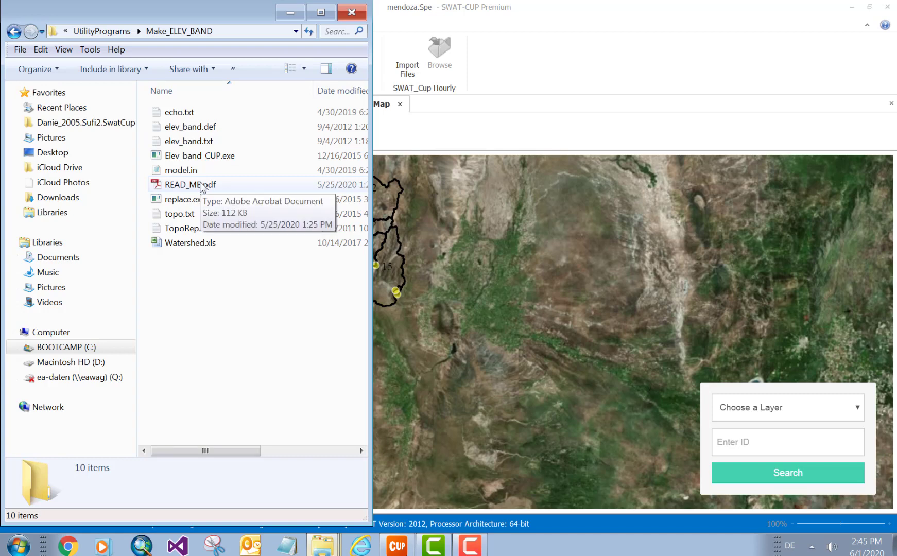
Step: Open READ_ME.pdf in Acrobat and scroll through its elevation-band steps 1–5
click(190, 184)
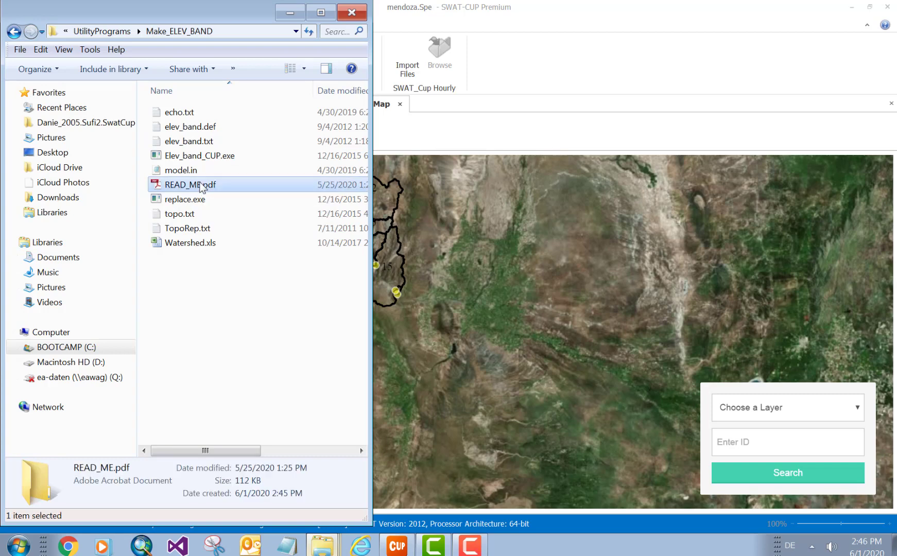
double_click(192, 184)
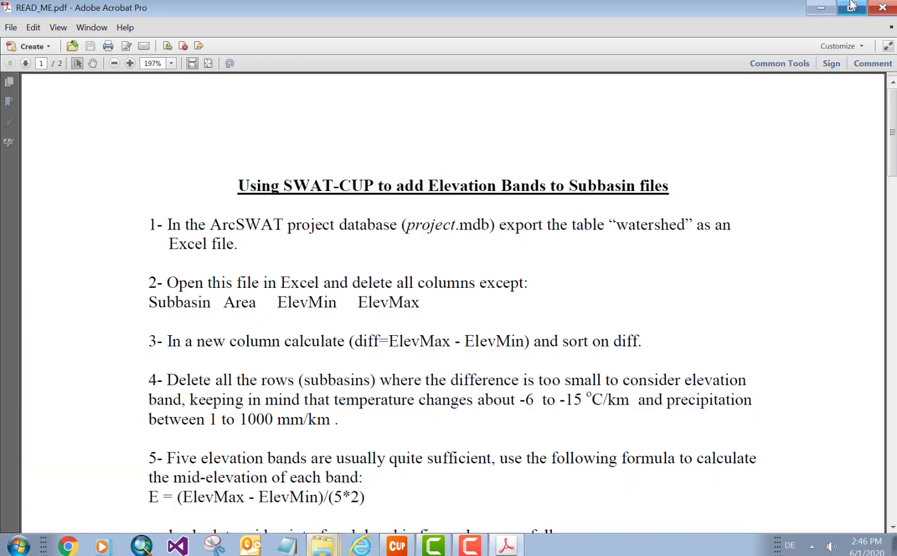
click(849, 7)
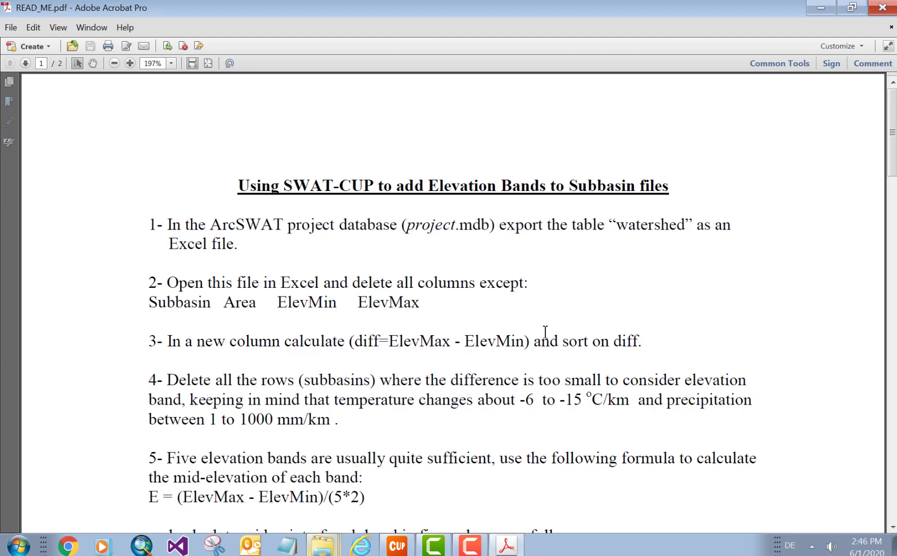
scroll(up, 3)
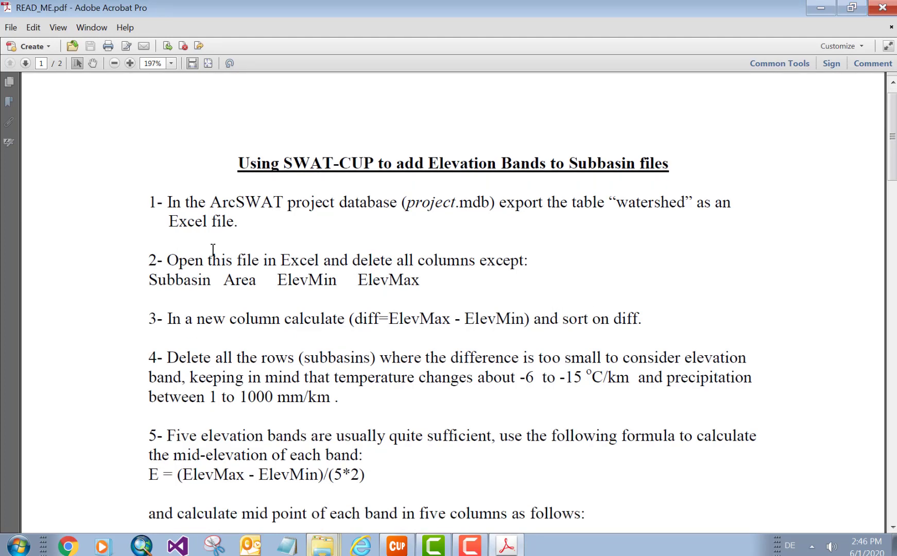
mouse_move(261, 306)
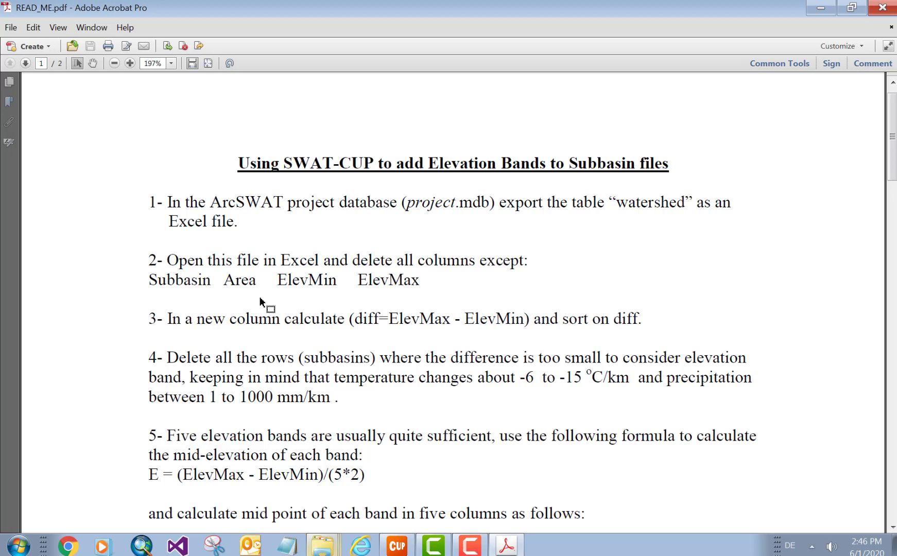
mouse_move(323, 215)
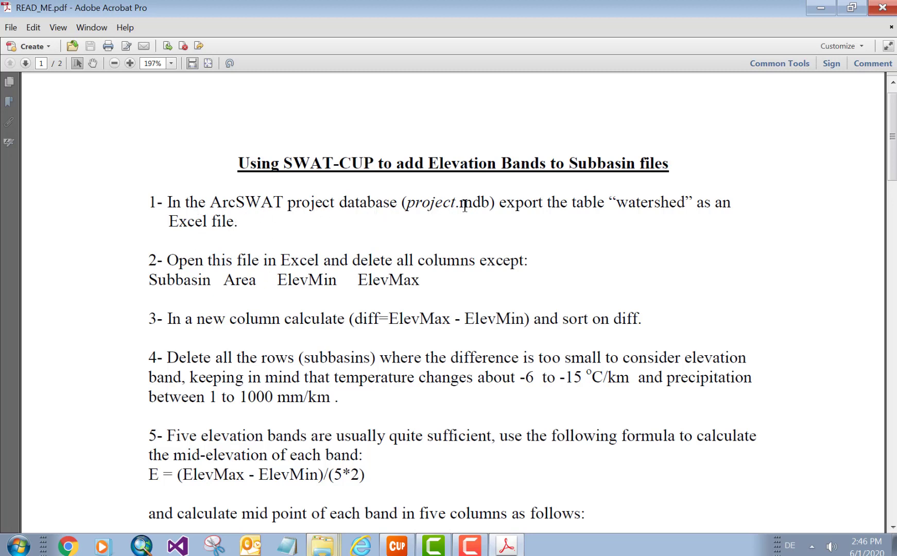
mouse_move(660, 204)
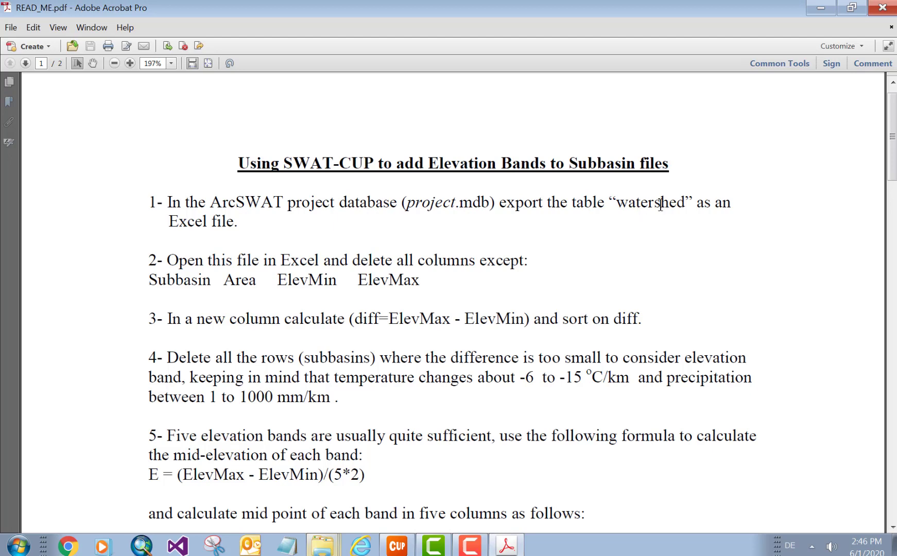
mouse_move(806, 5)
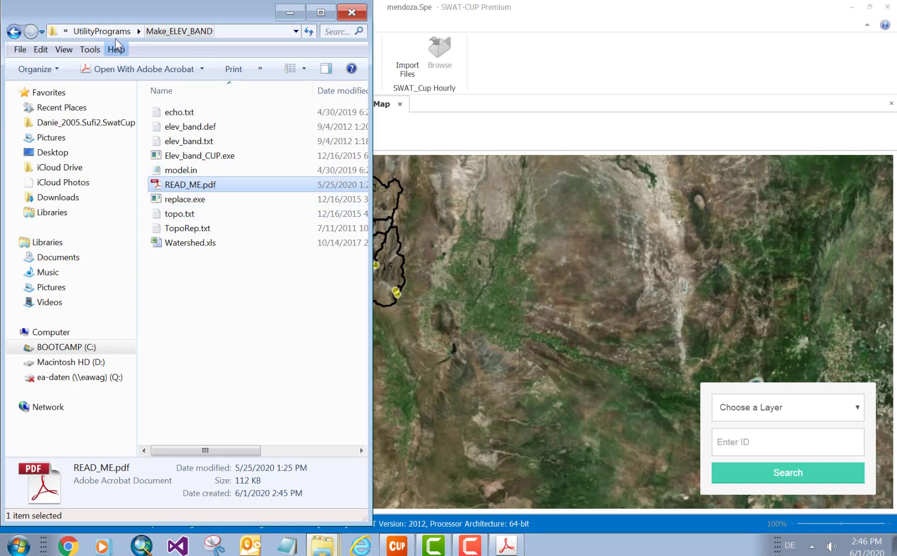
Step: Go up to the Mendoza_Project folder and open Mendoza.mdb in Access
click(14, 32)
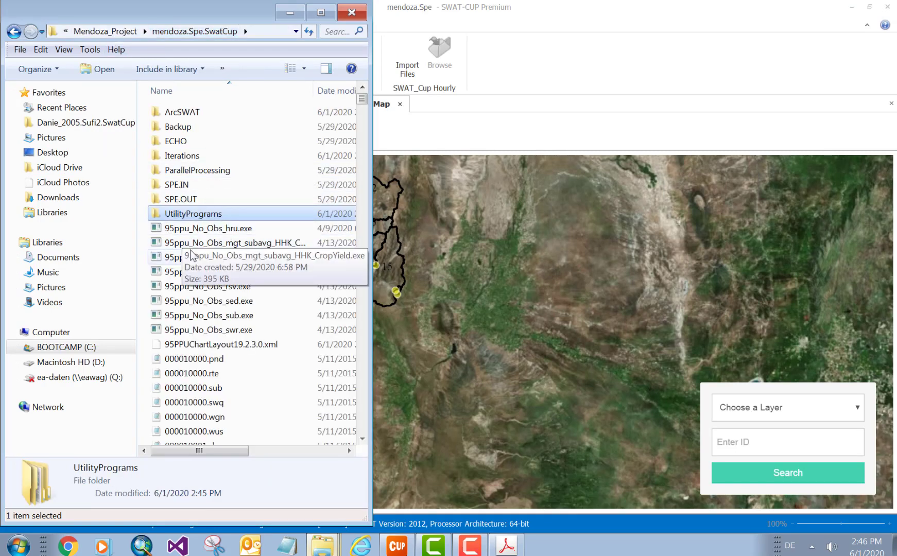
click(14, 31)
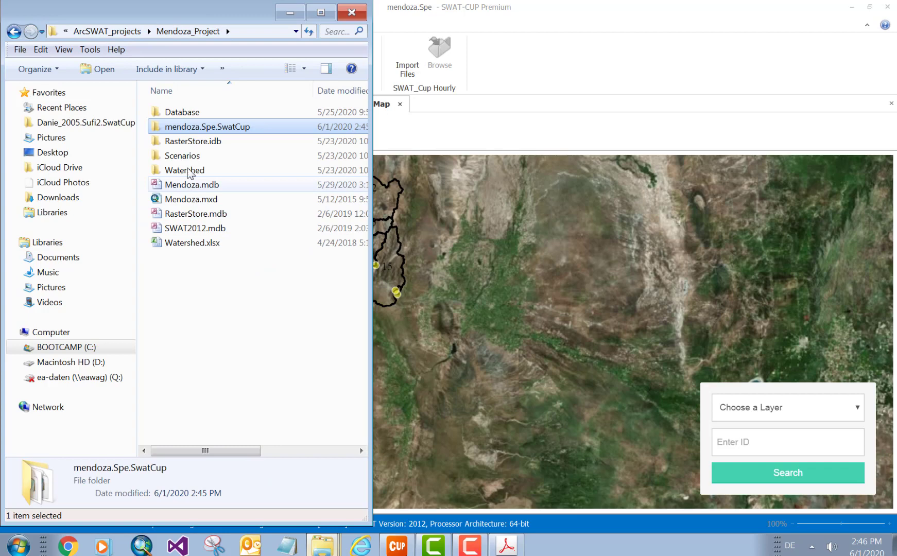
click(192, 184)
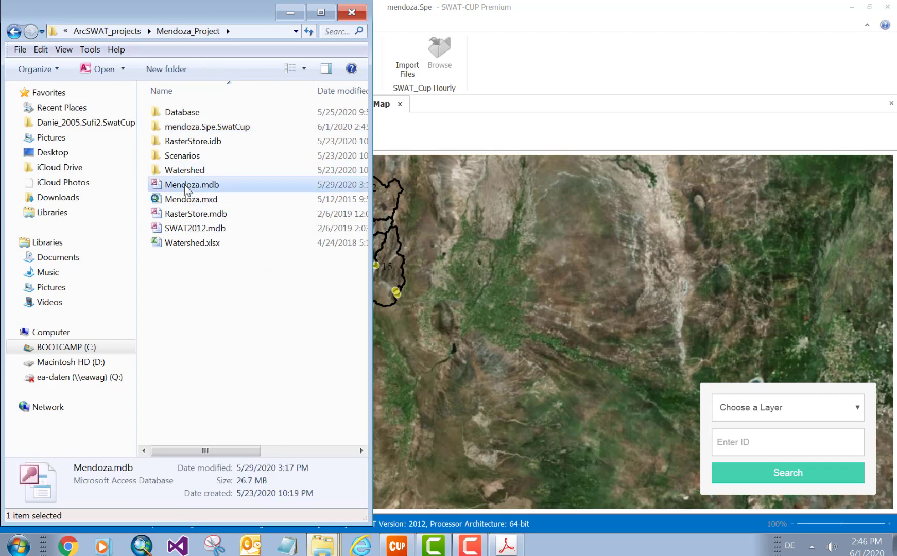
double_click(191, 184)
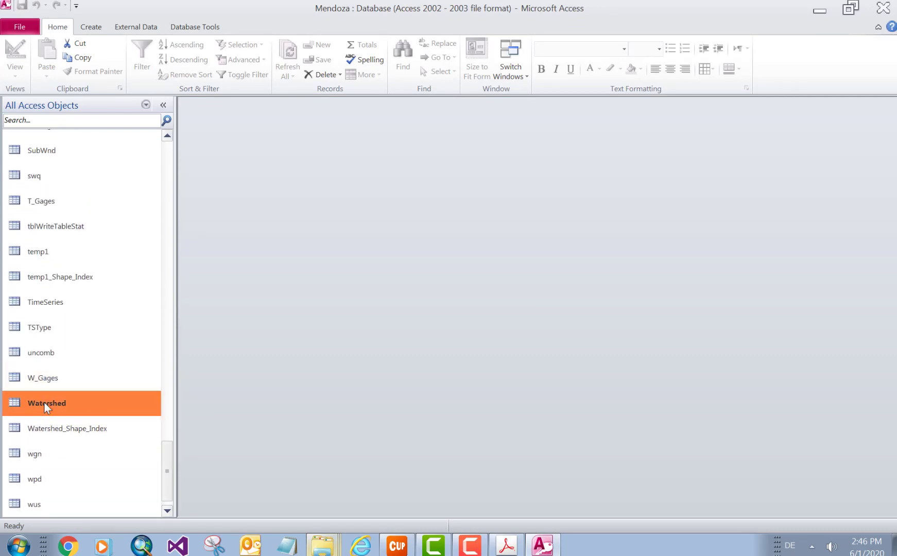
Step: Open the Watershed table and start its Export > Excel from the context menu
double_click(46, 402)
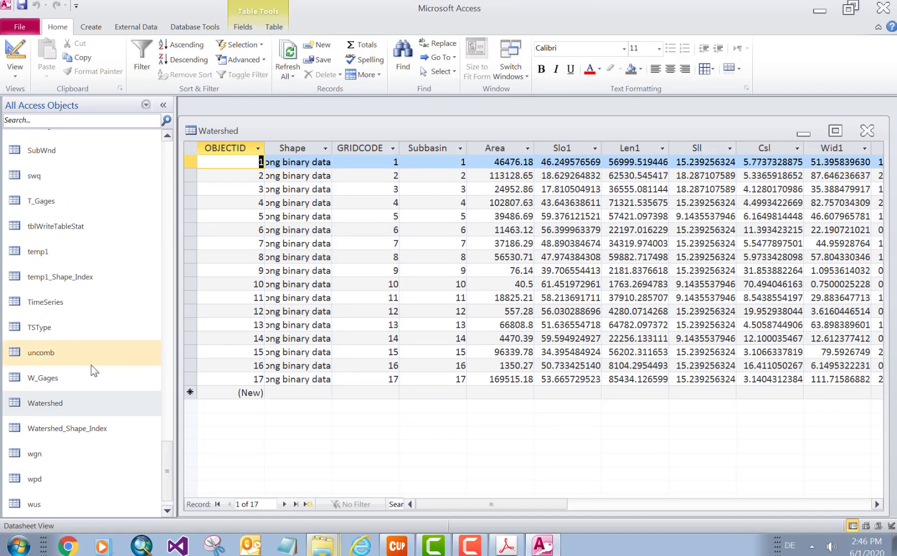
right_click(45, 402)
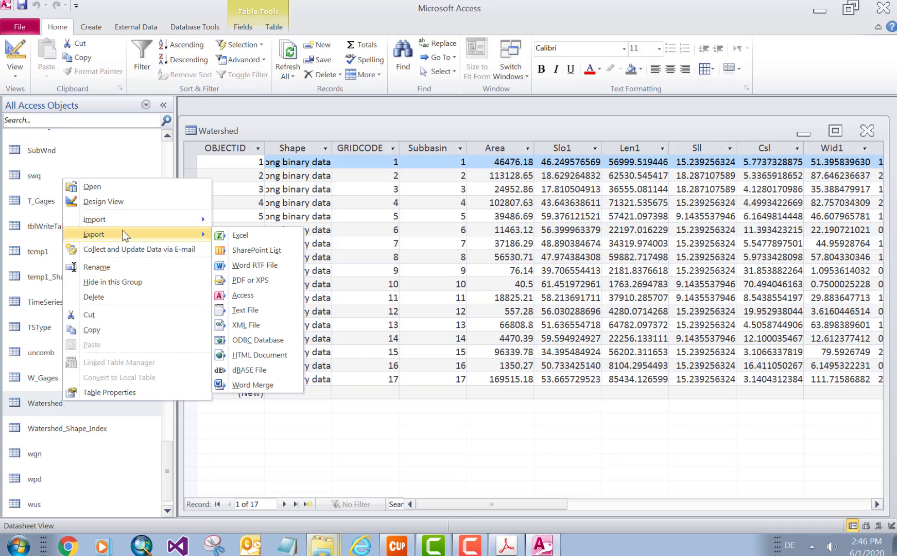
click(241, 236)
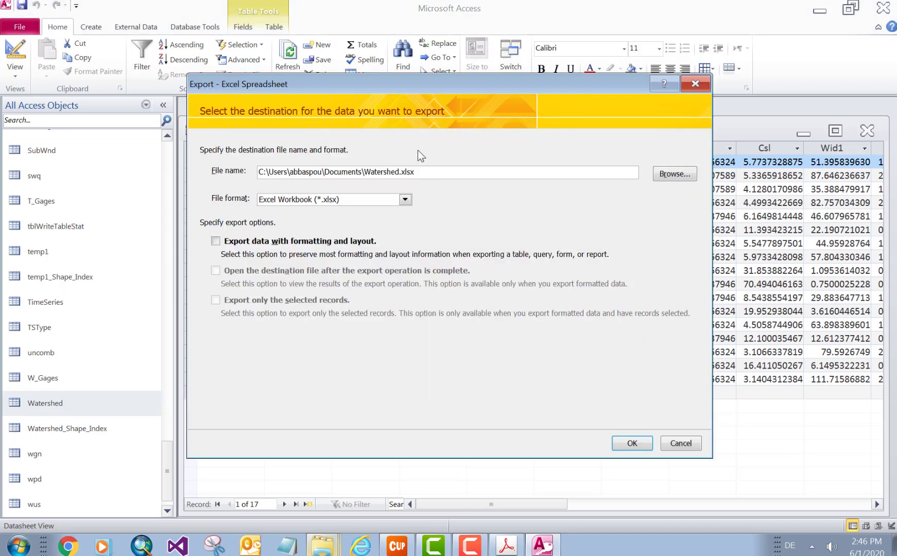
Step: Set the export destination to UtilityPrograms\Make_ELEV_BAND in the mendoza SWAT-CUP project
click(674, 174)
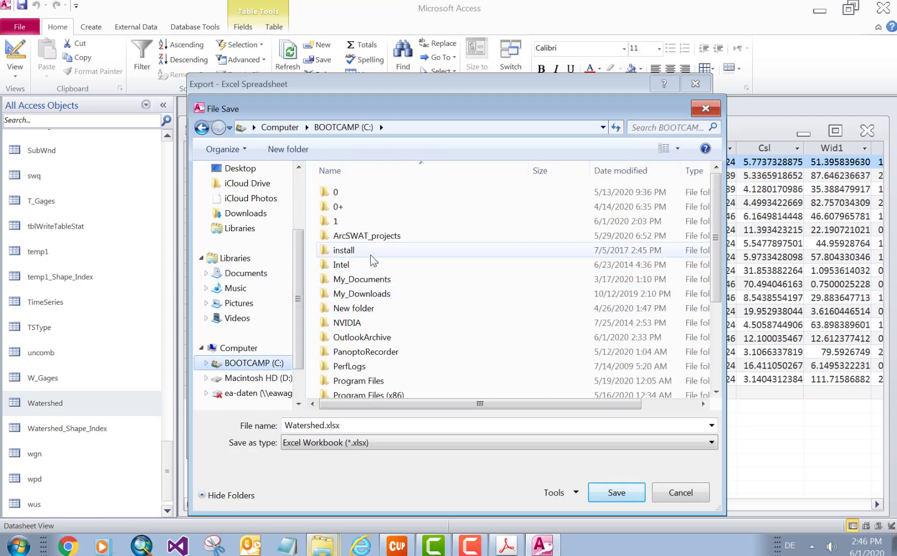
double_click(366, 235)
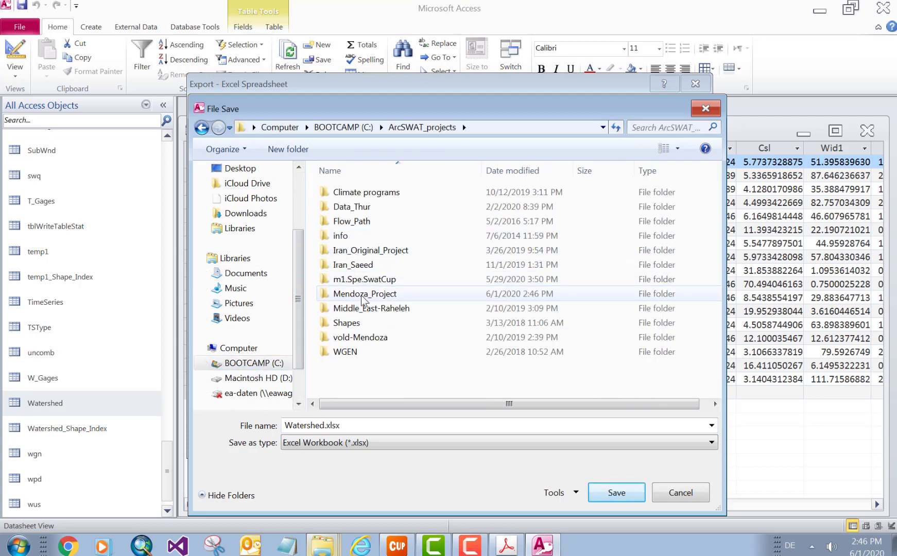
double_click(364, 294)
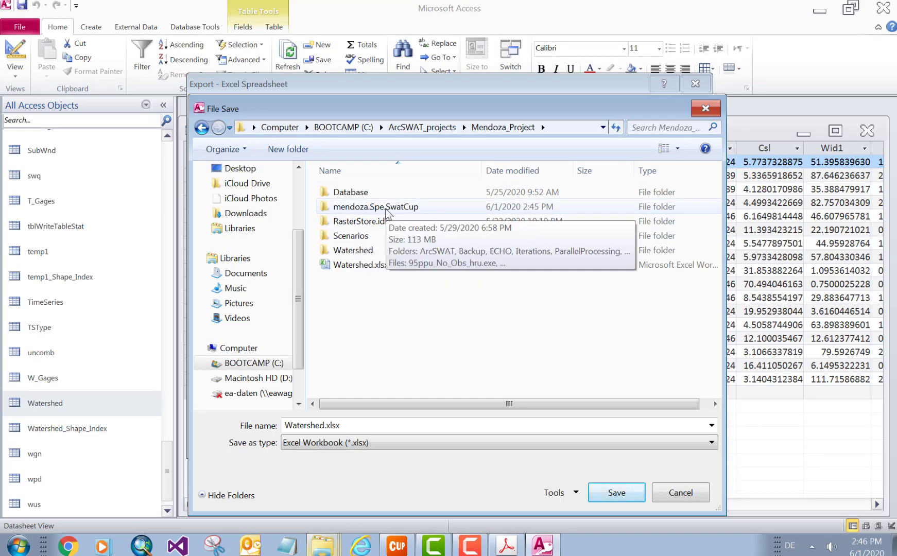
double_click(376, 207)
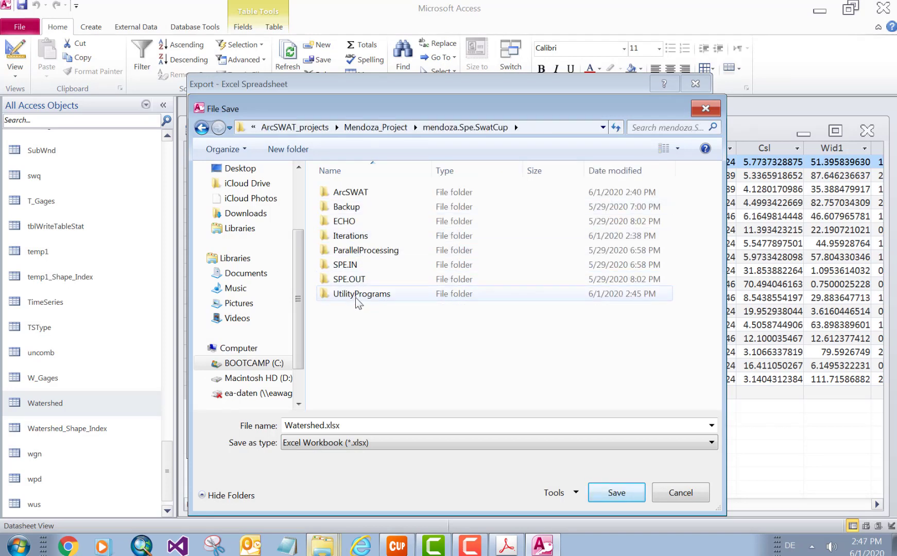
double_click(362, 294)
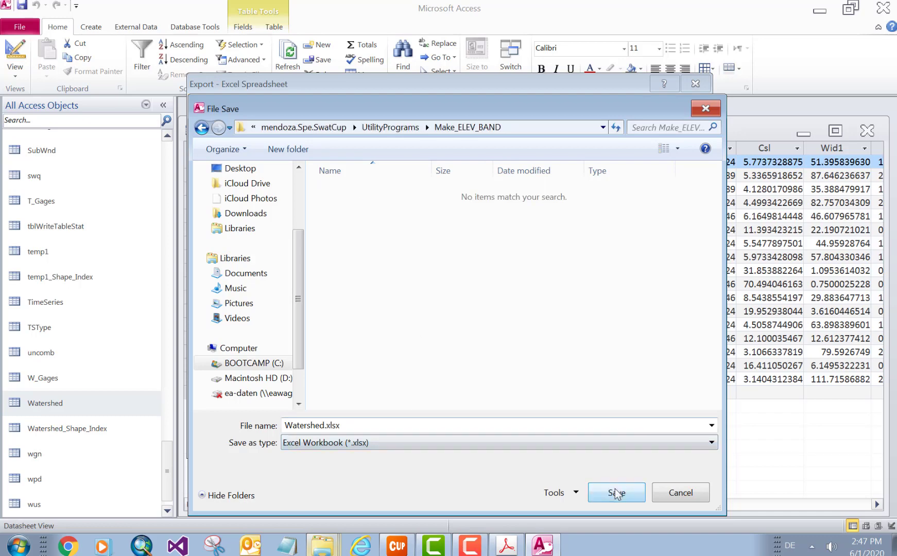
click(616, 493)
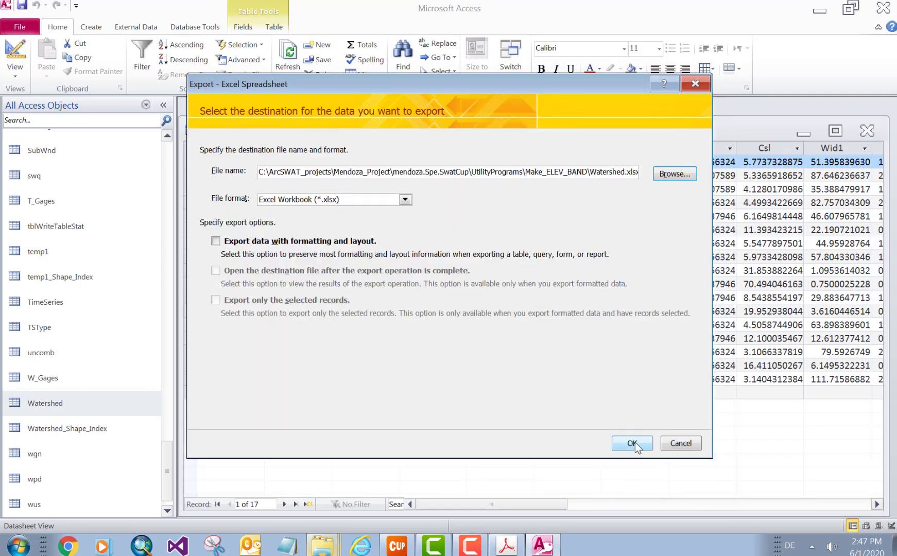
Step: Export Watershed.xlsx with formatting and layout, and close without saving export steps
click(216, 241)
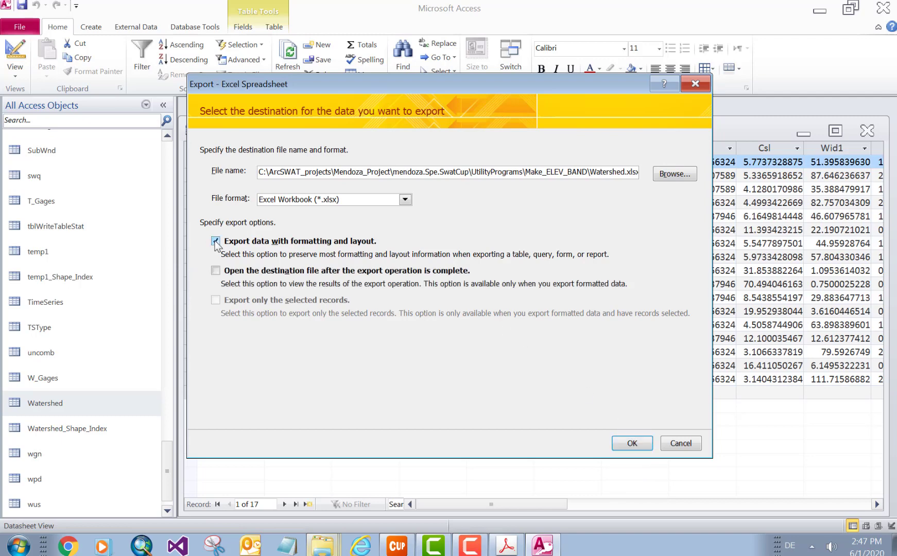
click(631, 443)
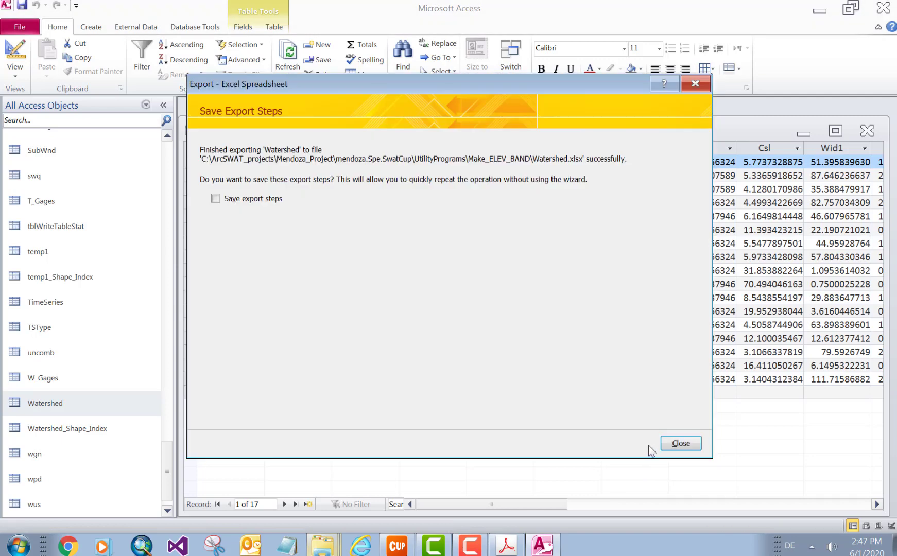
click(681, 444)
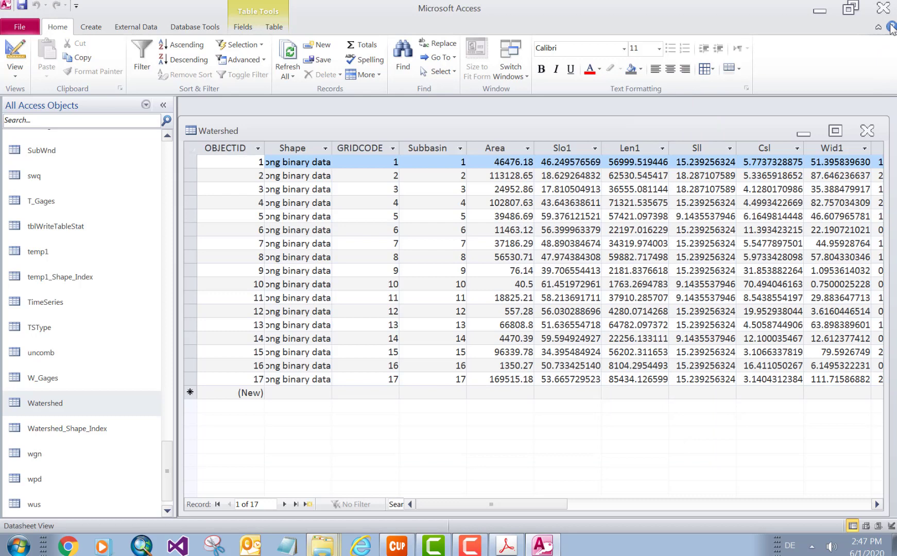
mouse_move(883, 8)
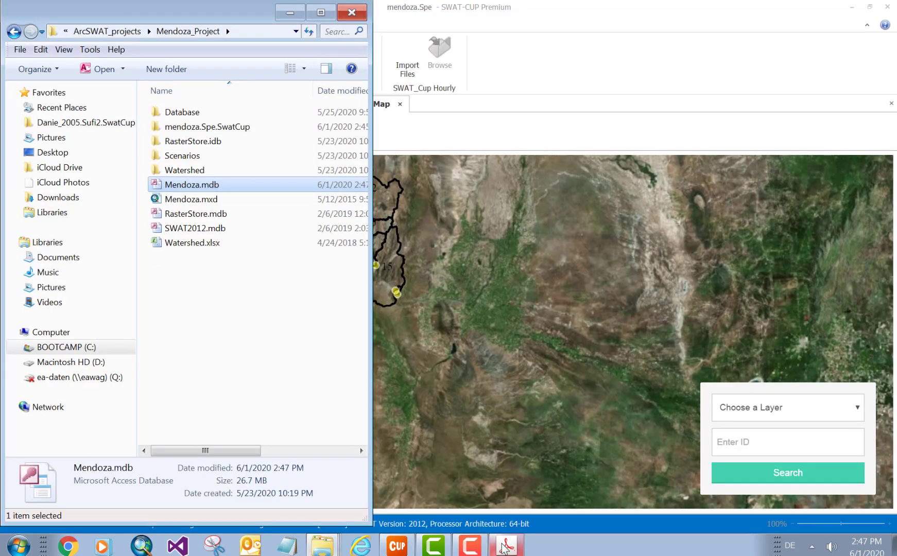
Step: Check README steps 1–2, then open Watershed.xlsx from the Make_ELEV_BAND folder
click(506, 545)
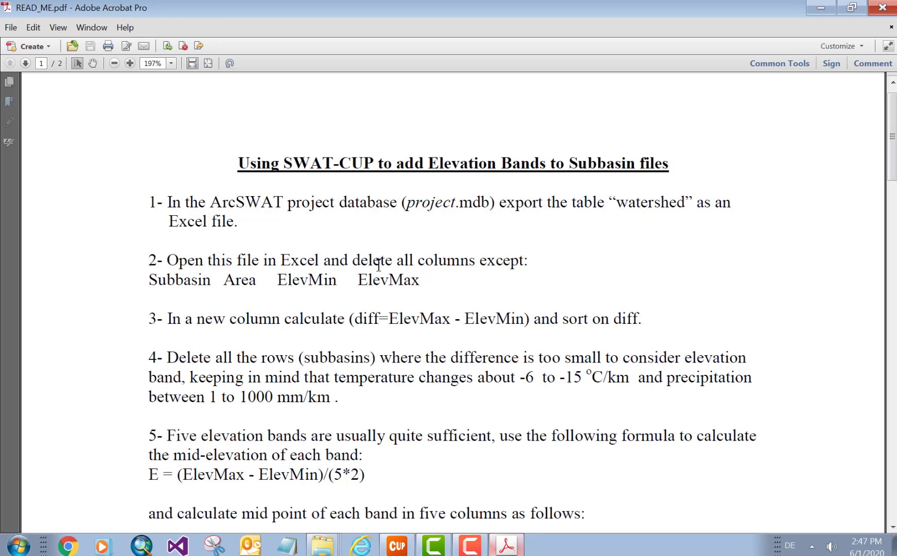
mouse_move(172, 281)
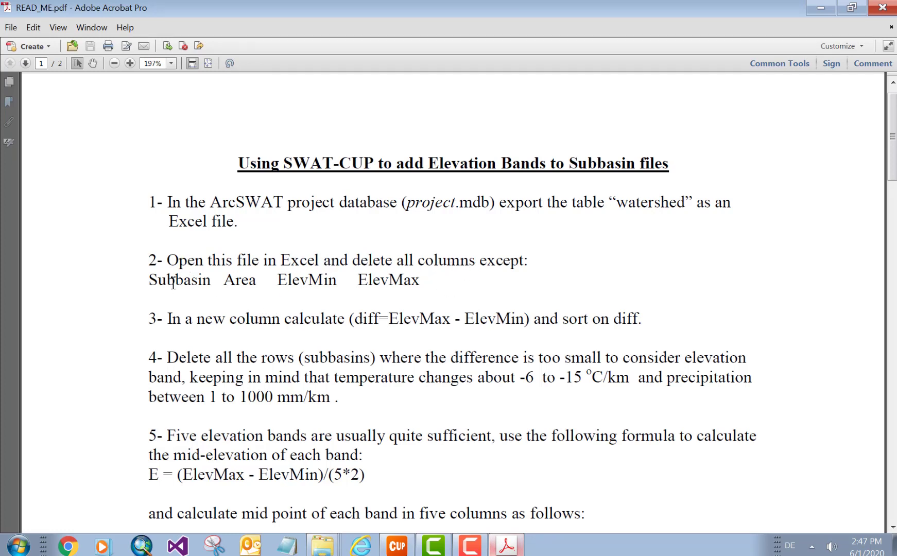
mouse_move(410, 183)
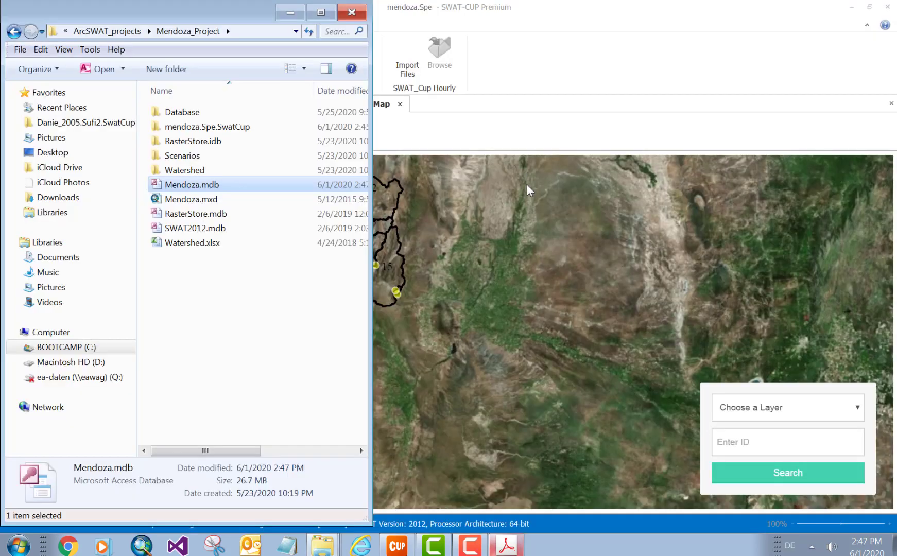
mouse_move(192, 247)
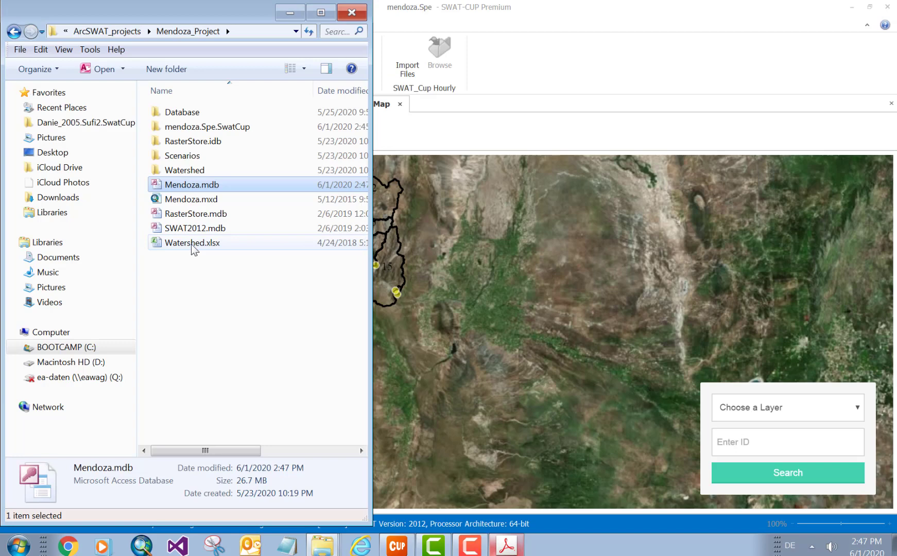
double_click(192, 242)
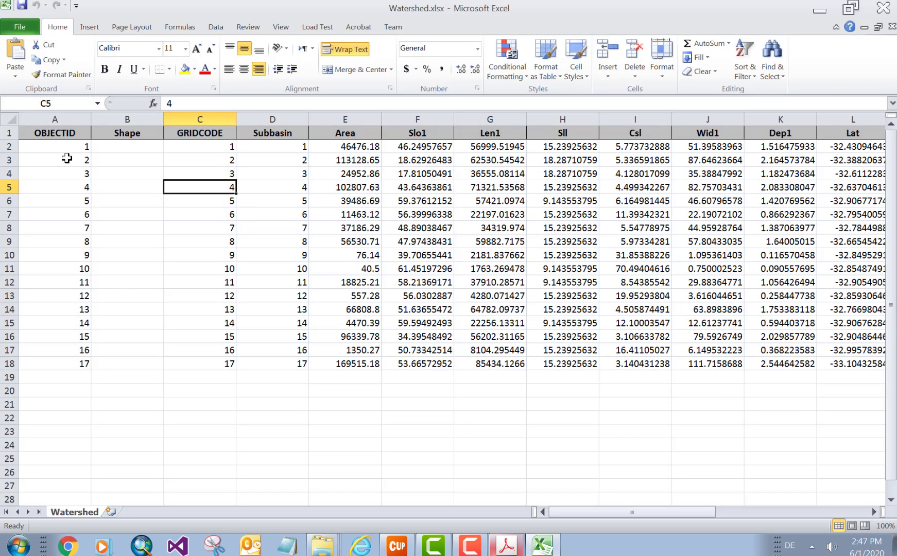
Step: Delete OBJECTID, Shape, GRIDCODE and every column after ElevMax
click(199, 133)
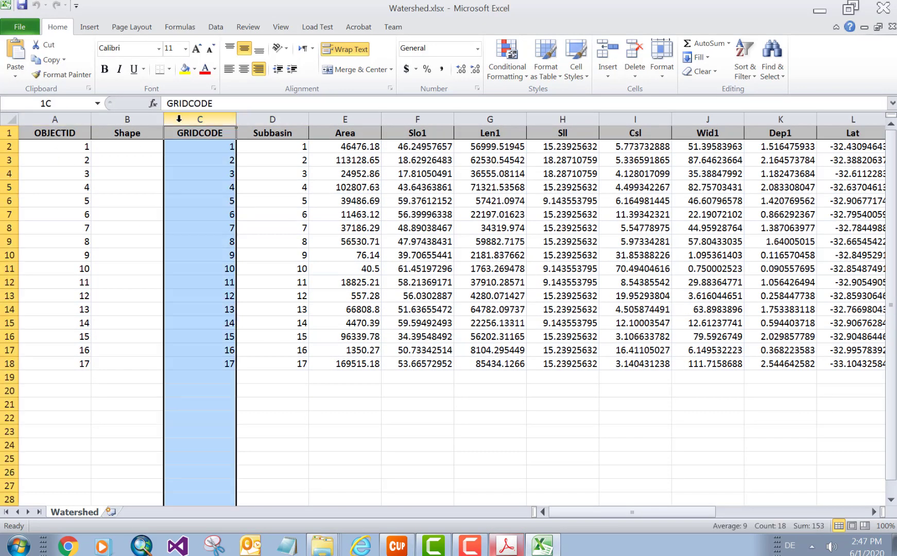
right_click(128, 132)
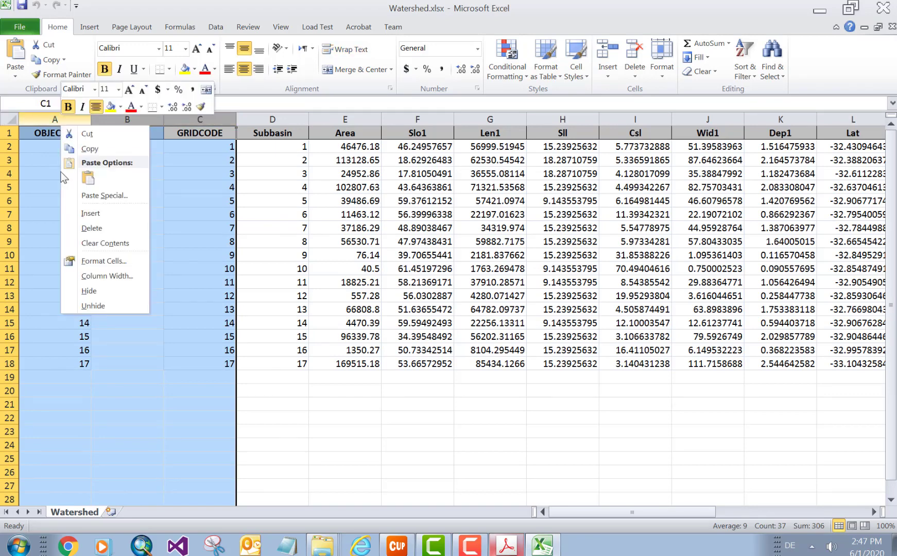
click(91, 227)
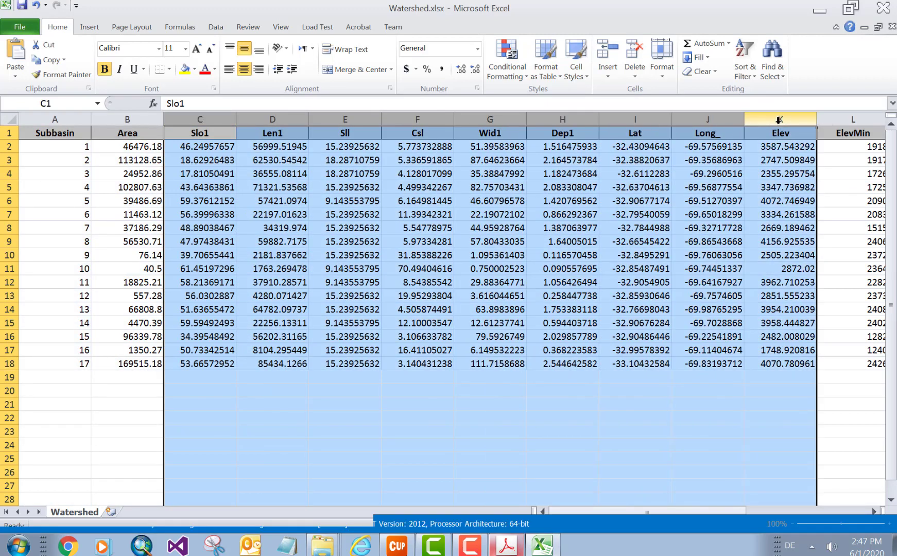
right_click(779, 119)
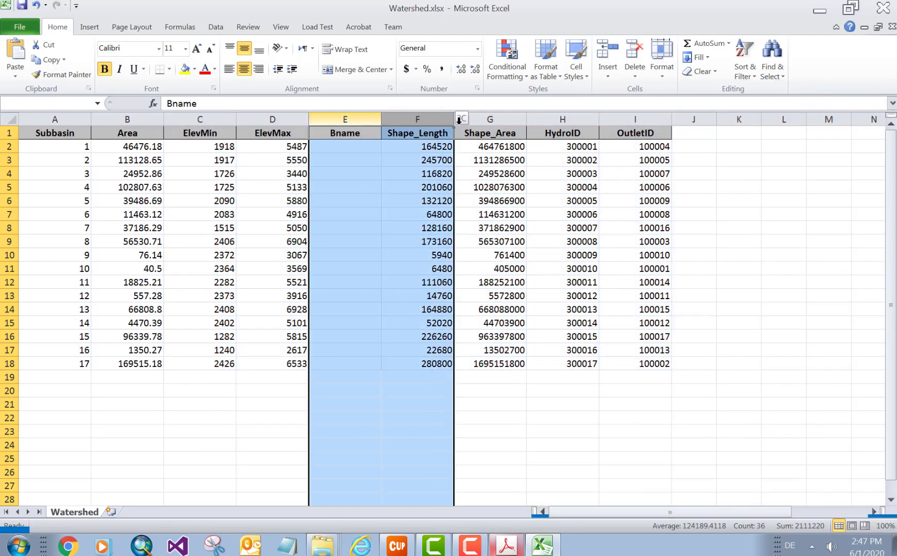
right_click(635, 119)
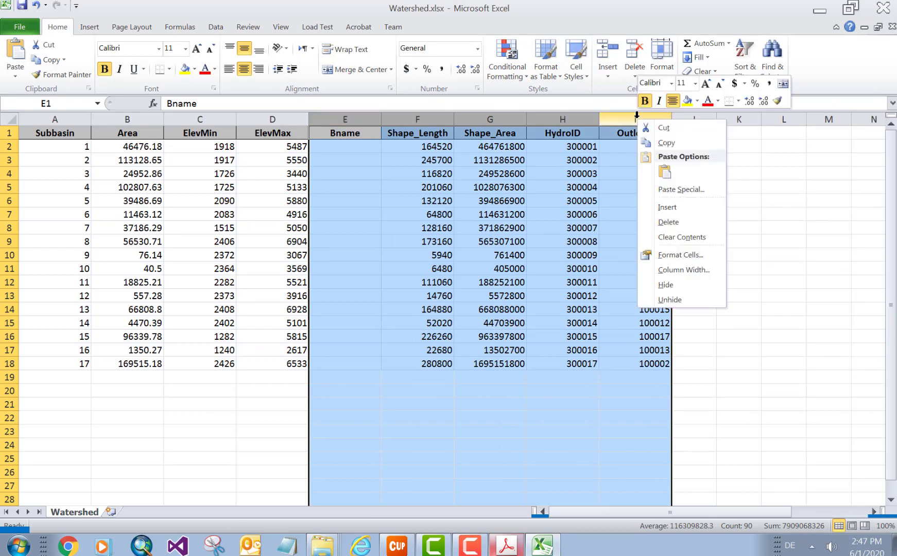
mouse_move(668, 222)
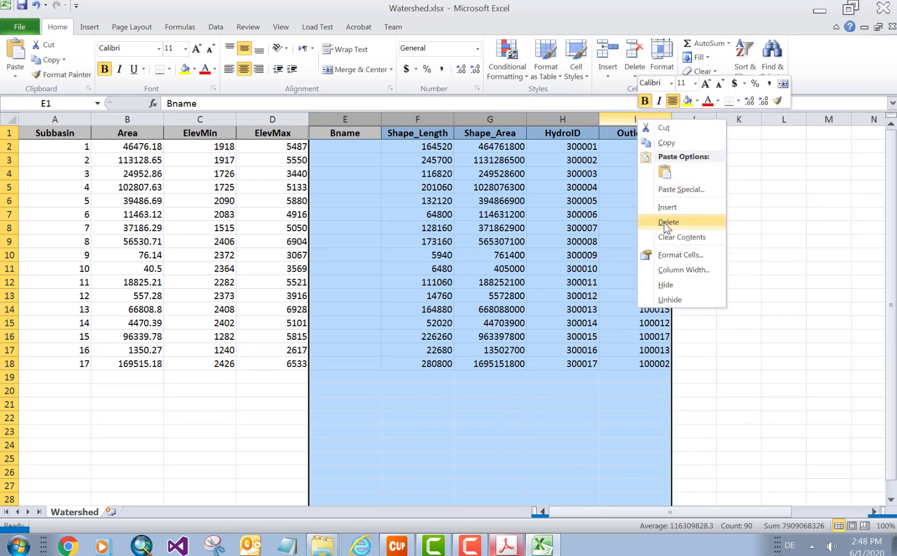
click(668, 222)
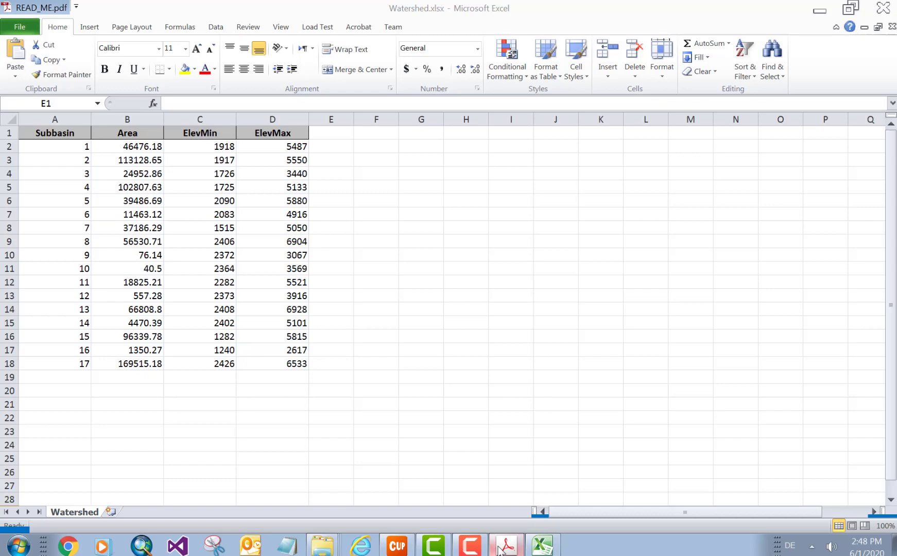
click(505, 547)
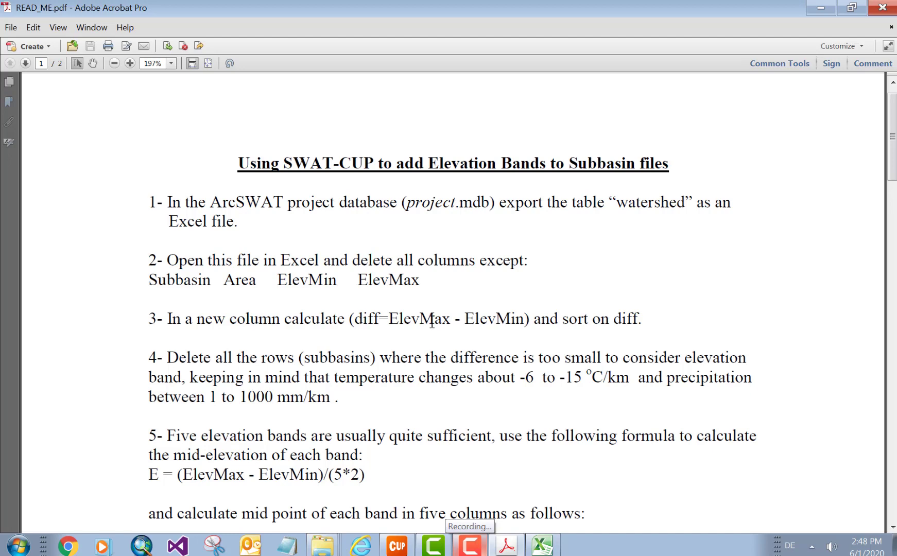
mouse_move(814, 6)
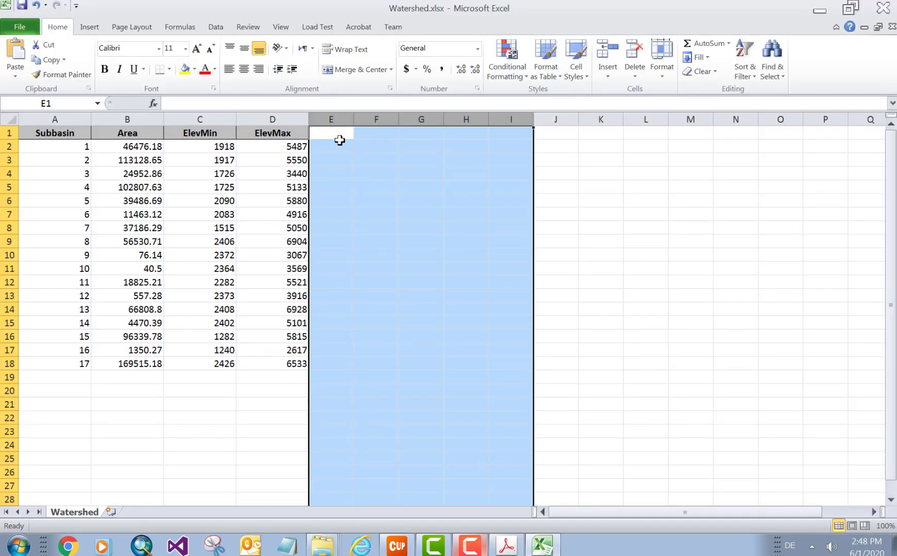
Step: Head column E 'diff', enter =D2-C2 and fill it down to E18
click(331, 133)
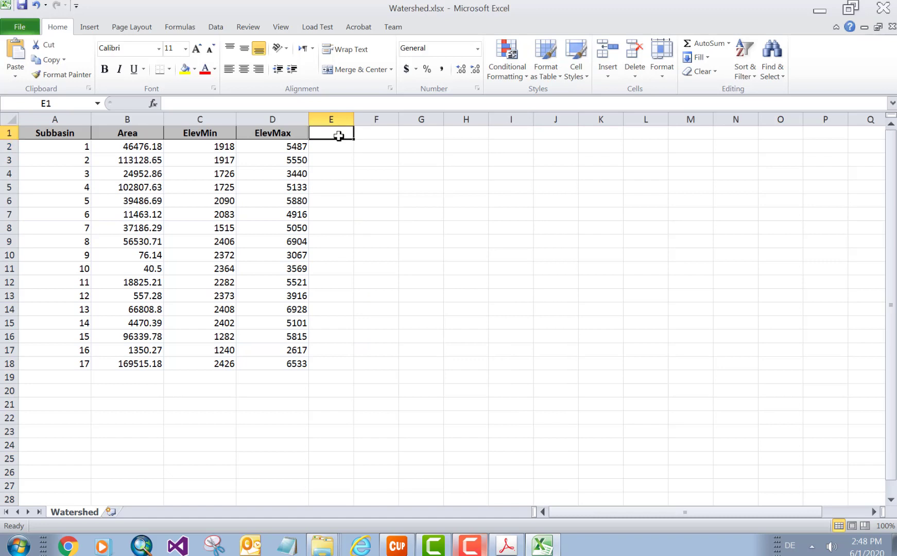
text(diff)
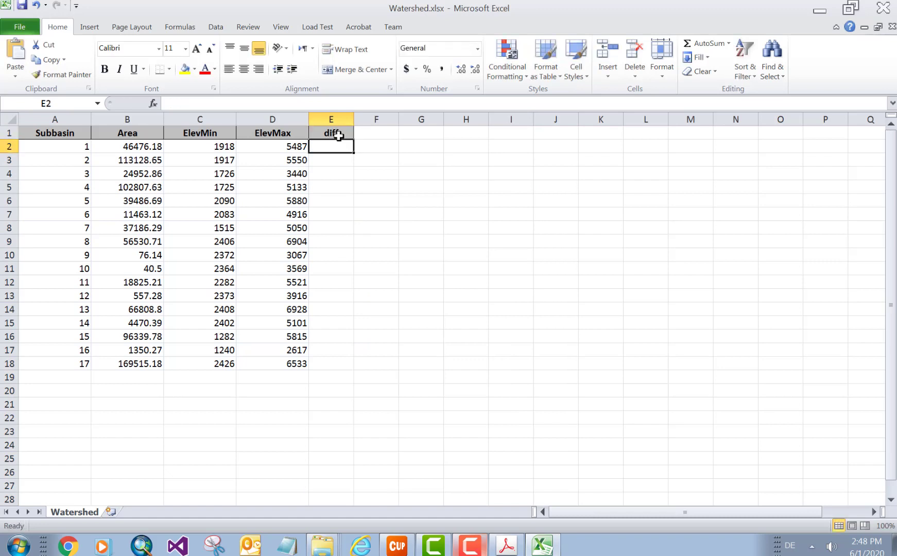
text(=)
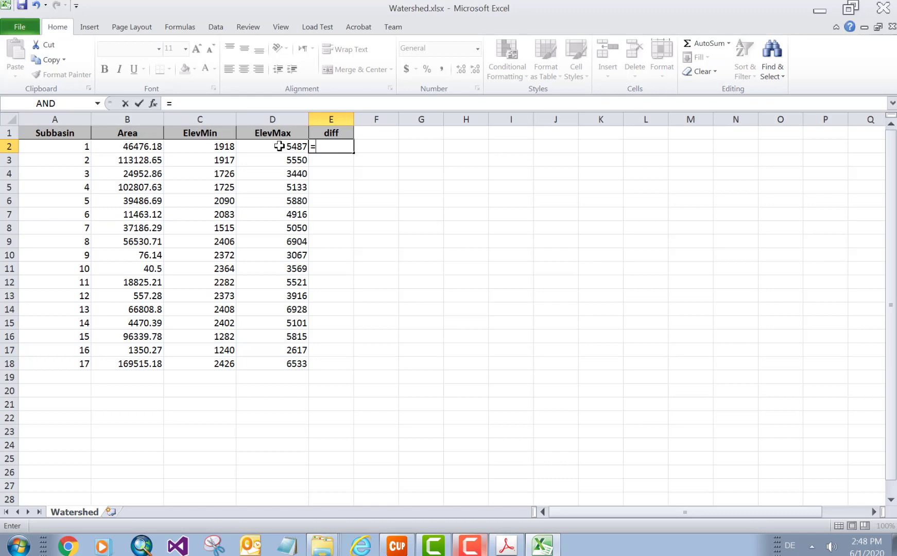
text(D2-)
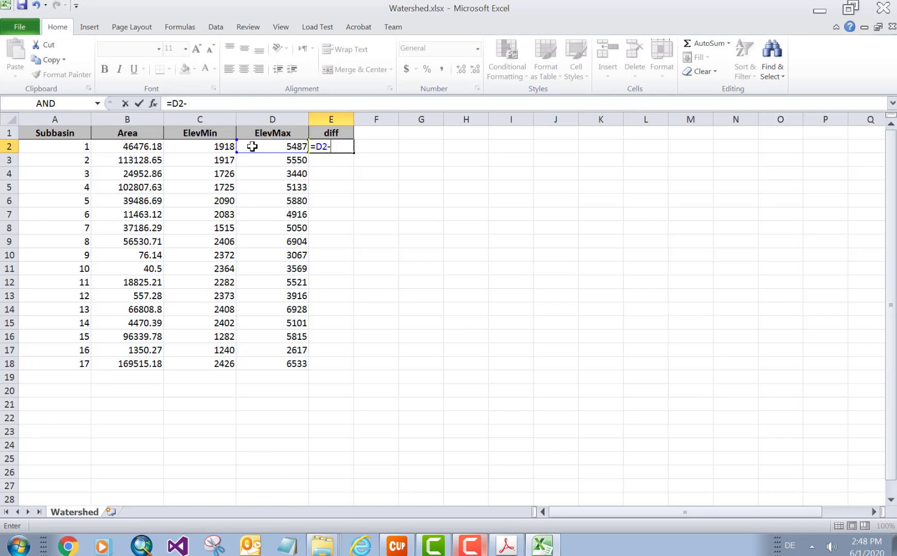
key(Return)
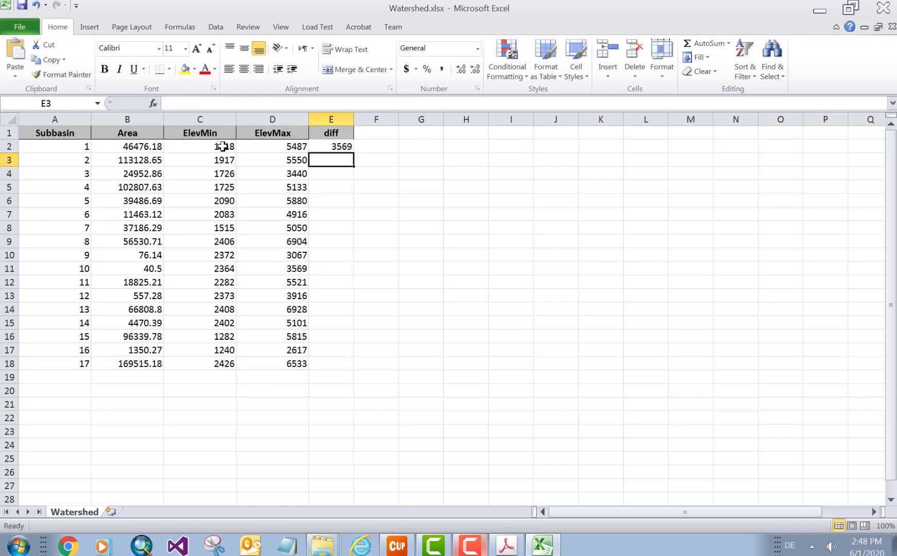
click(330, 146)
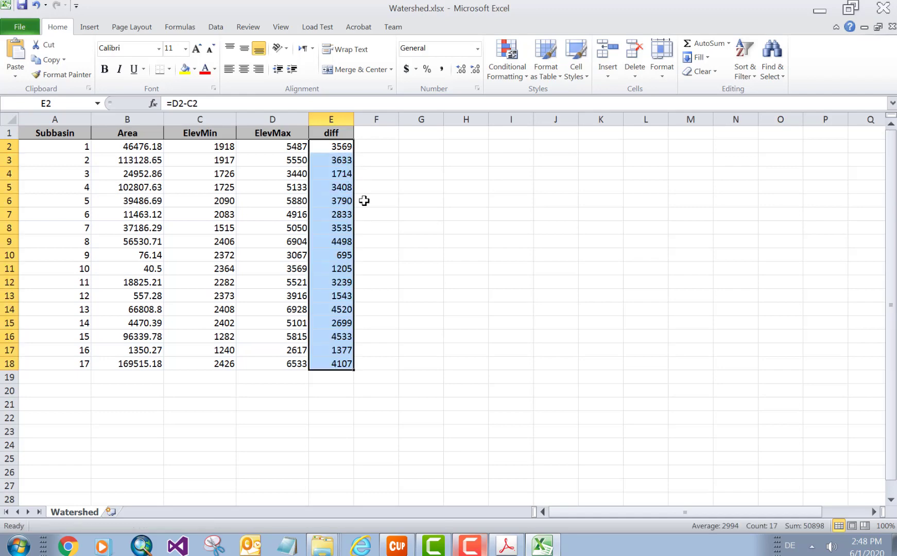
mouse_move(541, 496)
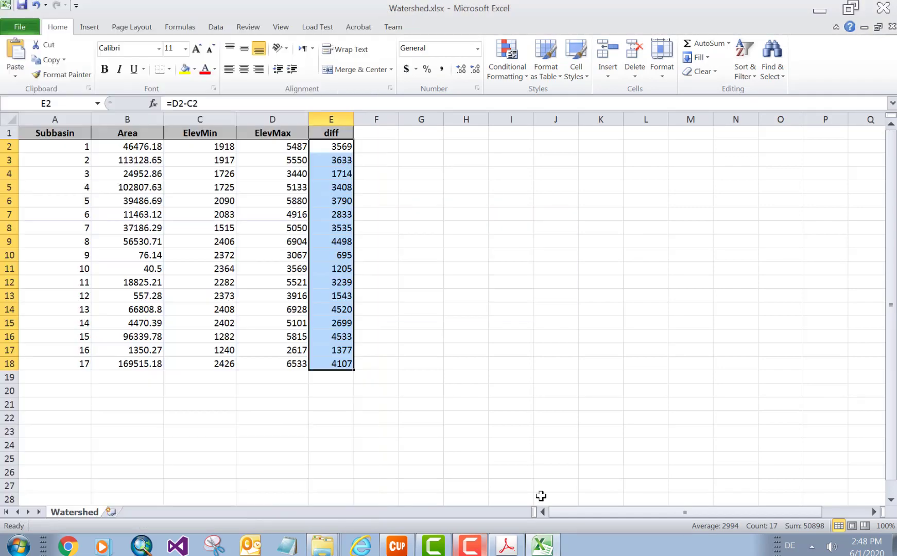
Step: Scroll READ_ME.pdf to step 4 on deleting subbasins with small elevation differences
click(504, 545)
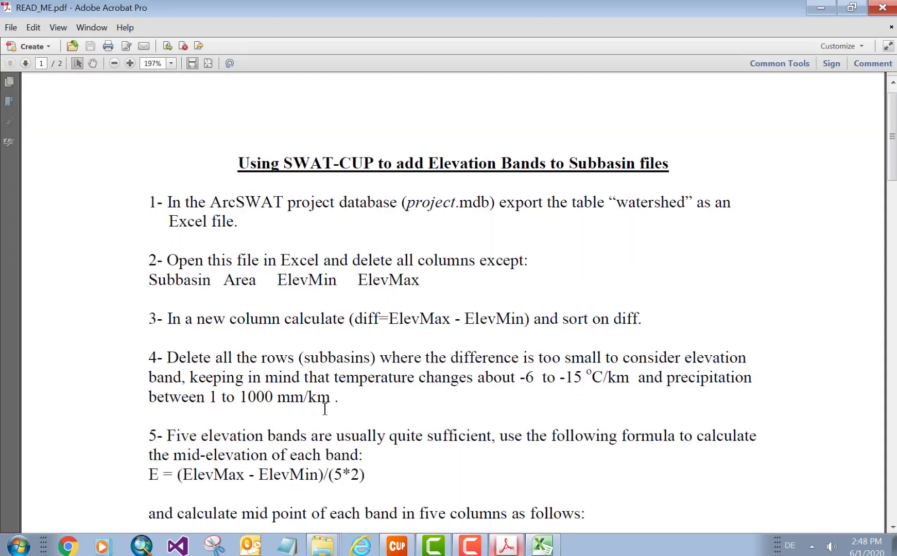
scroll(down, 3)
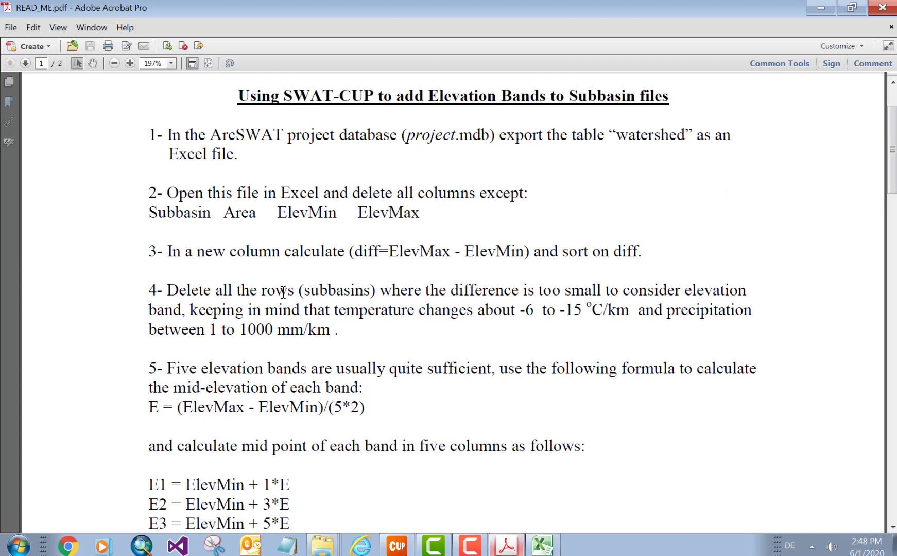
mouse_move(339, 292)
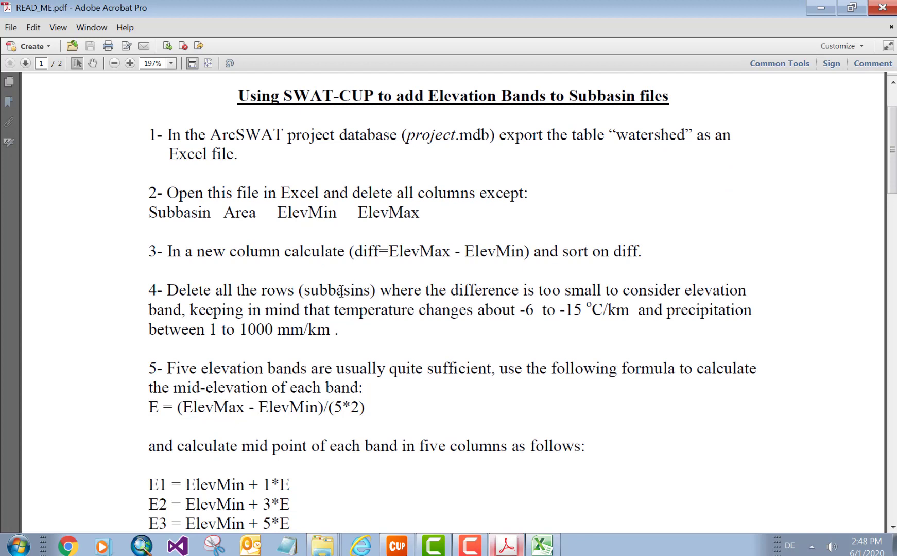
mouse_move(646, 292)
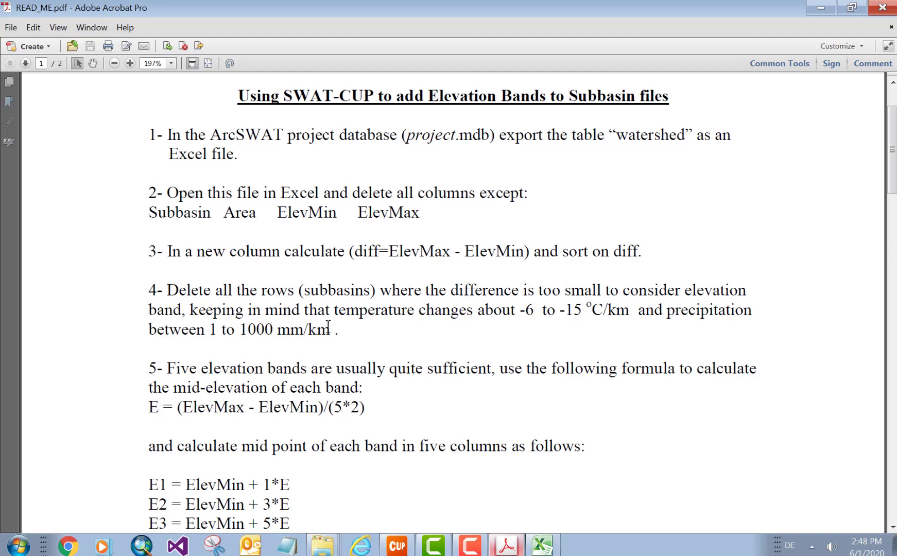
Step: Return to Watershed.xlsx and select the diff column E
click(541, 544)
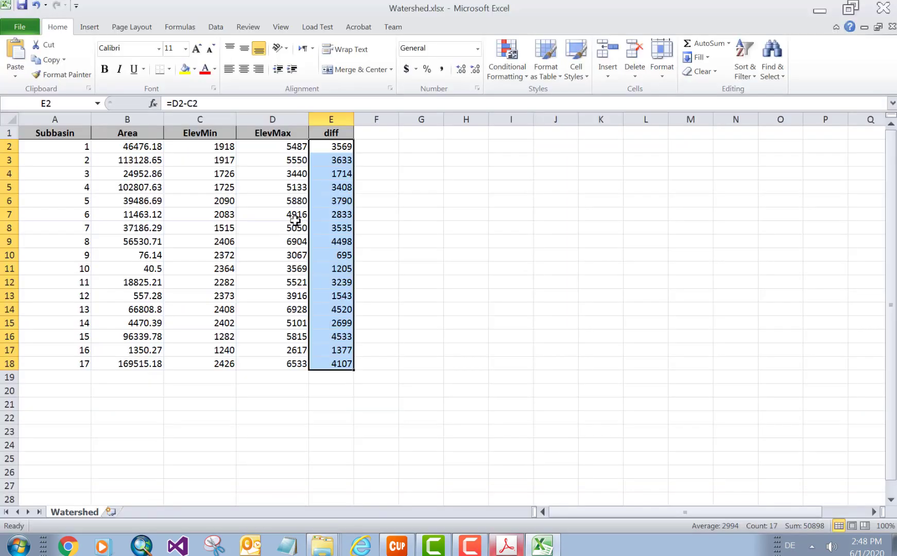
mouse_move(318, 161)
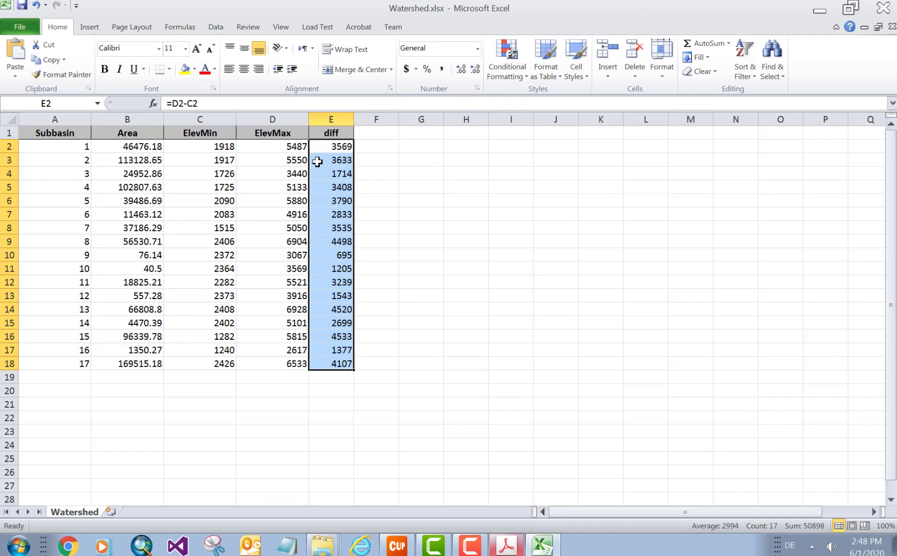
mouse_move(296, 193)
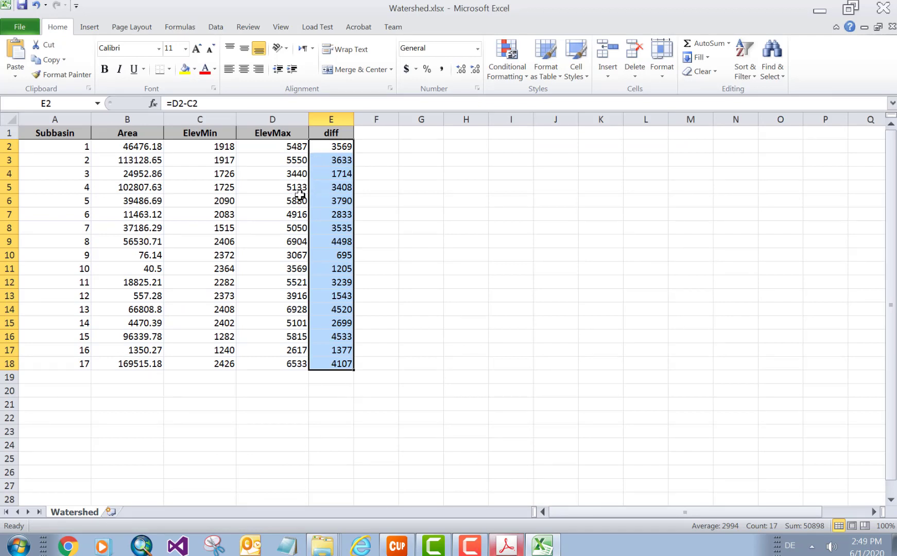
mouse_move(362, 115)
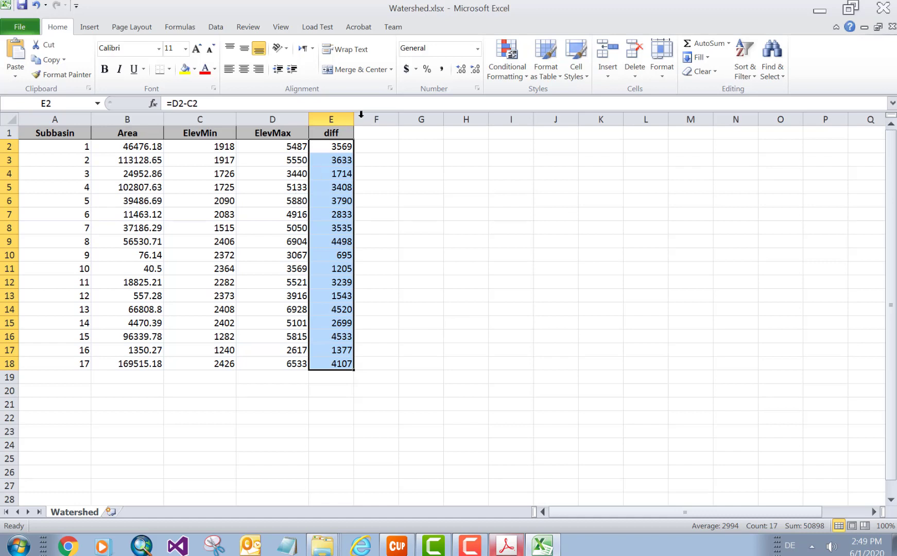
mouse_move(60, 235)
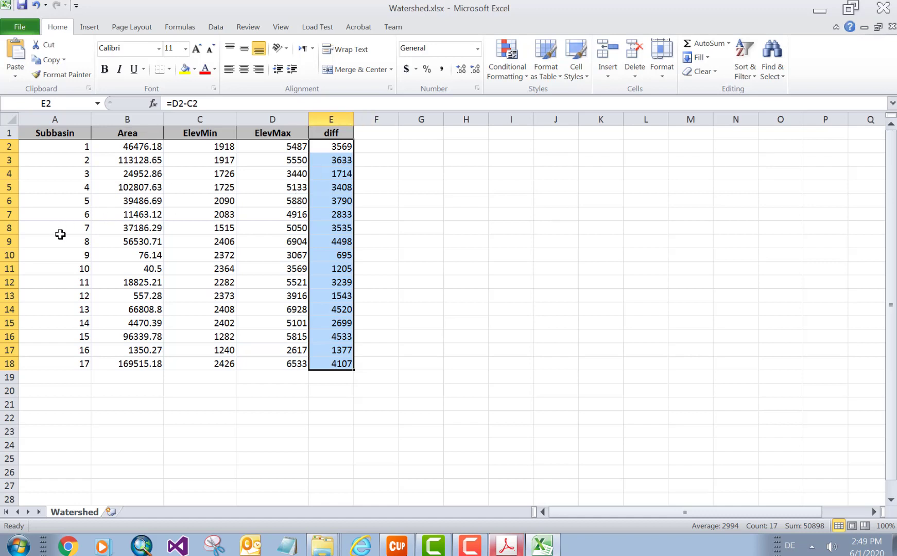
mouse_move(330, 119)
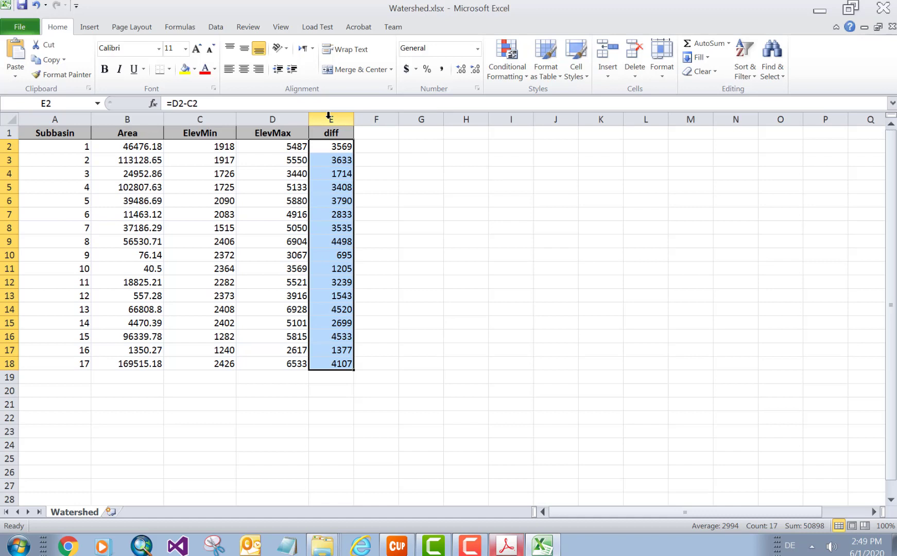
mouse_move(92, 375)
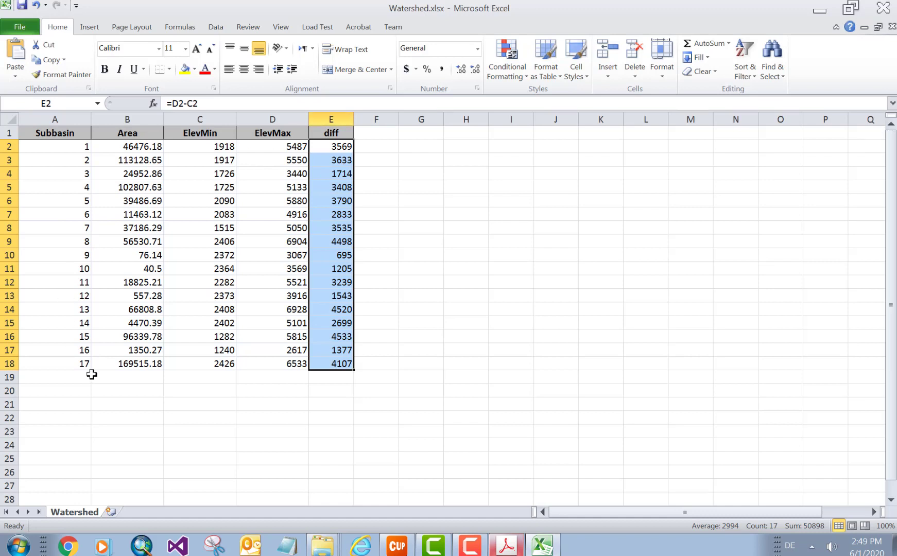
mouse_move(92, 350)
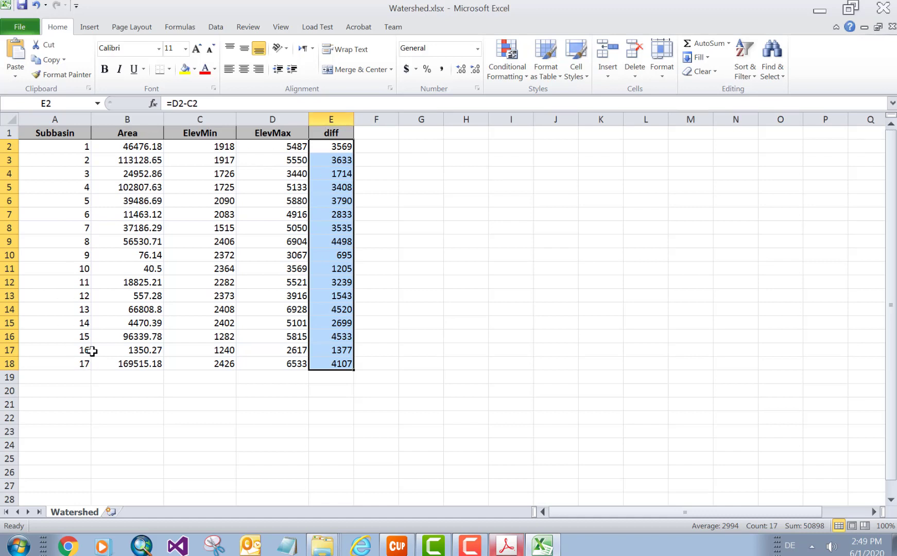
mouse_move(314, 133)
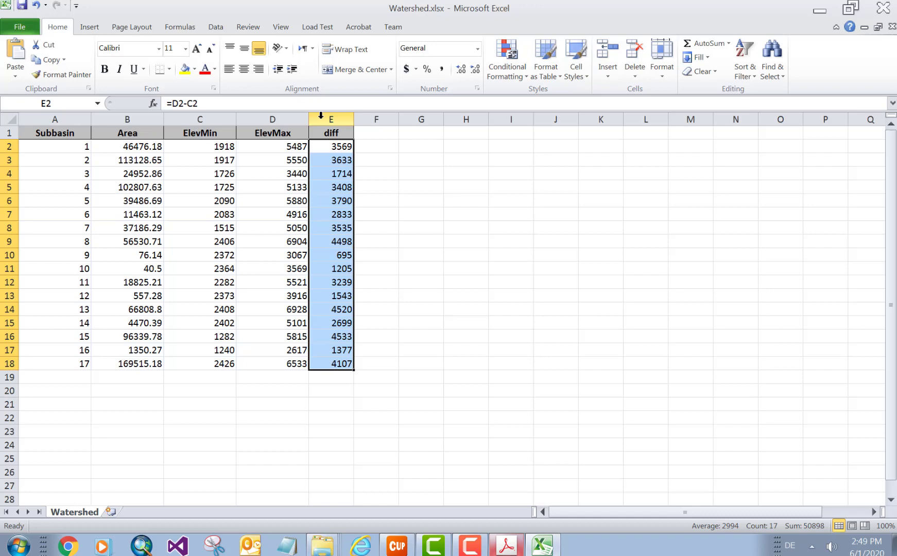
click(331, 133)
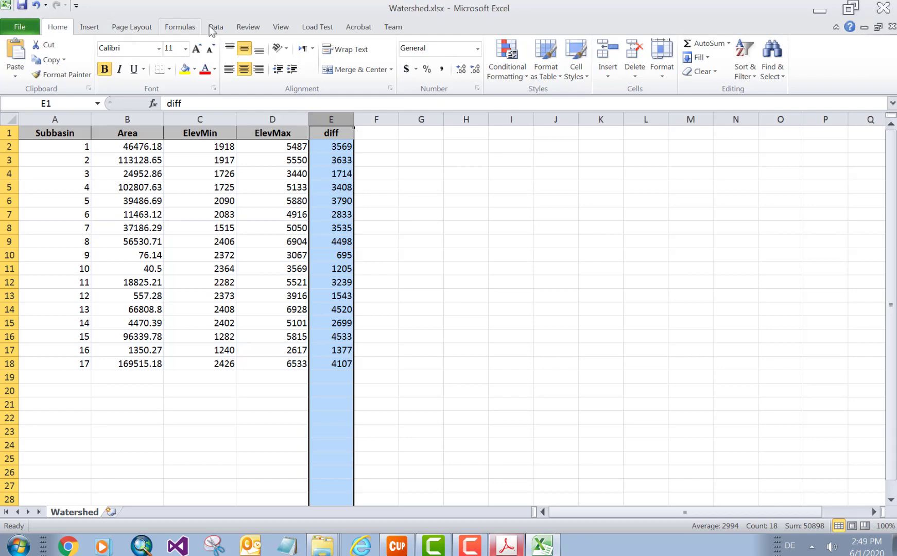
Step: Sort the Watershed rows by diff ascending, from subbasin 9 (695) to subbasin 15 (4533)
click(215, 27)
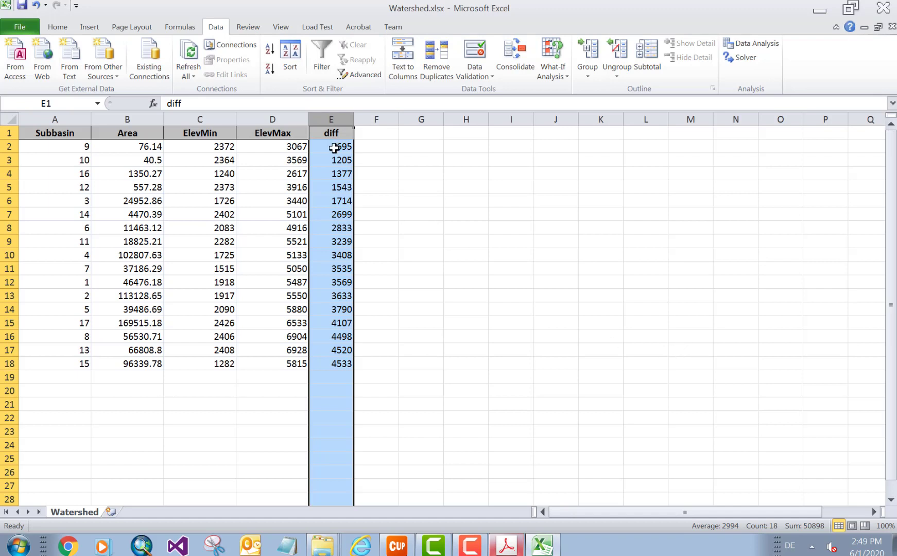
click(330, 146)
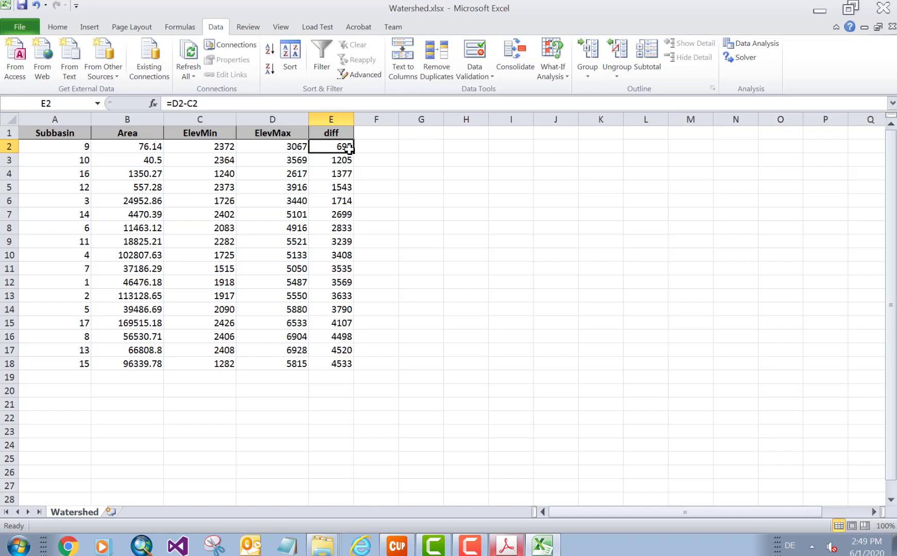
mouse_move(326, 215)
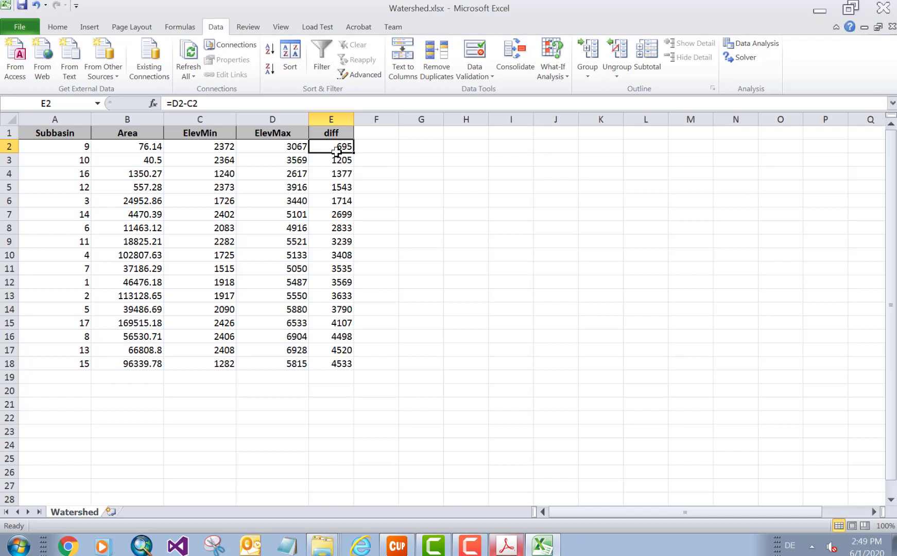
mouse_move(337, 159)
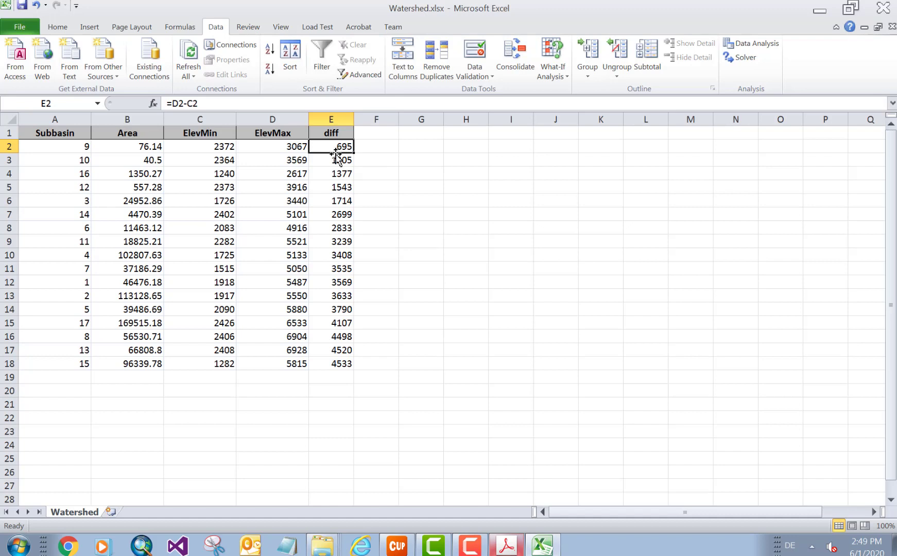
mouse_move(350, 249)
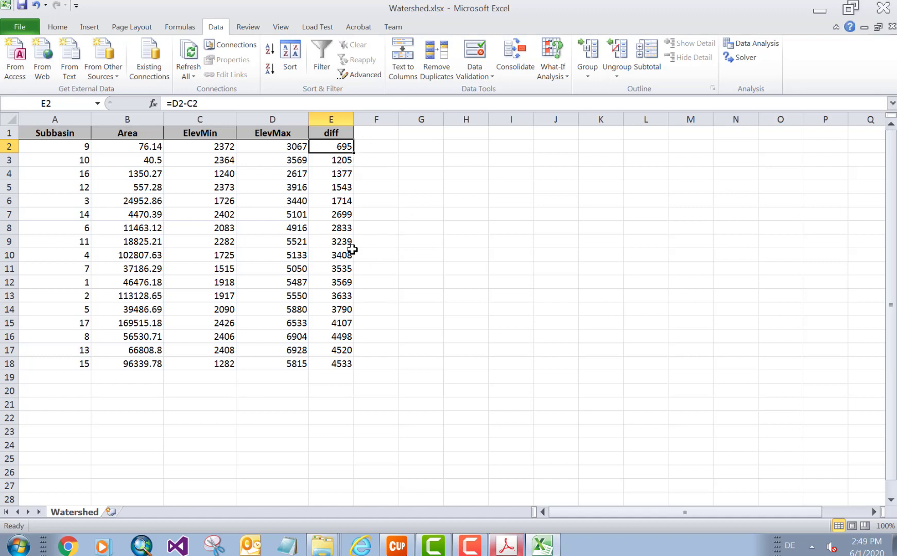
mouse_move(341, 336)
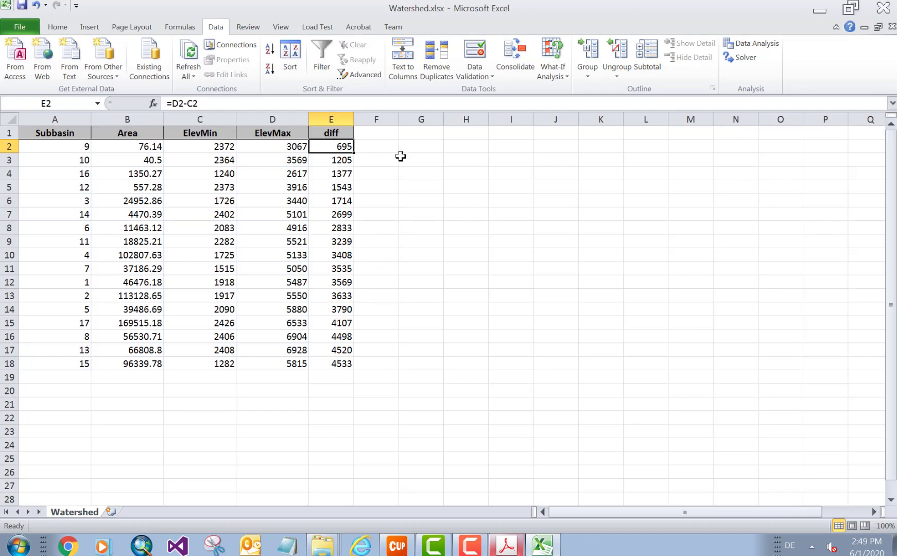
Step: Switch to READ_ME.pdf and scroll to step 5's five mid-elevation band formulas
click(504, 545)
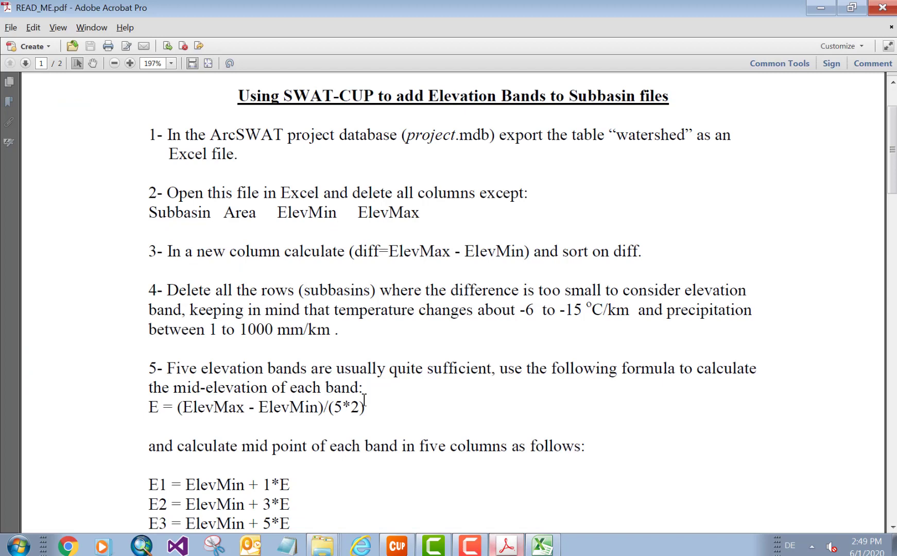
scroll(down, 3)
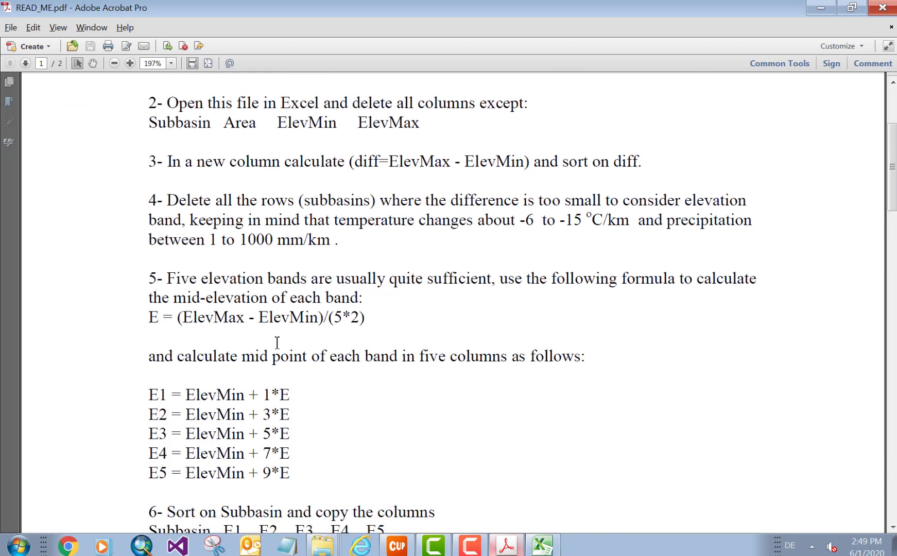
scroll(down, 3)
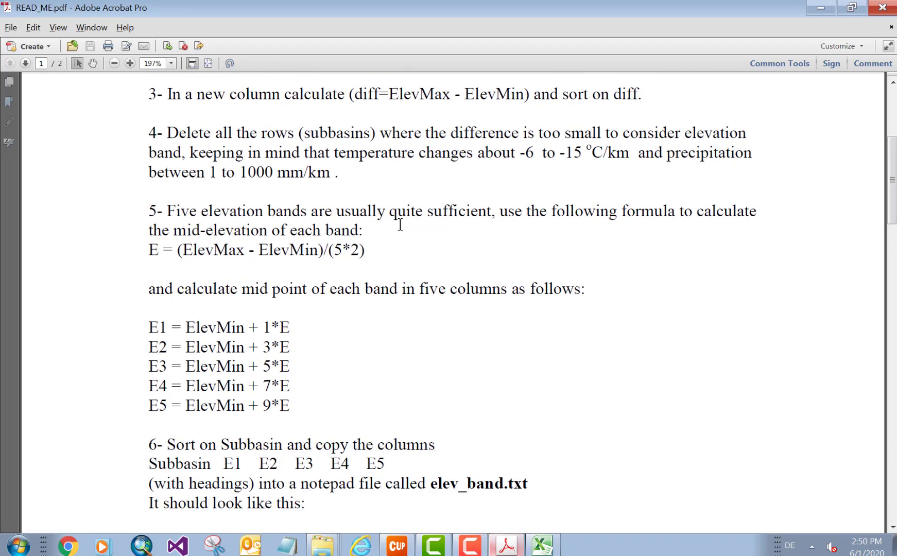
mouse_move(635, 217)
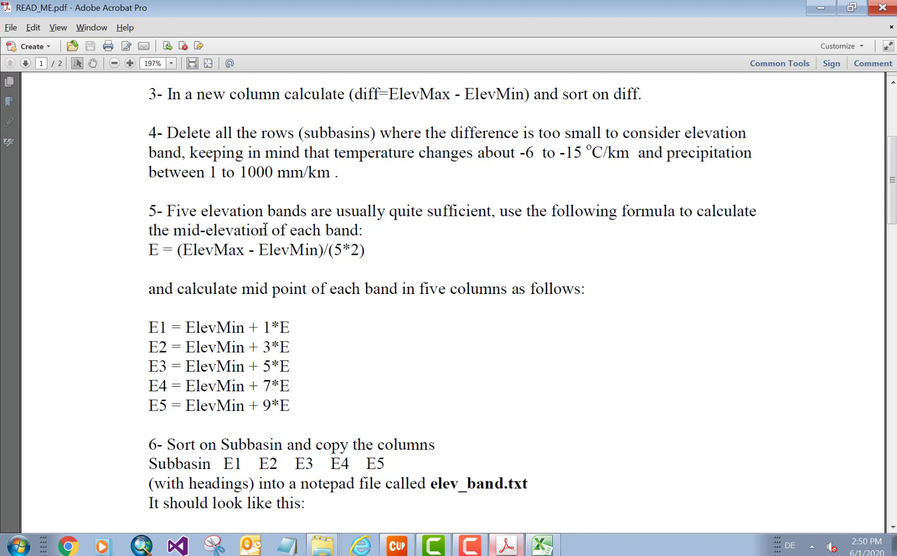
mouse_move(206, 252)
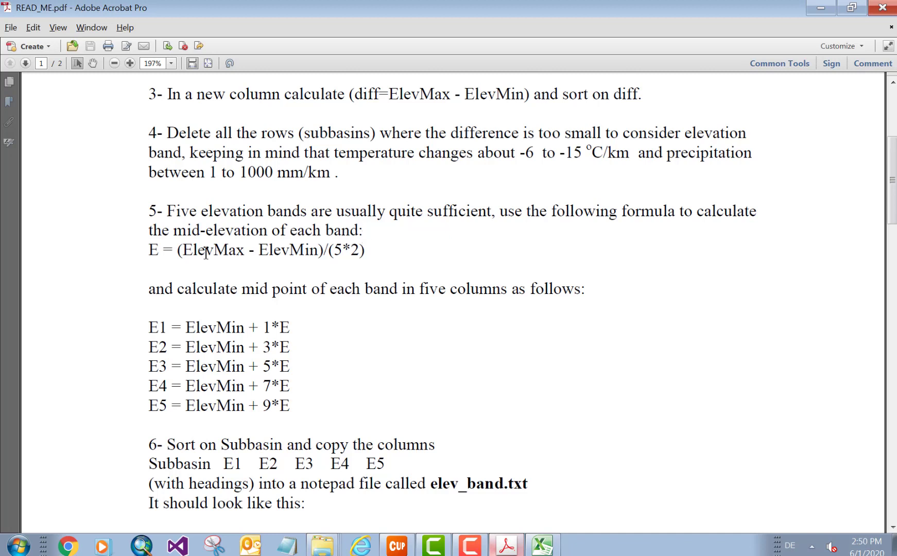
mouse_move(293, 251)
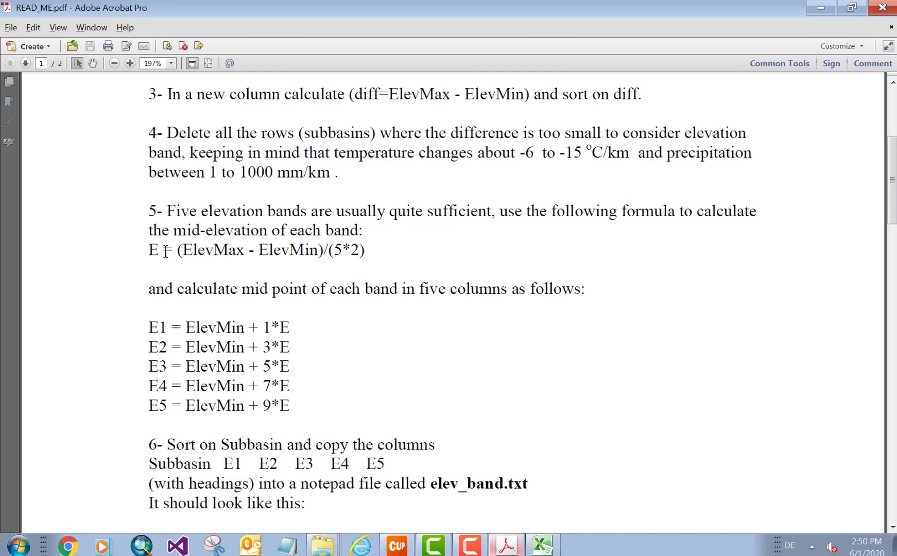
mouse_move(347, 254)
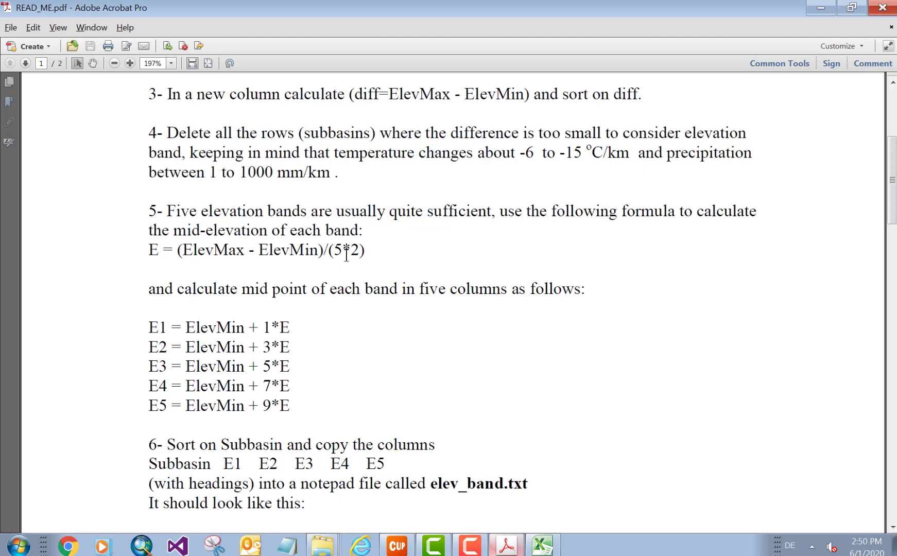
Step: Fill column F with diff divided by 10 for all 17 subbasins
click(540, 545)
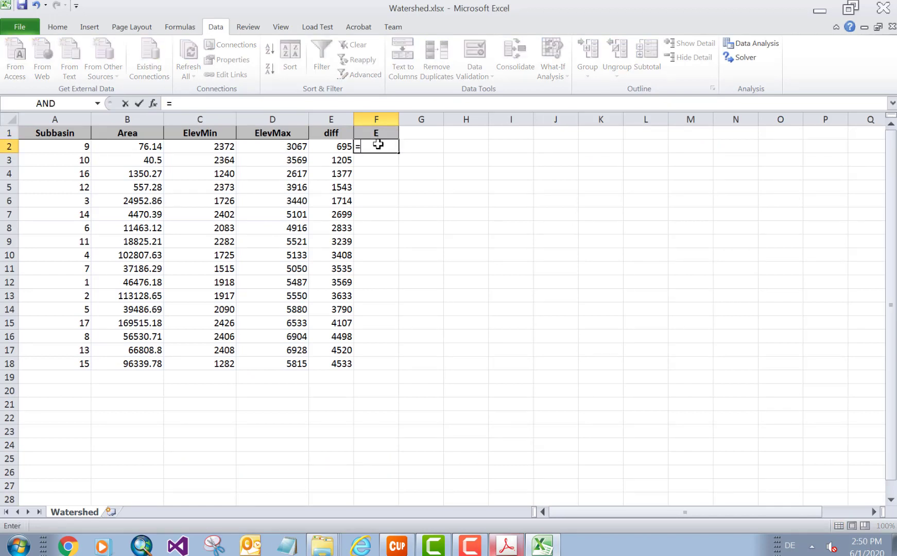
click(331, 146)
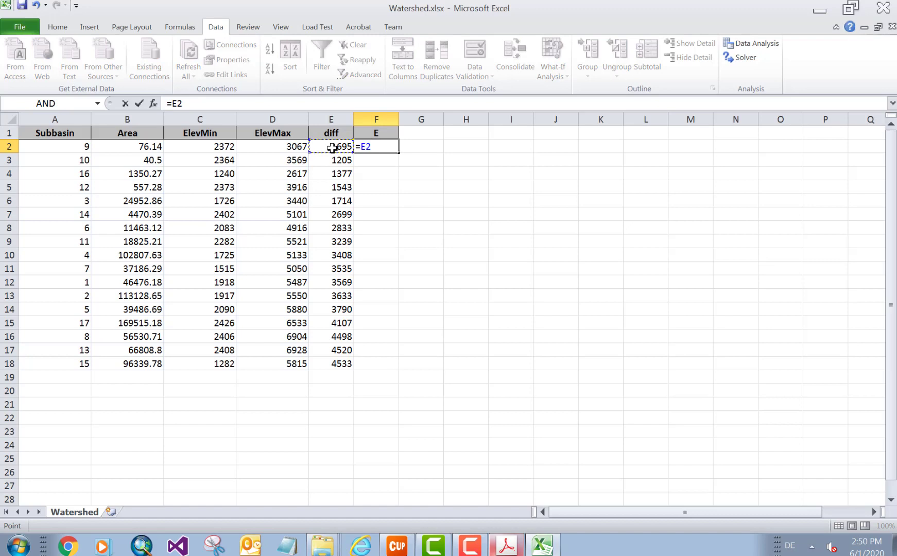
text(/19)
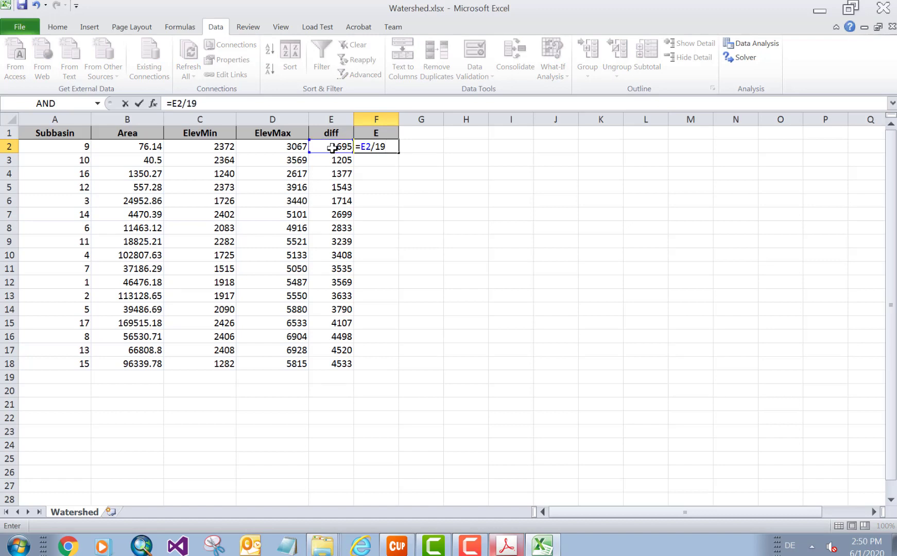
text(0)
key(Return)
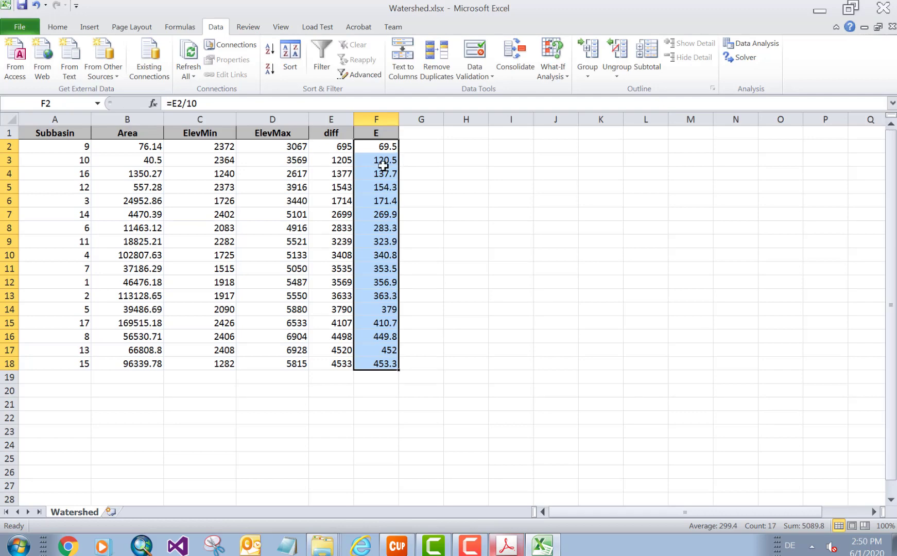
click(504, 545)
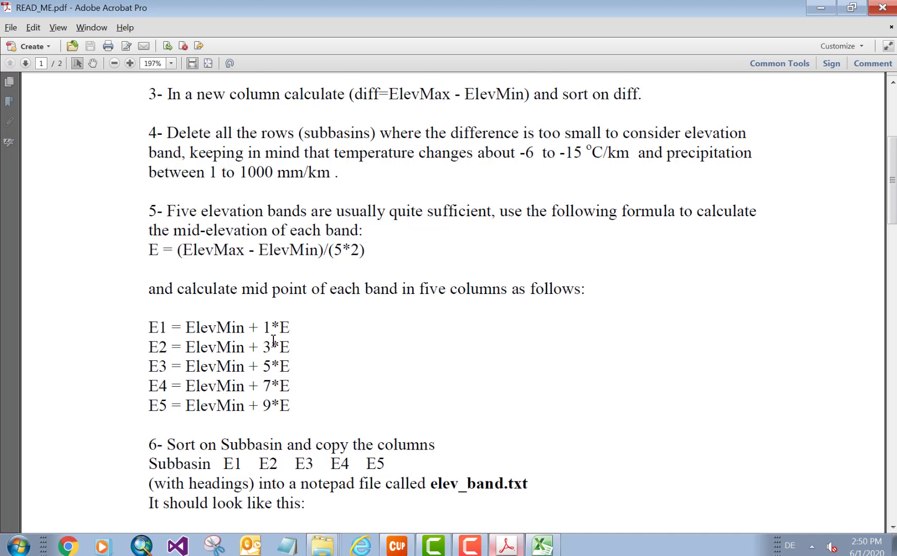
mouse_move(257, 343)
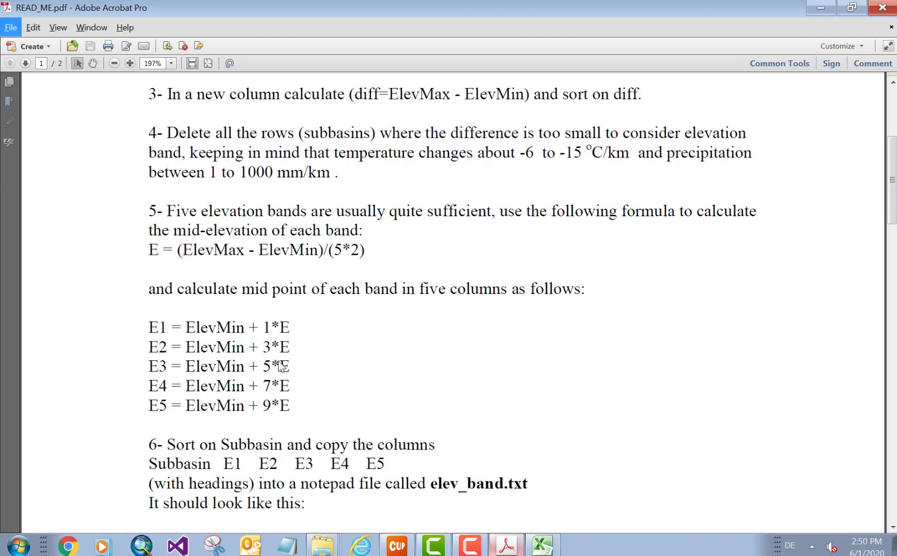
Step: Type headings E1 through E5 into G1:K1 beside the E column
click(541, 548)
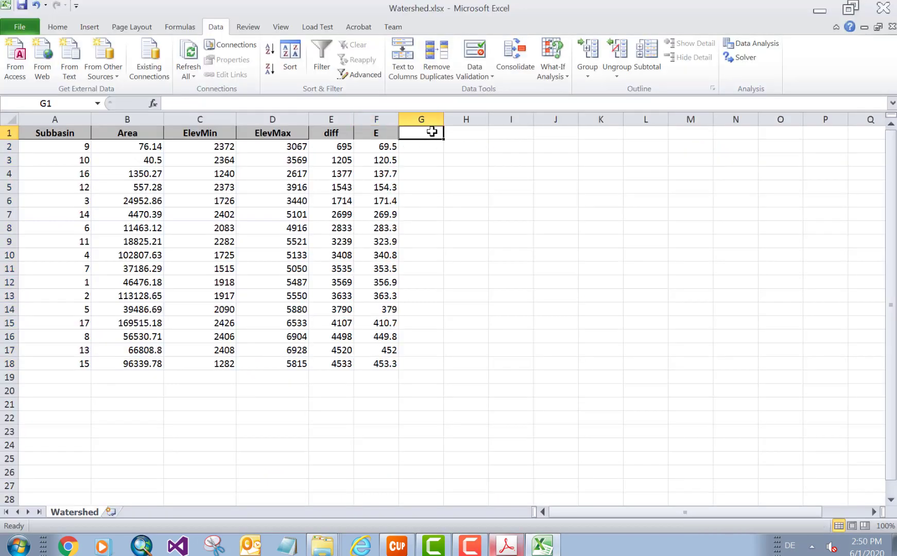
text(E1)
click(466, 133)
text(E2)
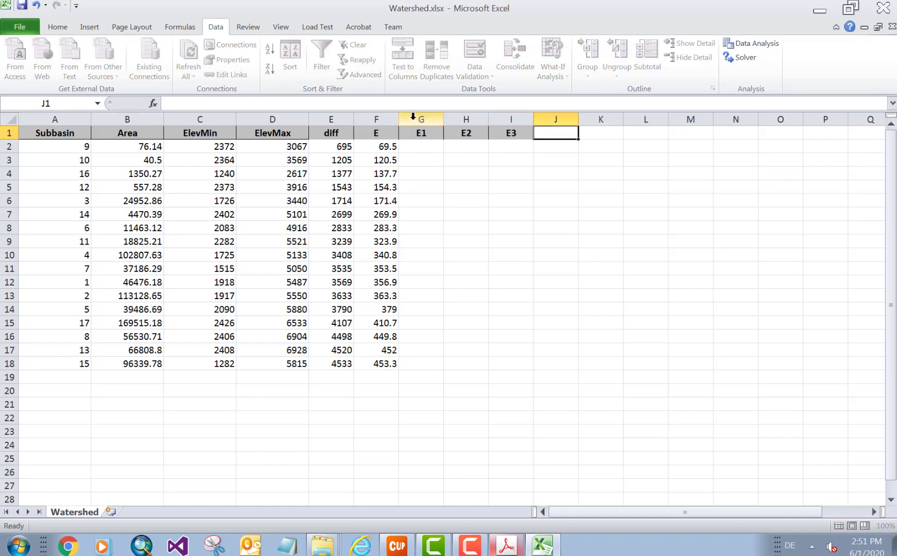
text(E)
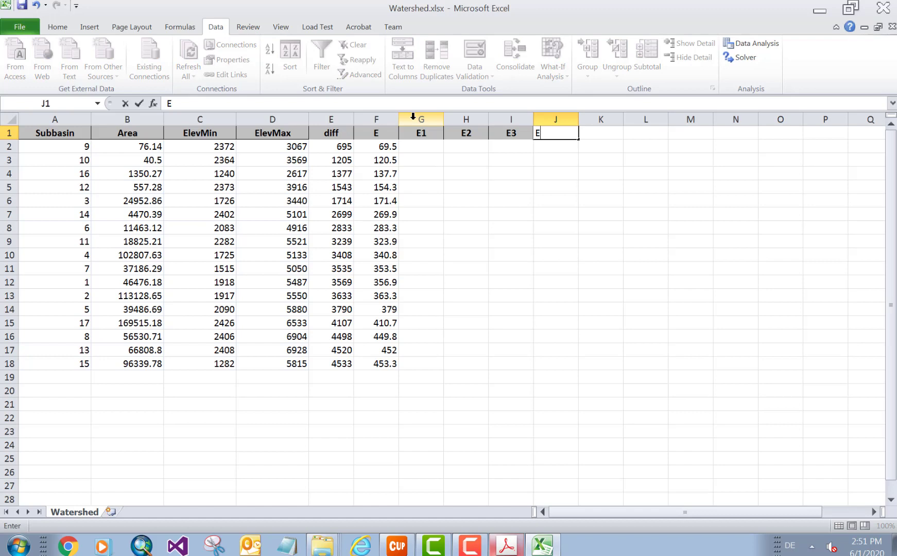
key(Return)
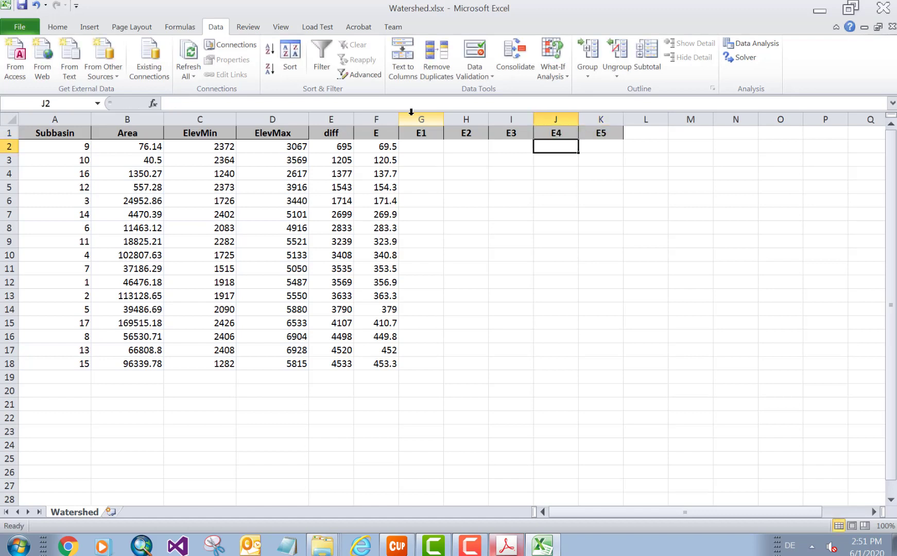
click(421, 147)
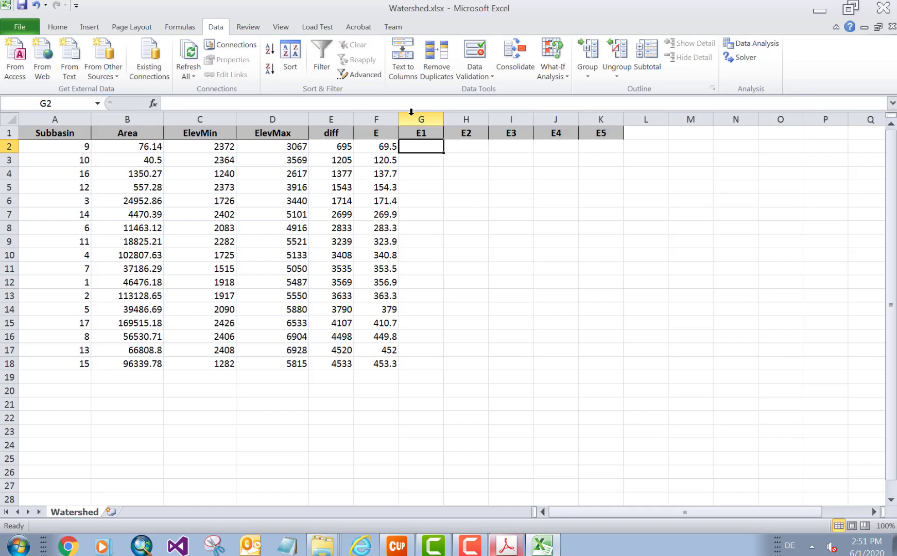
Step: Enter the E1–E3 formulas =C2+1*F2, =C2+3*F2 and =C2+5*F2 in G2:I2
text(=C2+)
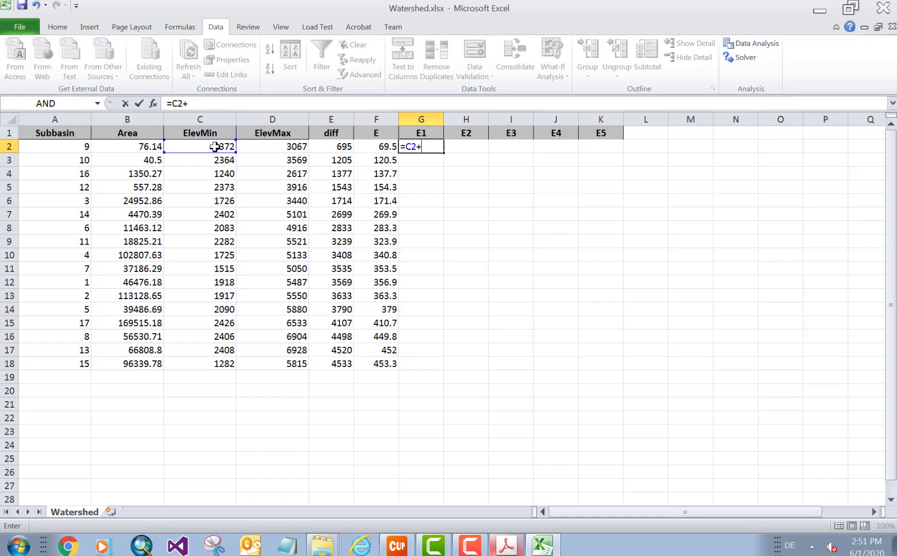
text(1*)
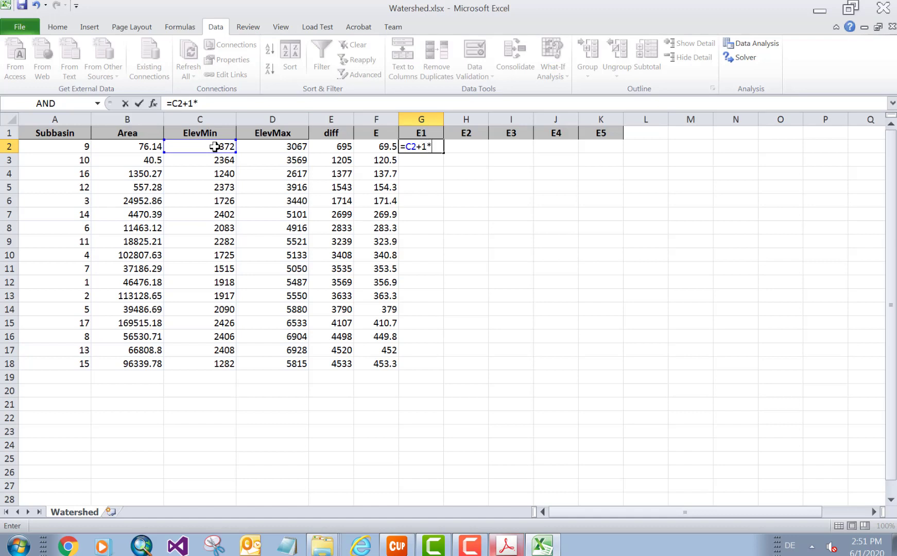
click(376, 146)
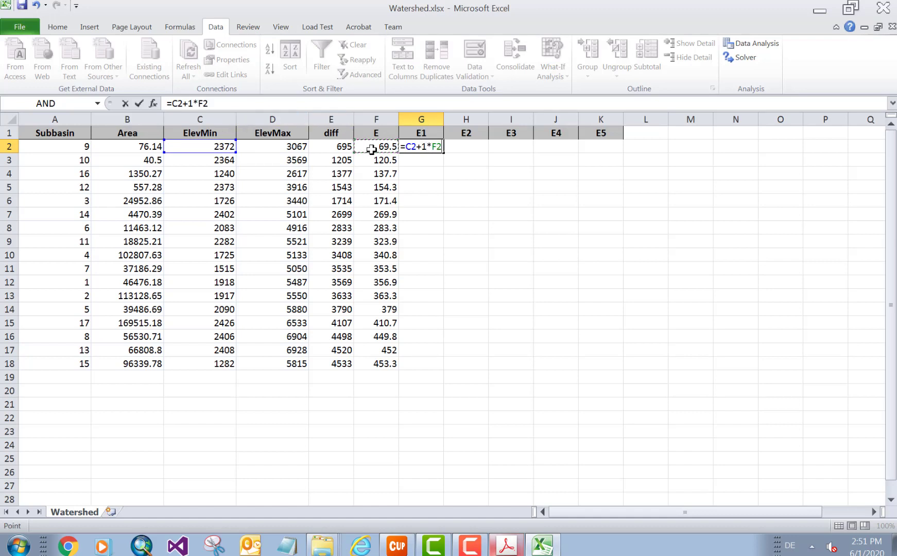
key(Return)
text(=)
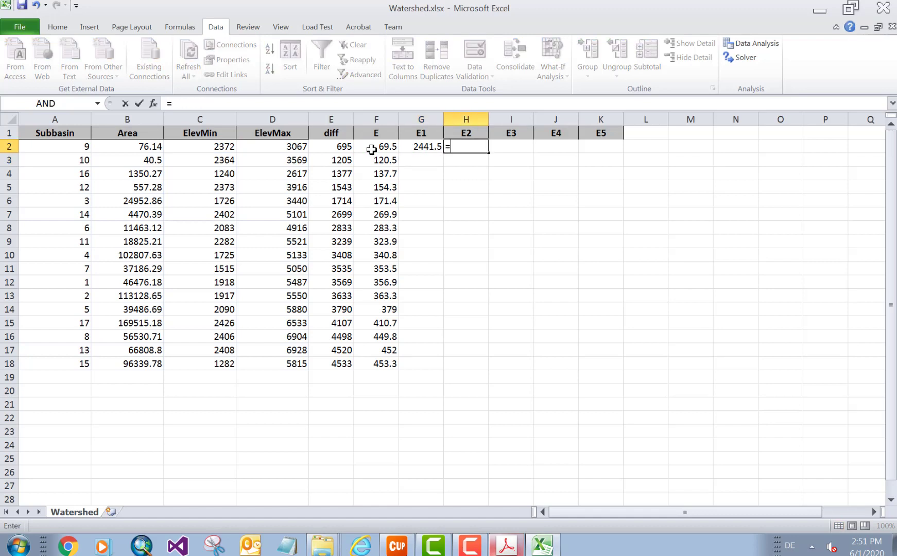
click(199, 146)
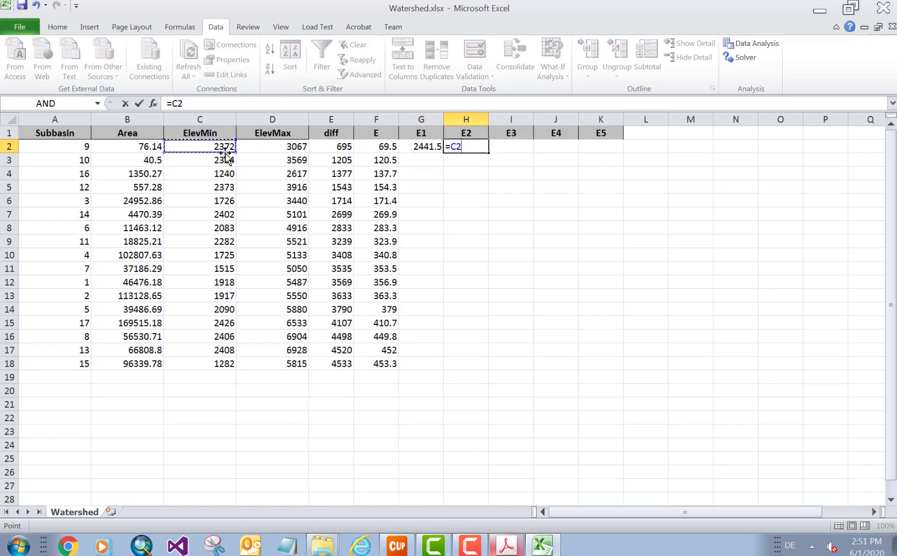
text(+3)
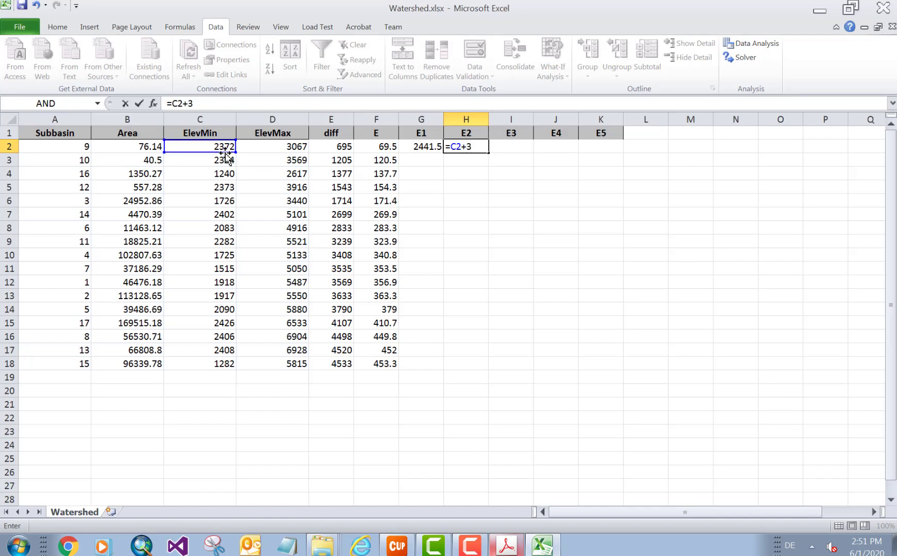
text(*)
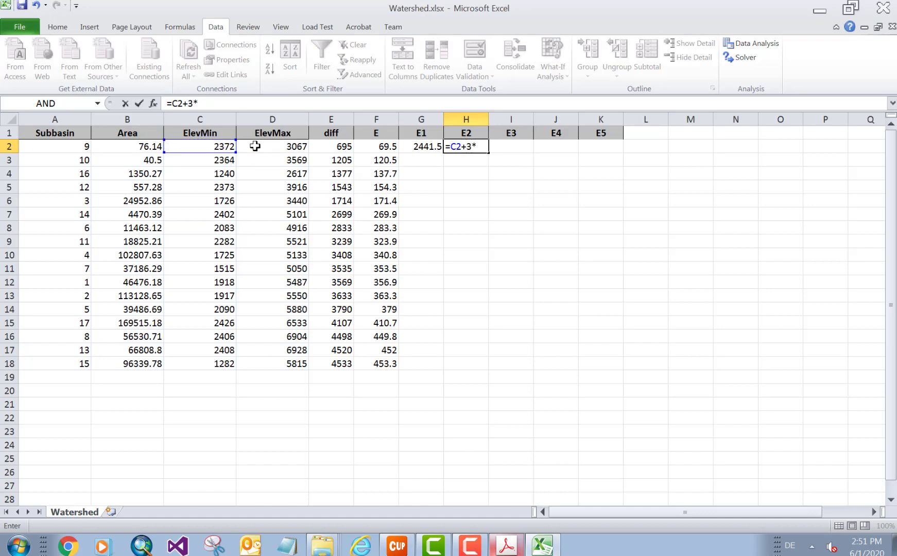
click(376, 146)
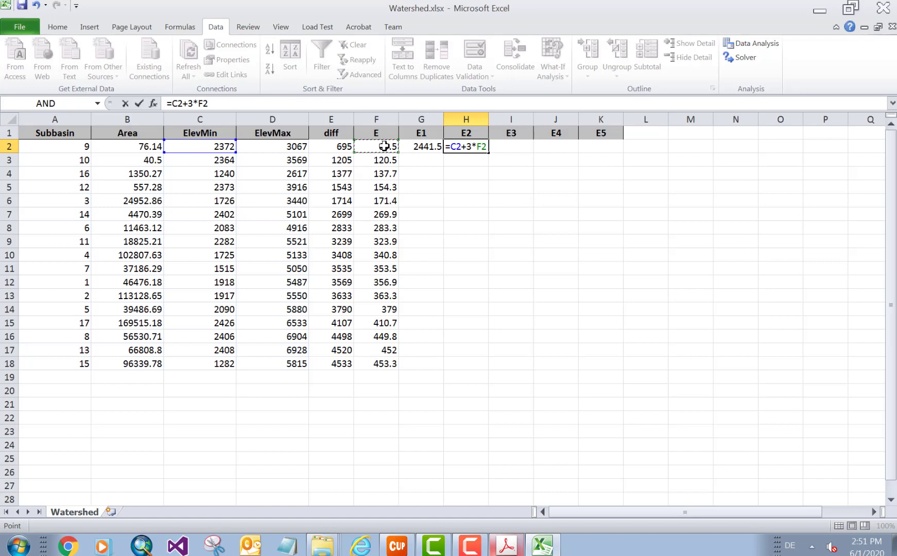
key(Return)
text(=C2)
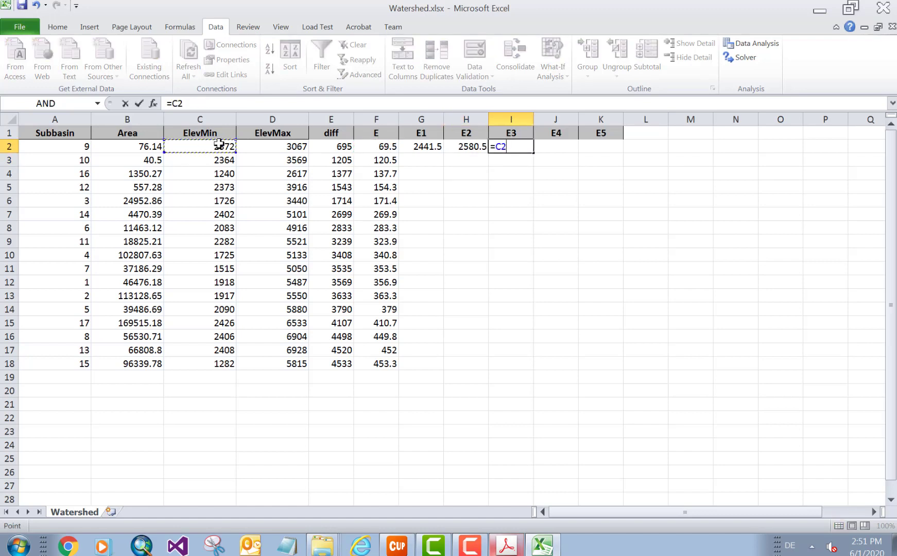
text(+)
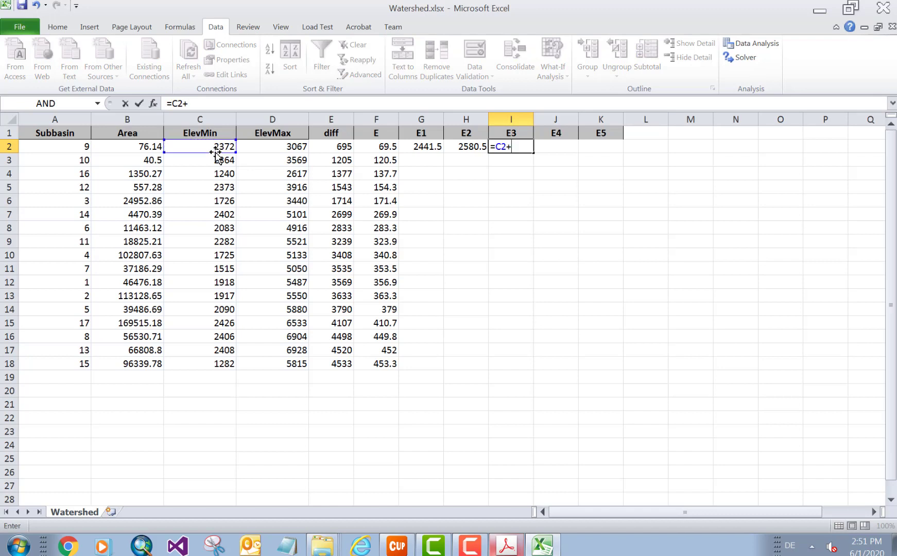
text(5*)
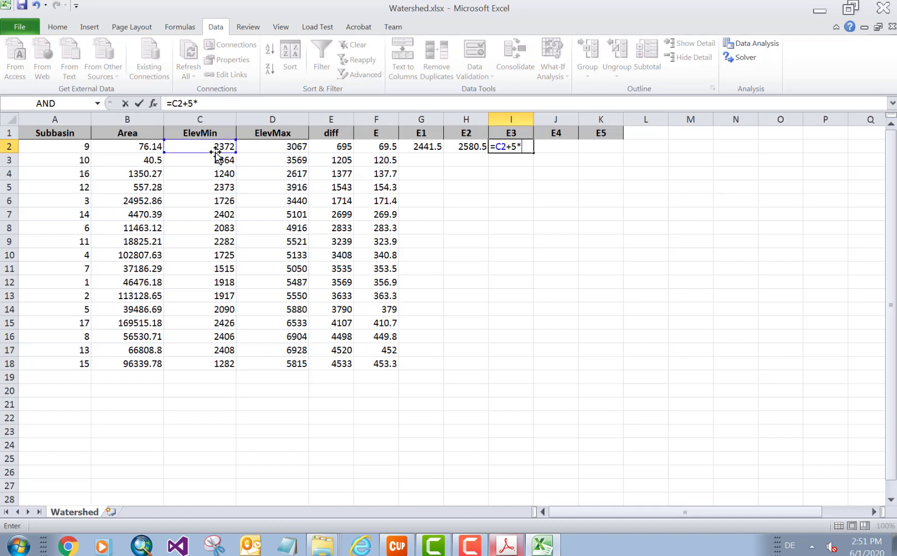
mouse_move(376, 147)
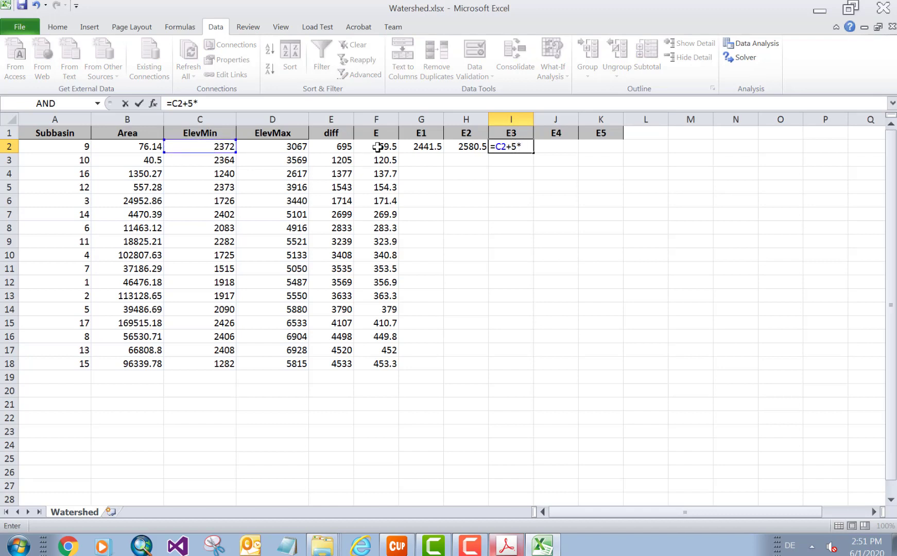
key(Return)
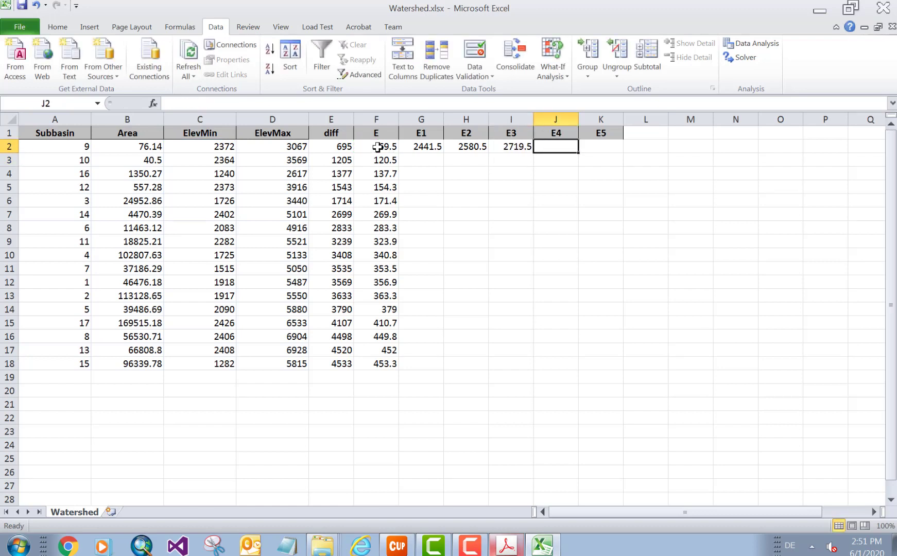
Step: Enter E4 =C2+7*F2 and E5 =C2+9*F2, then fill all five formulas down
text(=C2+)
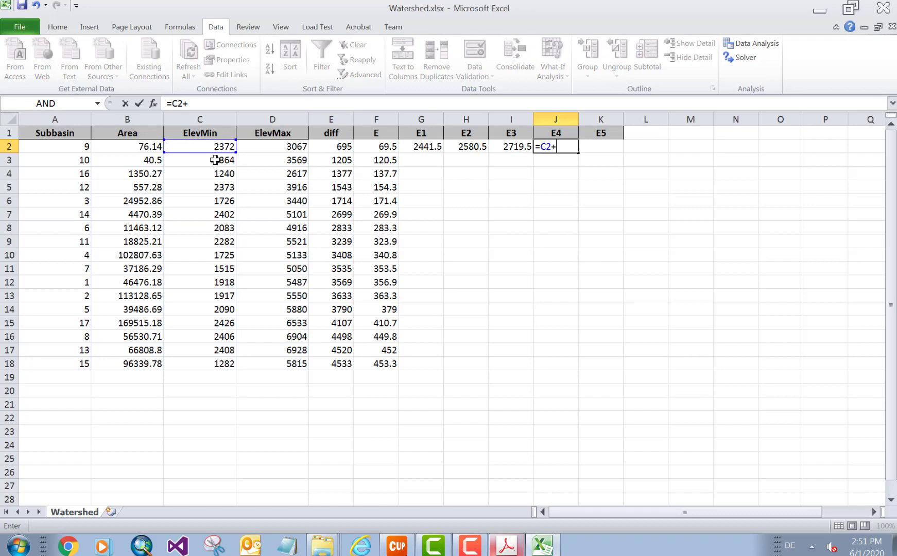
text(7)
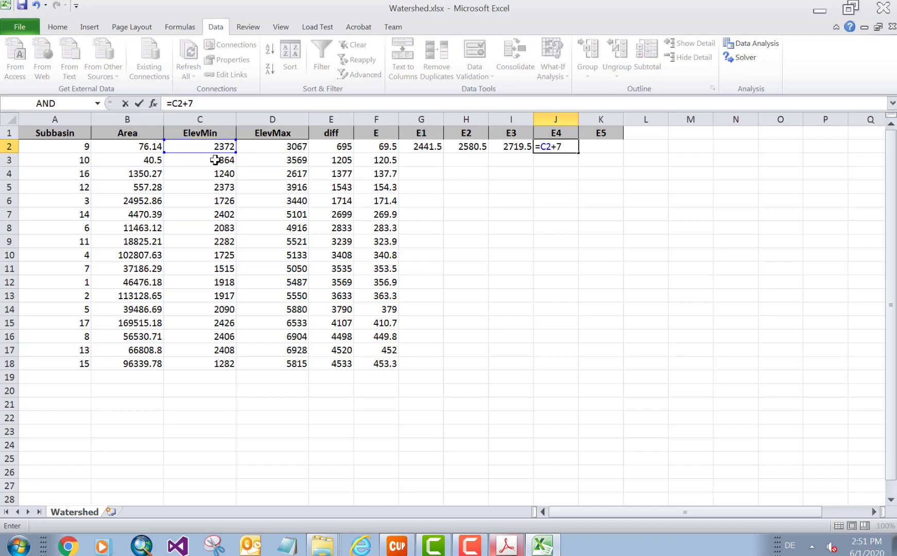
click(376, 146)
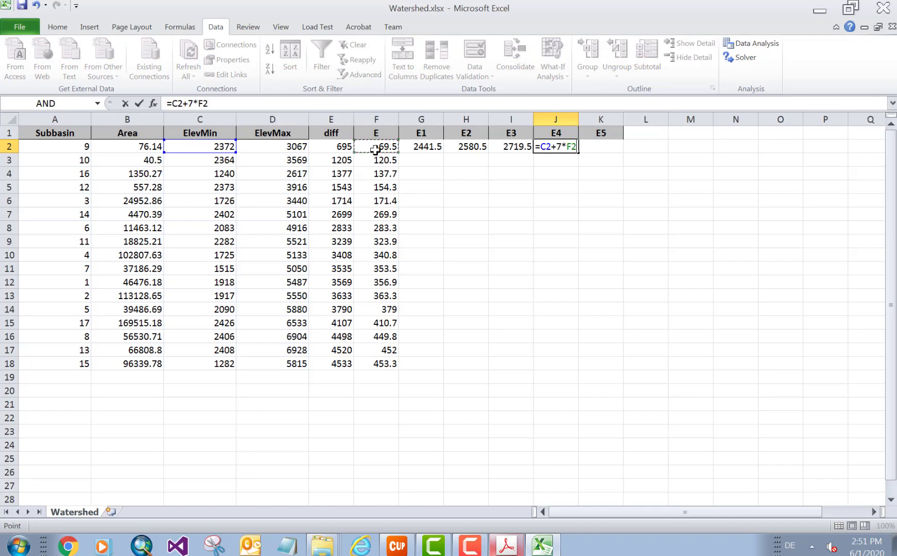
key(Return)
text(=)
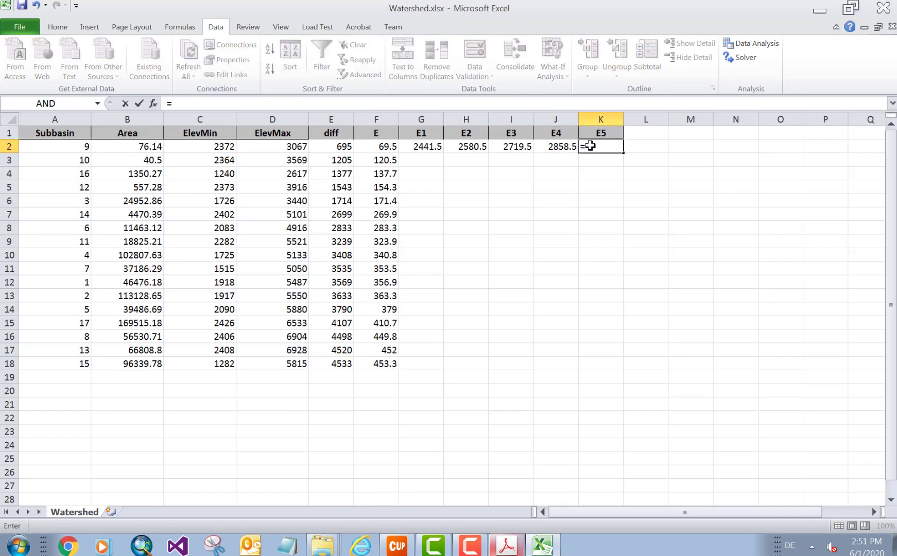
click(200, 147)
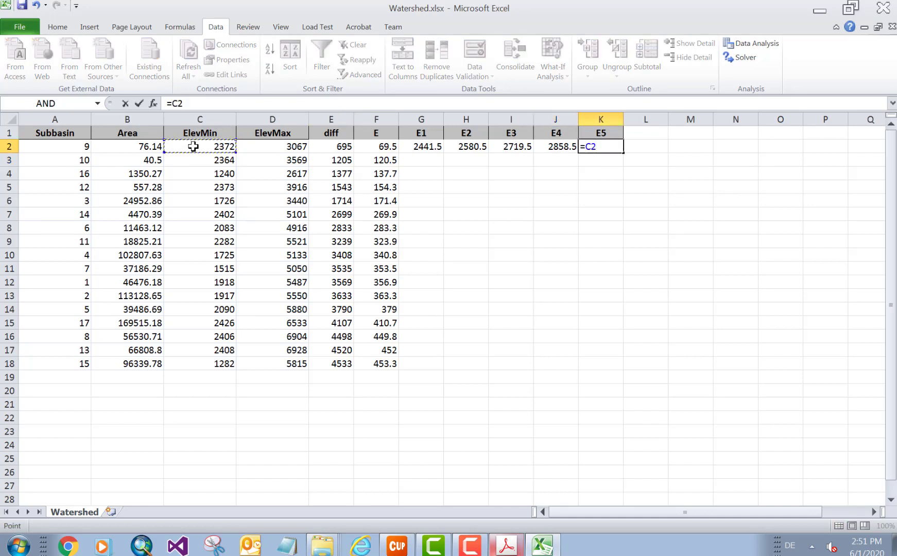
text(+9)
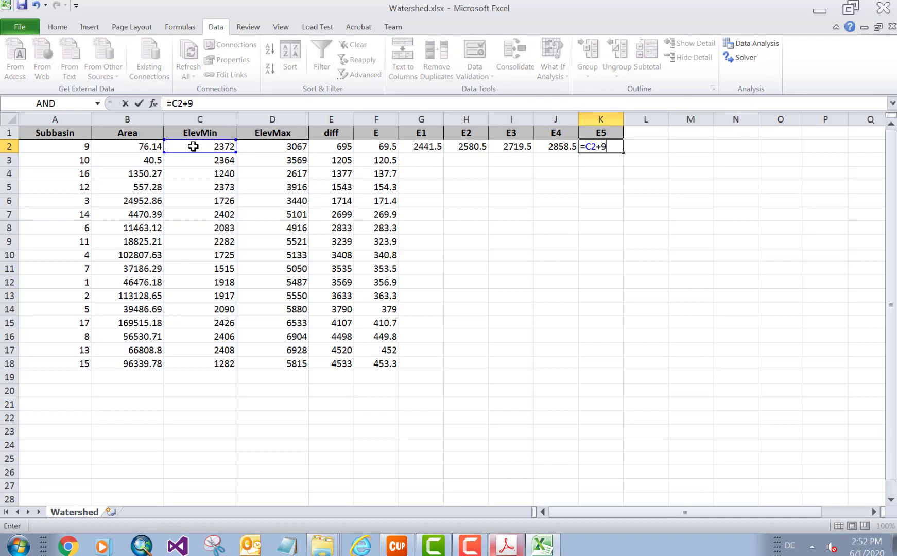
text(*)
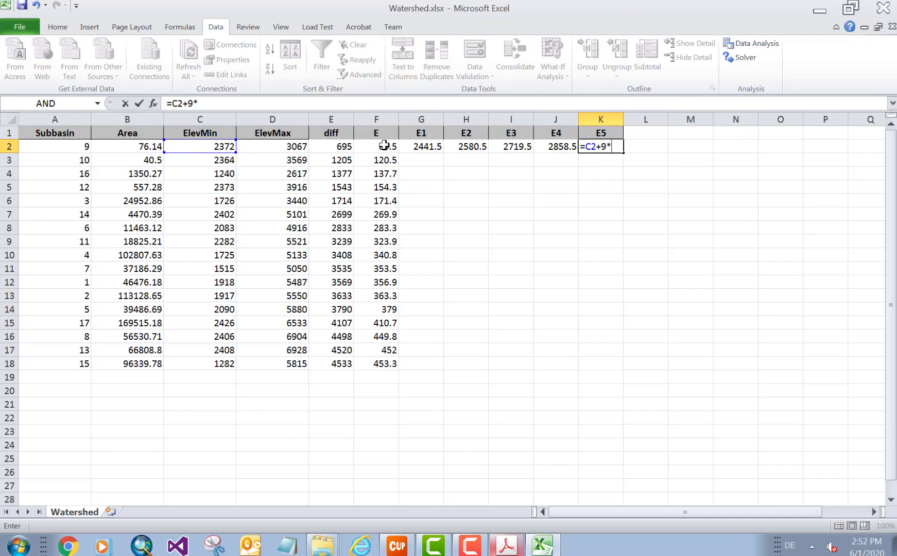
key(Return)
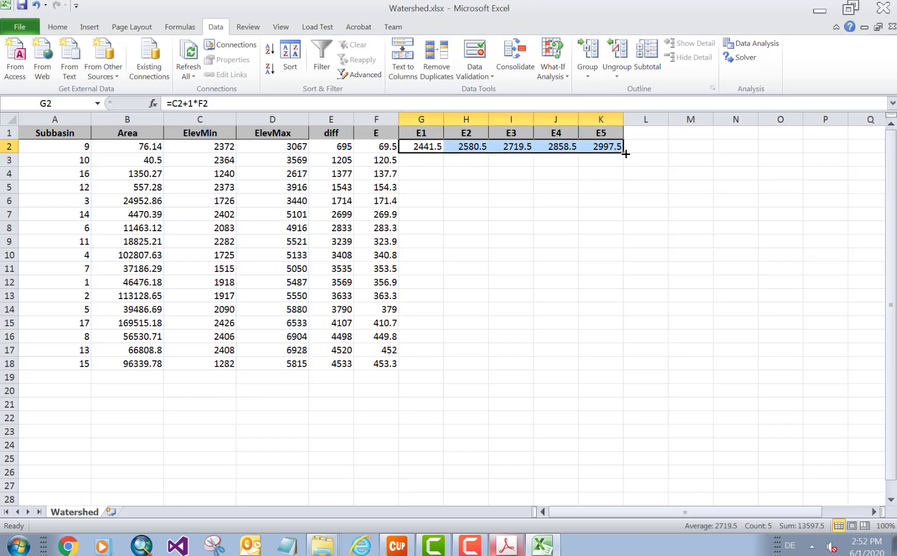
click(645, 159)
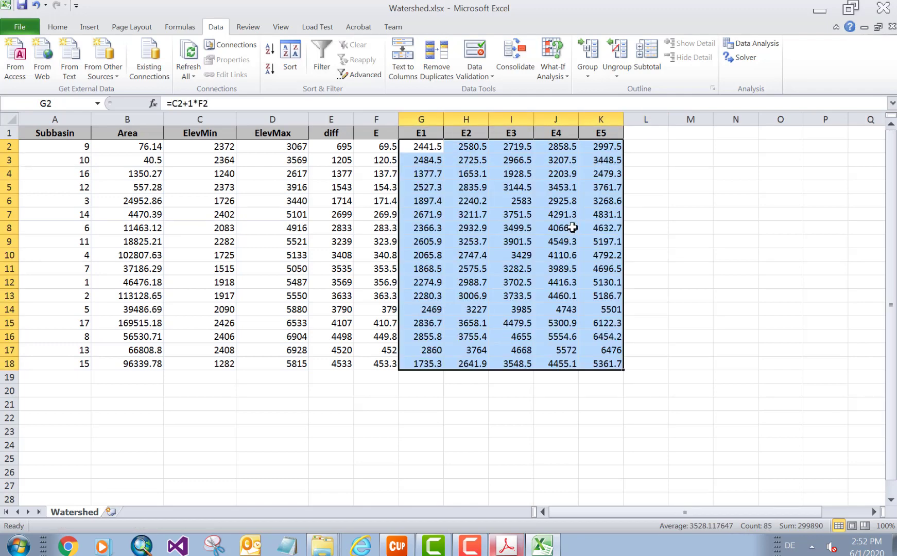
click(506, 545)
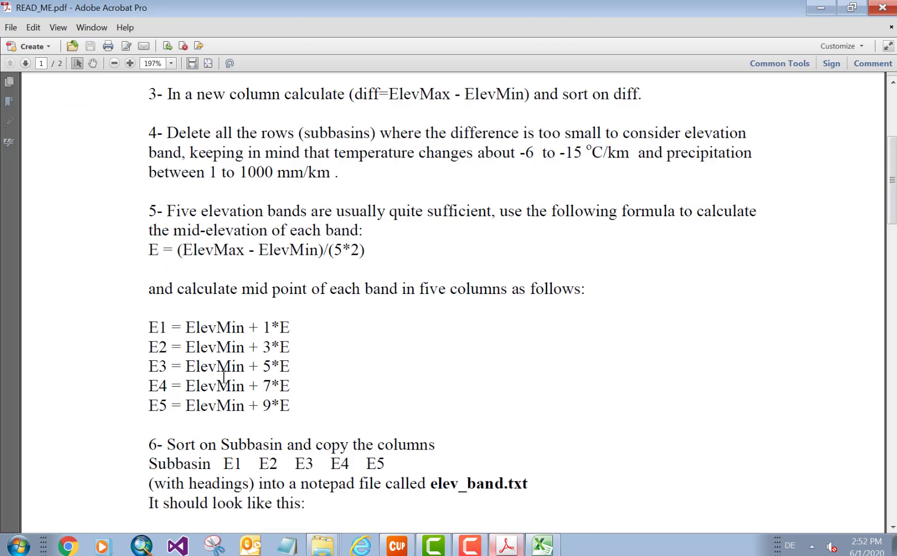
Step: Read READ_ME step 6 on sorting by Subbasin, then return to Watershed.xlsx
scroll(down, 3)
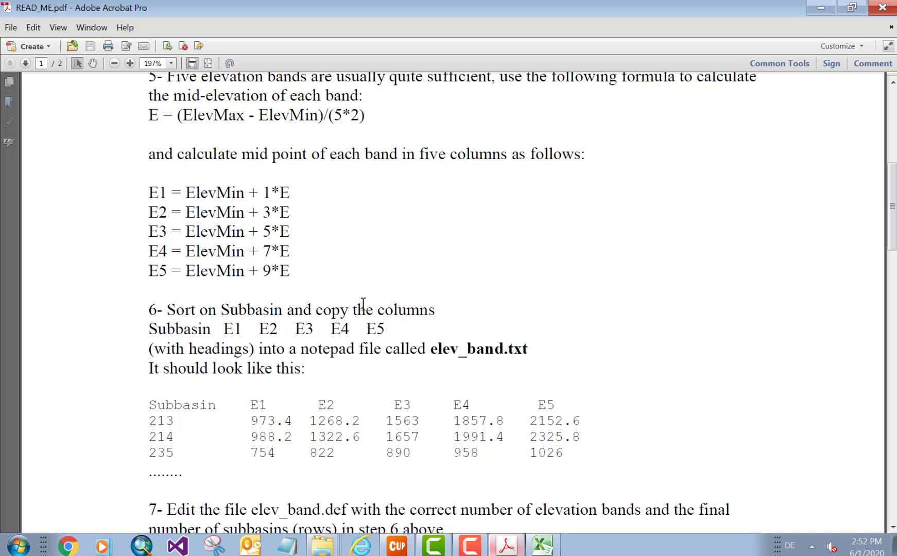
mouse_move(169, 330)
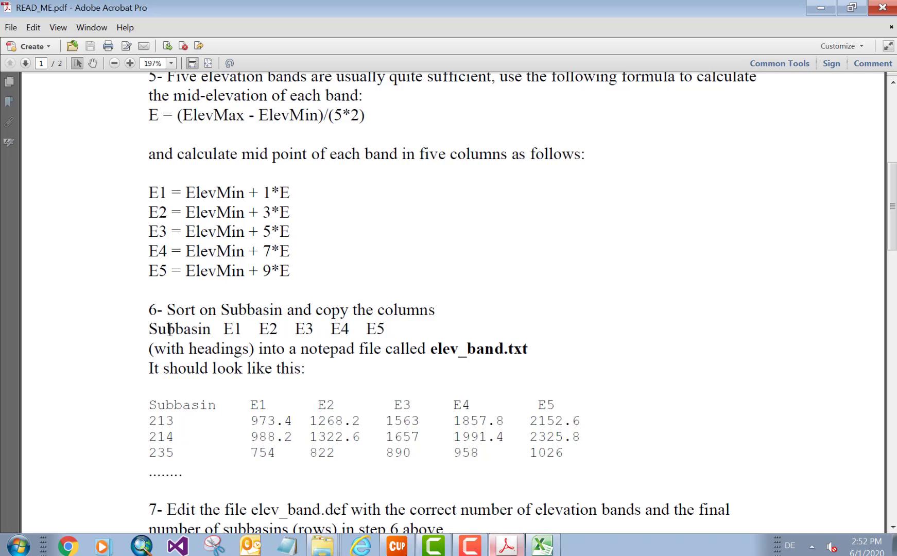
mouse_move(381, 329)
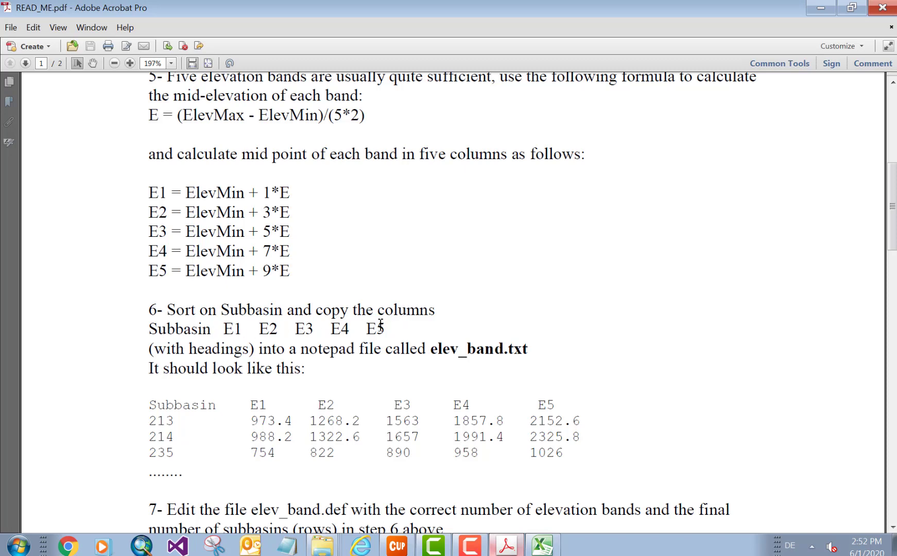
click(540, 544)
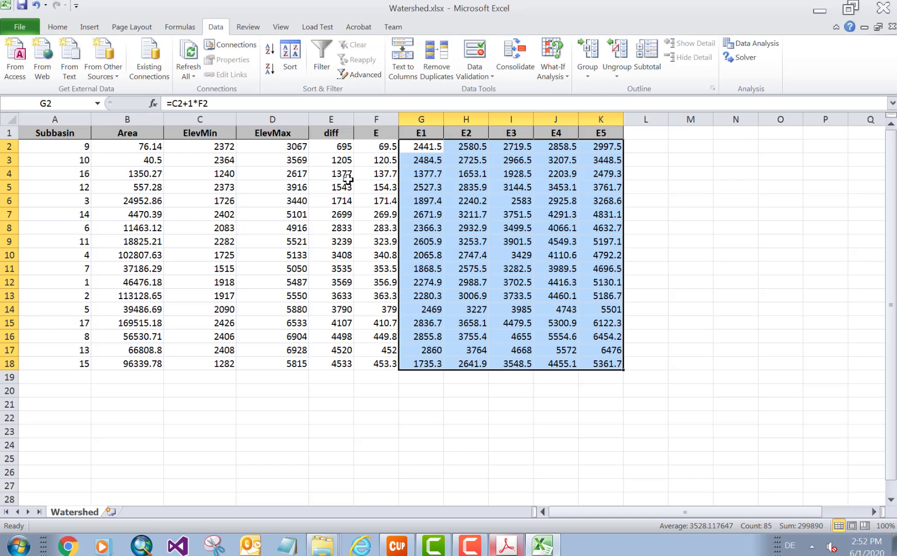
Step: Sort the whole table by Subbasin ascending, expanding the selection
click(55, 132)
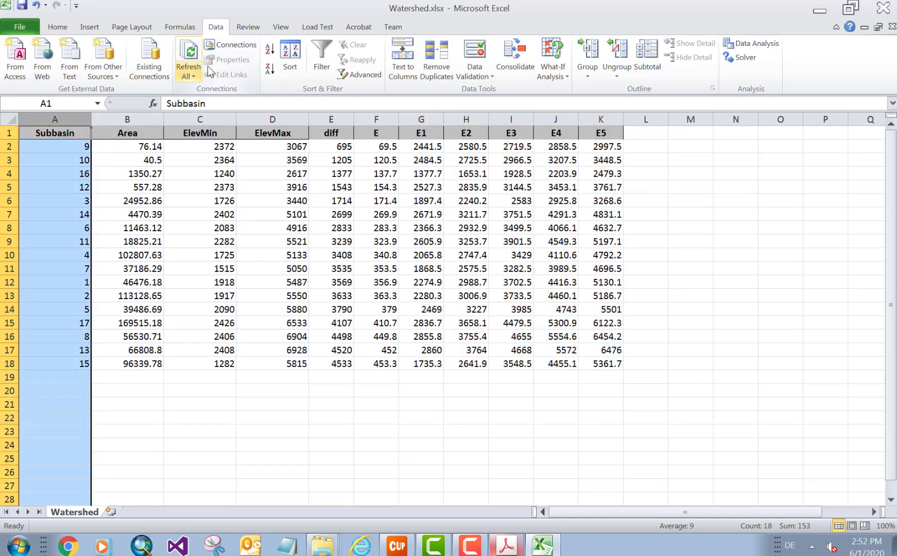
click(290, 52)
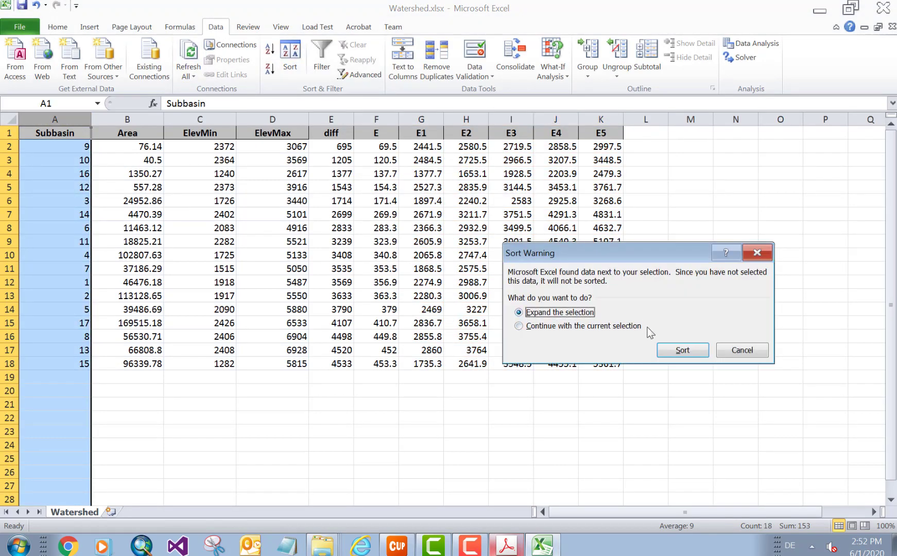
click(681, 350)
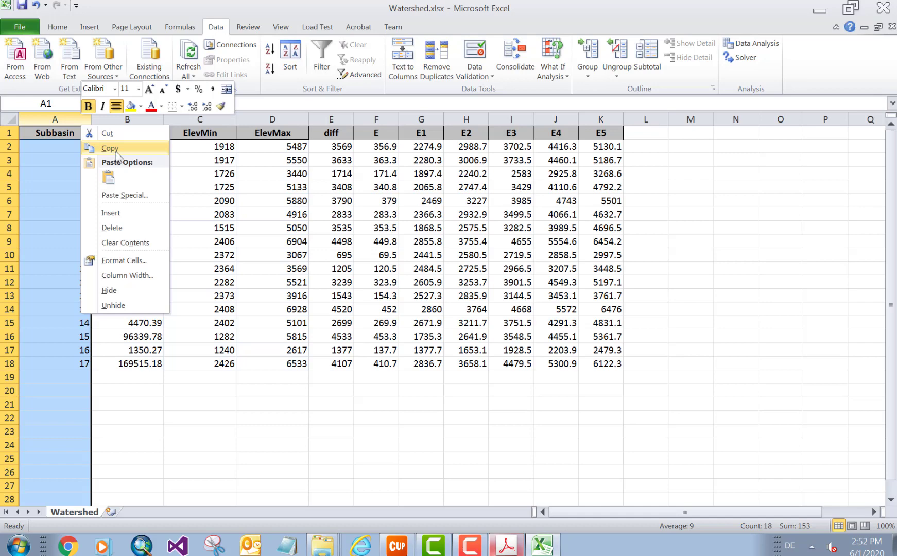
Step: Paste Subbasin into column M and E1–E5 as values into N1:R18
click(109, 148)
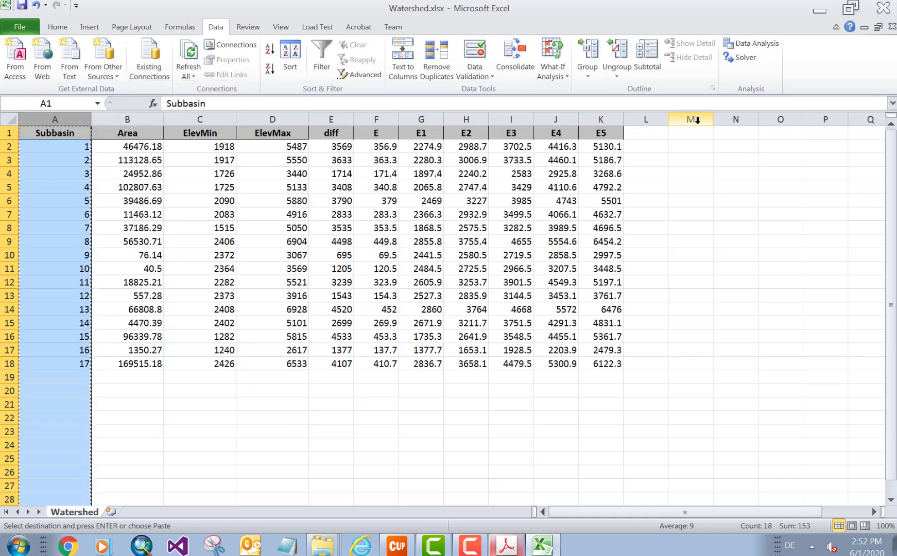
right_click(689, 119)
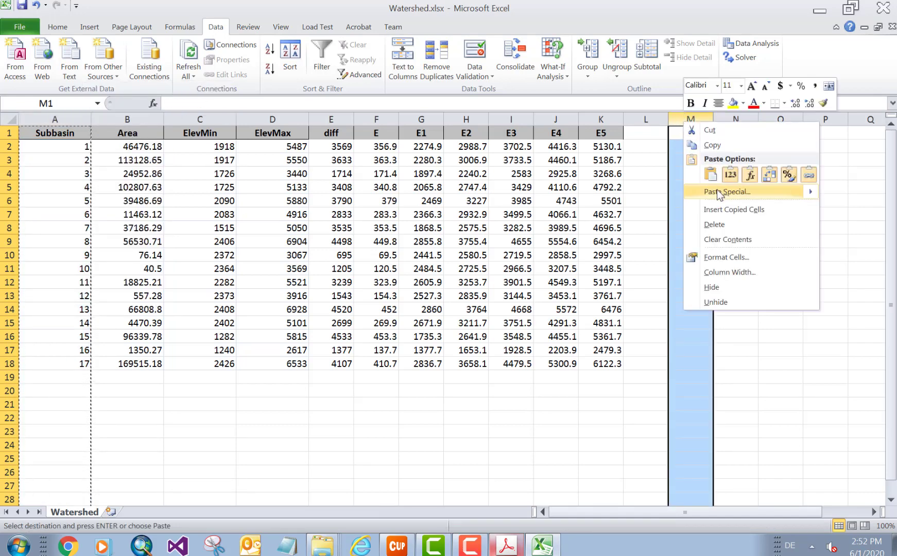
click(710, 175)
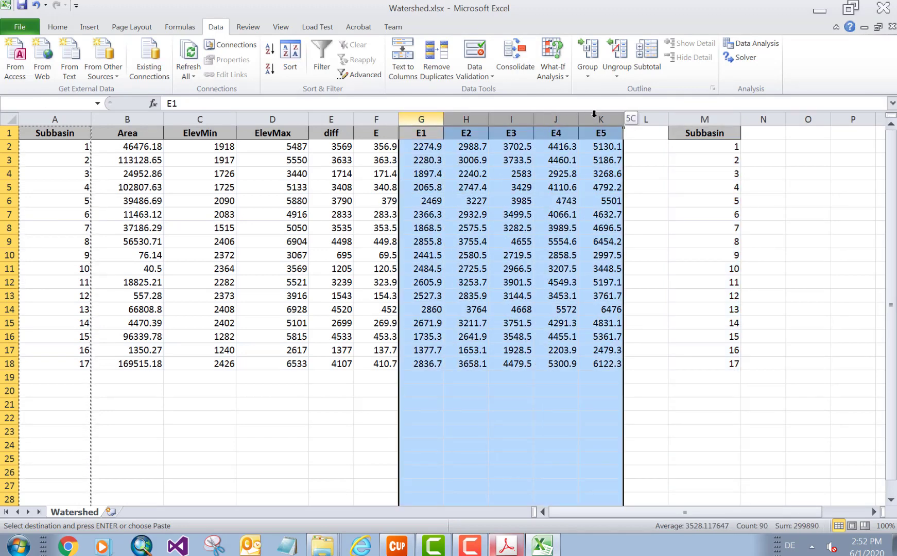
right_click(600, 133)
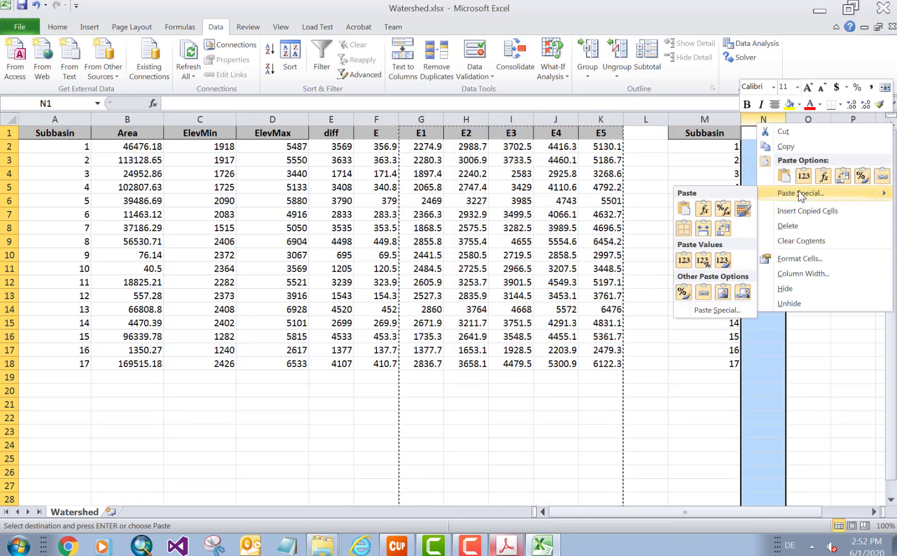
click(799, 193)
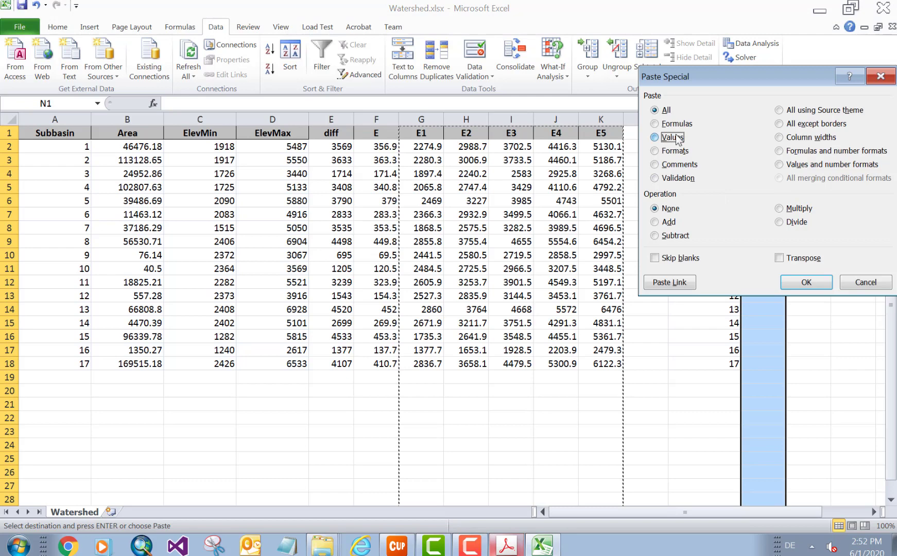
click(805, 282)
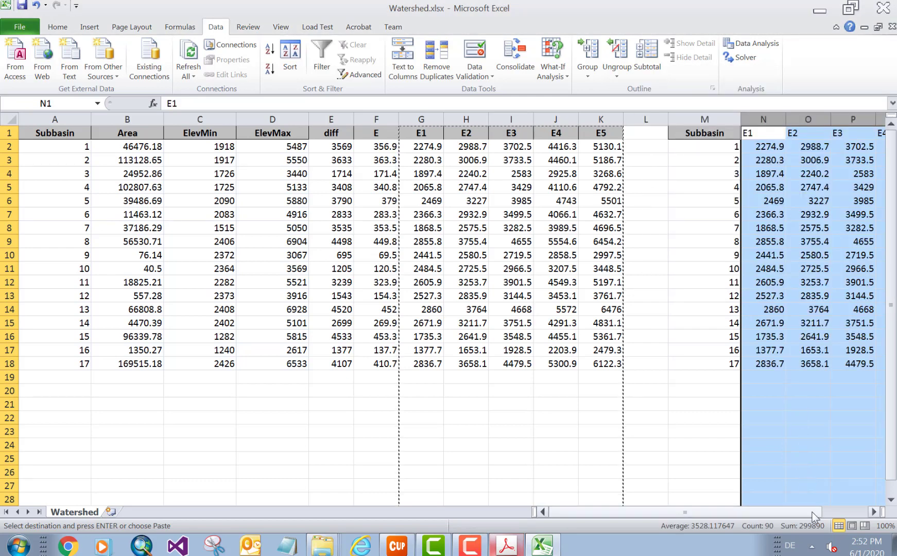
scroll(right, 3)
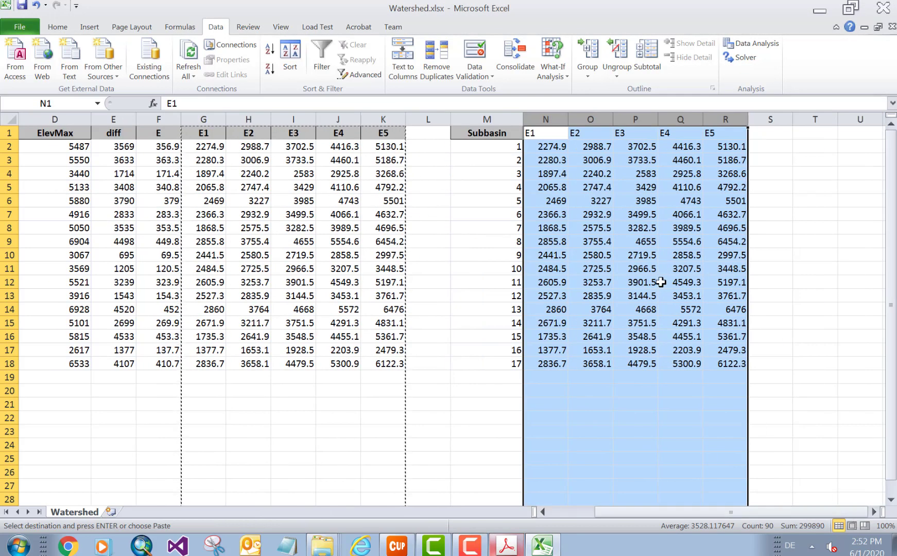
click(504, 545)
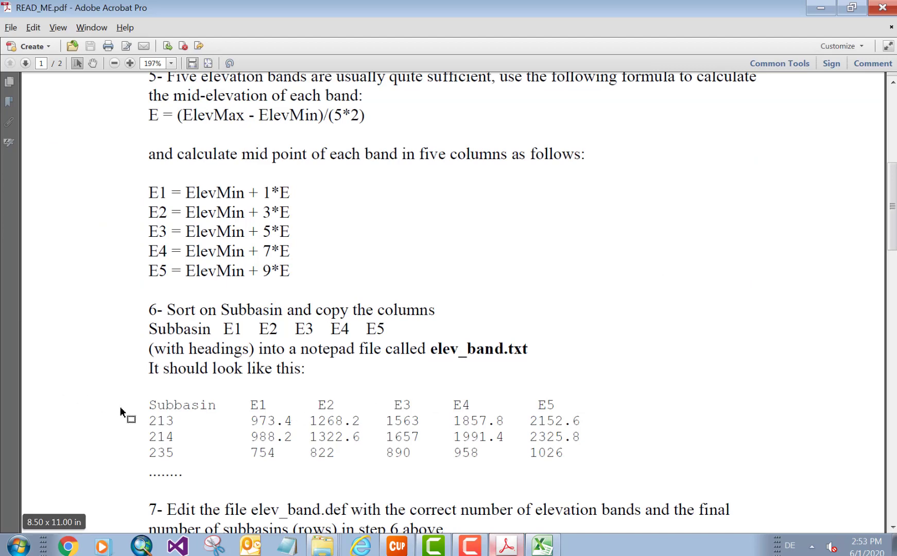
scroll(down, 3)
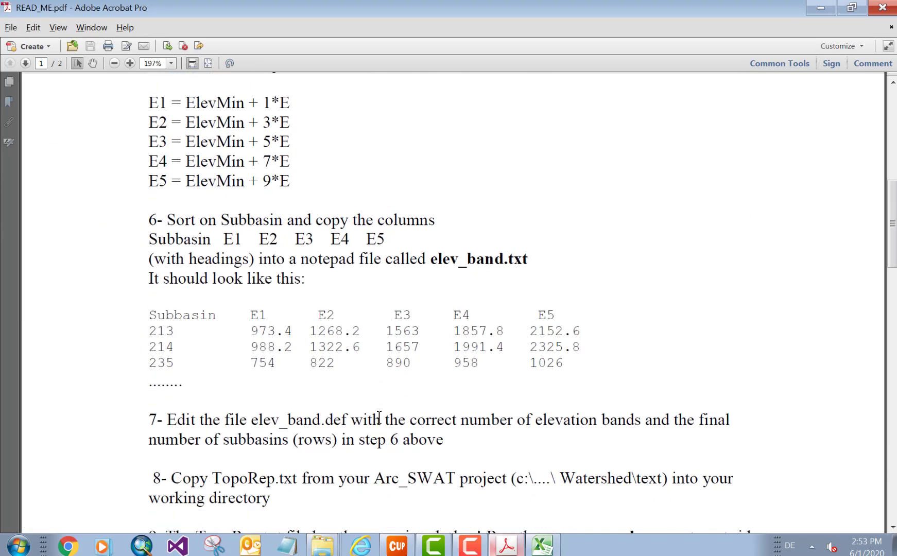
scroll(down, 3)
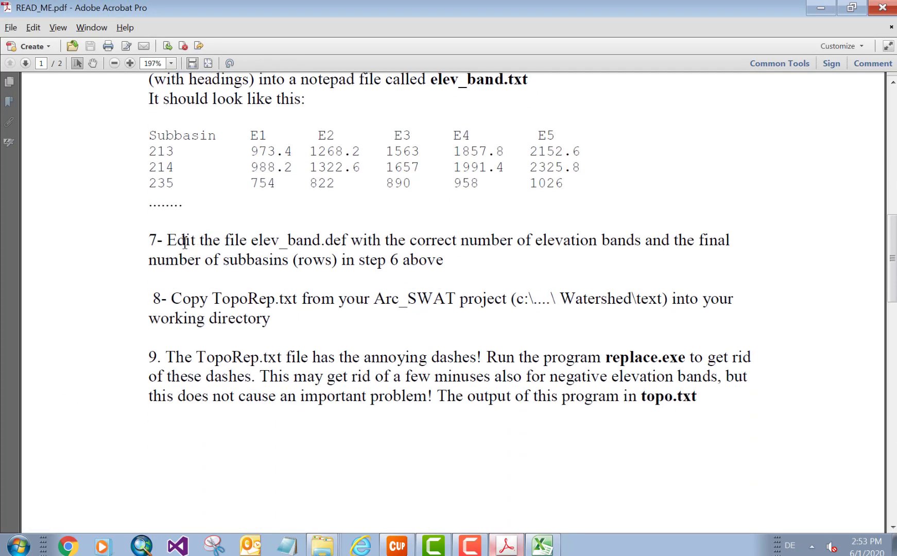
scroll(up, 3)
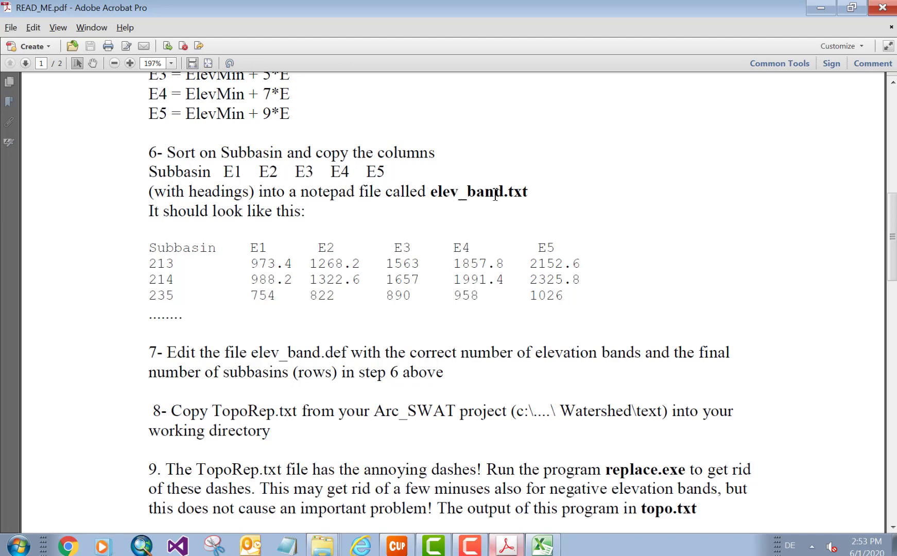
mouse_move(538, 154)
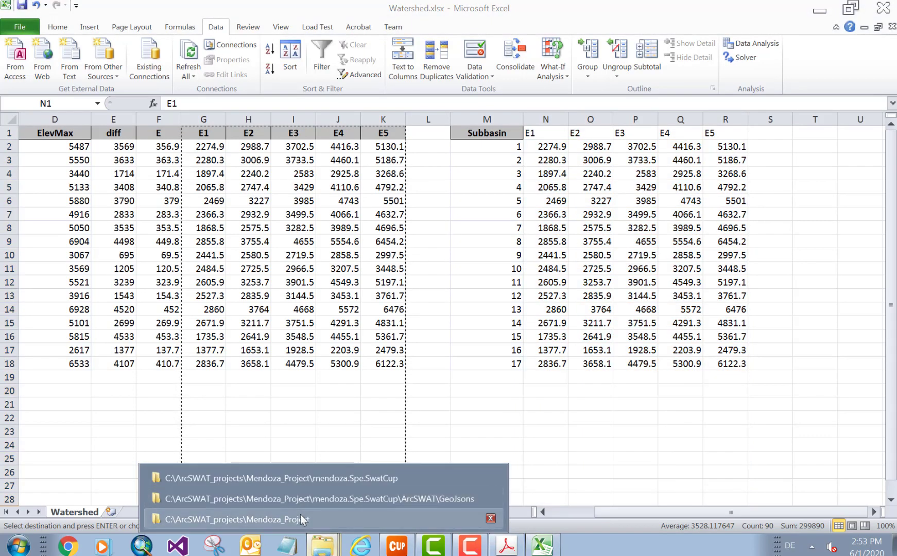
mouse_move(301, 504)
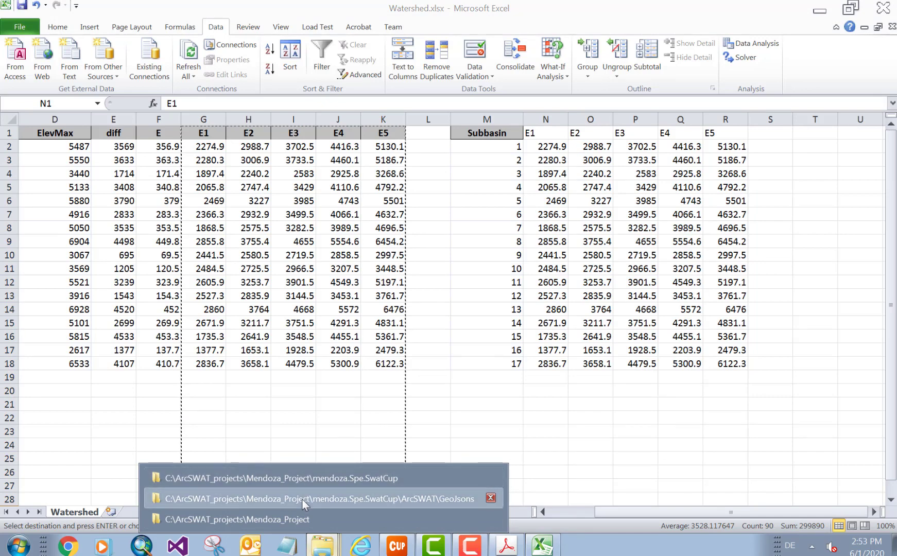
mouse_move(311, 482)
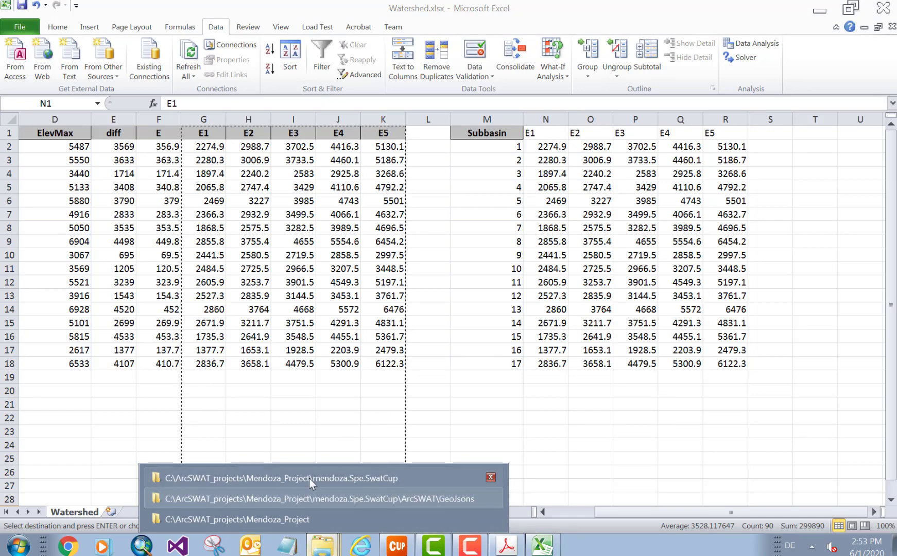
Step: Open elev_band.txt from mendoza.Spe.SwatCup > UtilityPrograms > Make_ELEV_BAND in Notepad
click(280, 478)
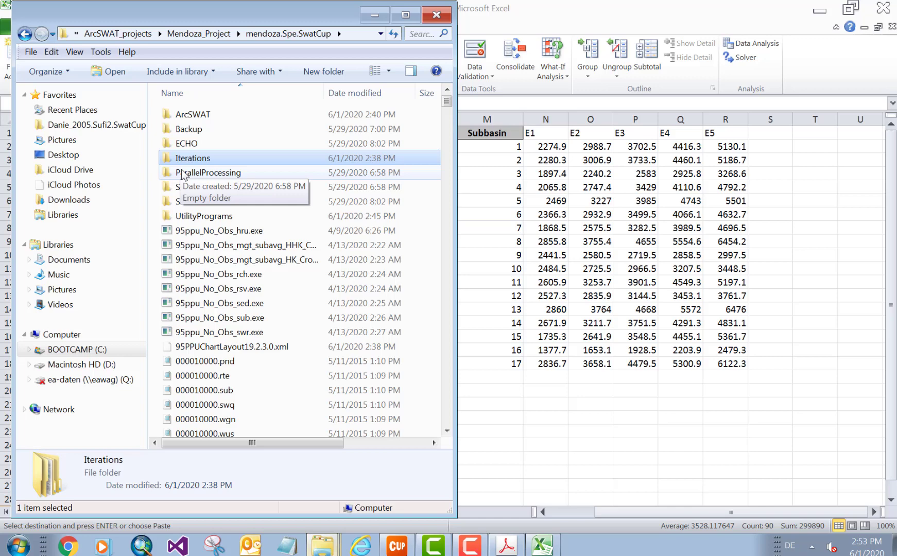
double_click(203, 216)
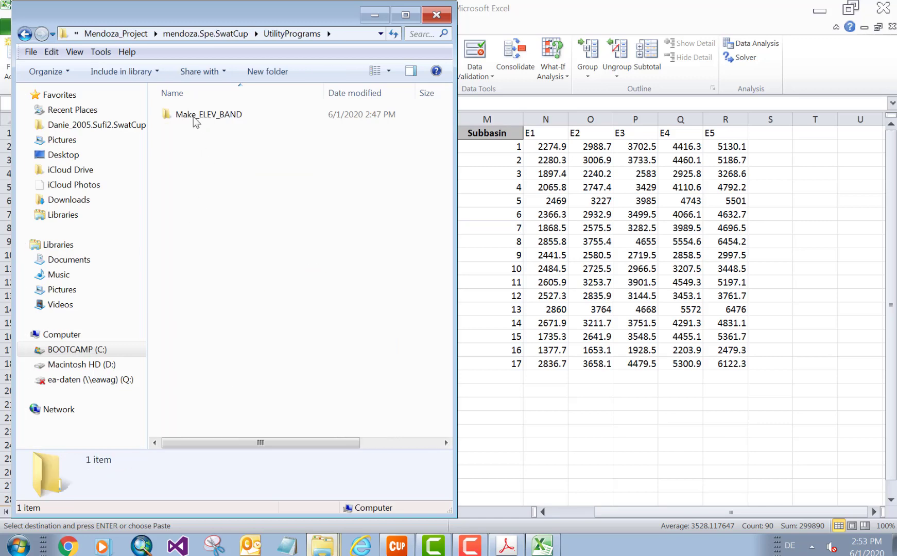
double_click(208, 114)
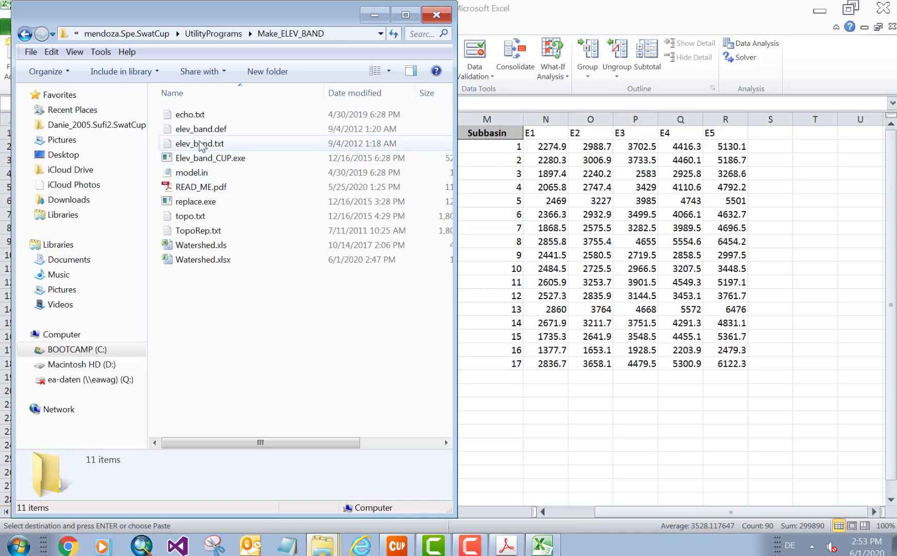
mouse_move(200, 143)
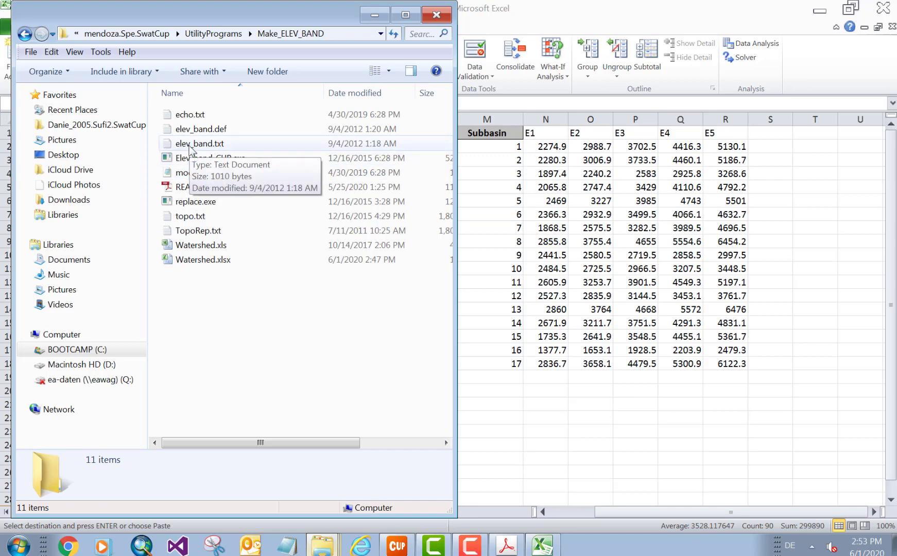
click(201, 143)
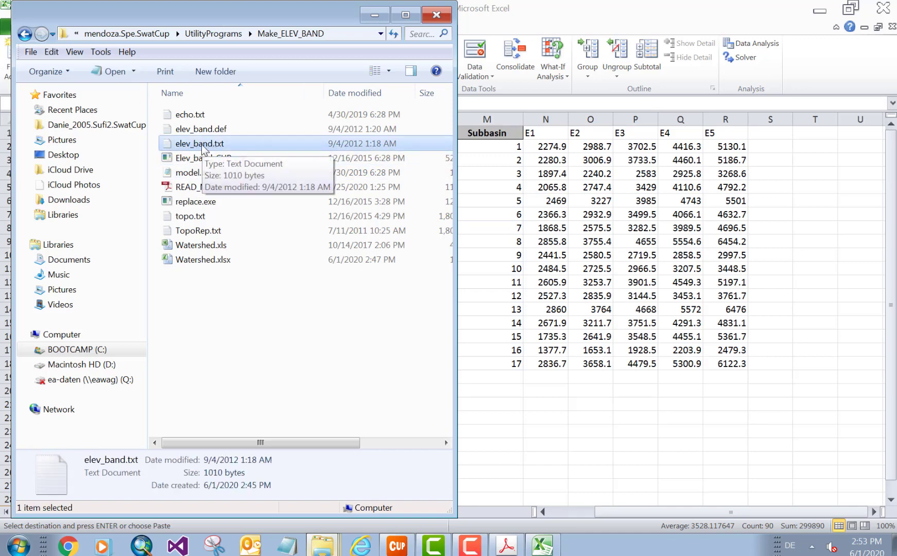
double_click(201, 144)
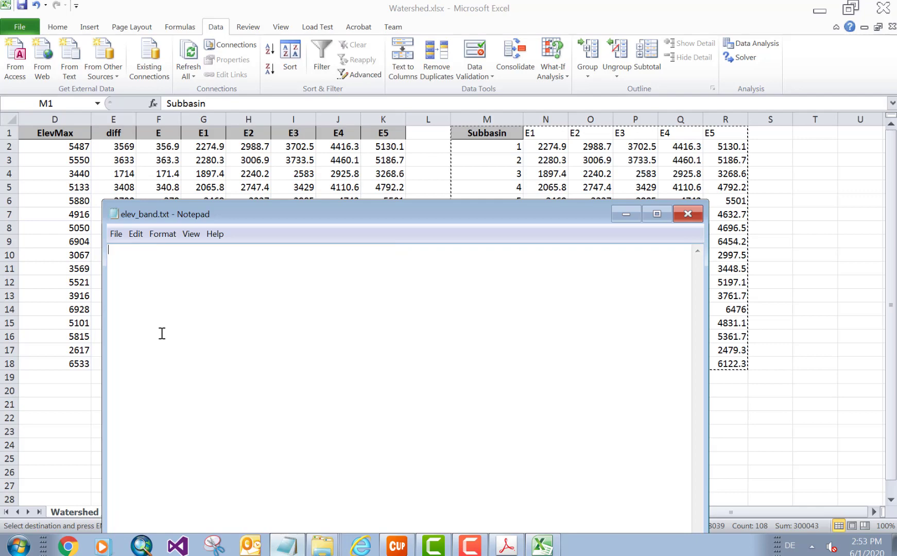
Step: Paste the Subbasin and E1–E5 table for all 17 subbasins into elev_band.txt
key(ctrl+v)
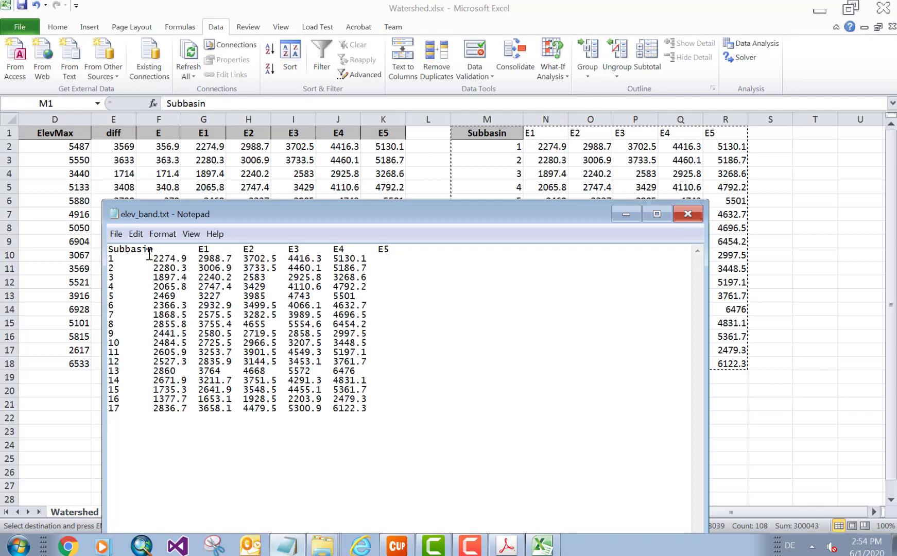
click(114, 234)
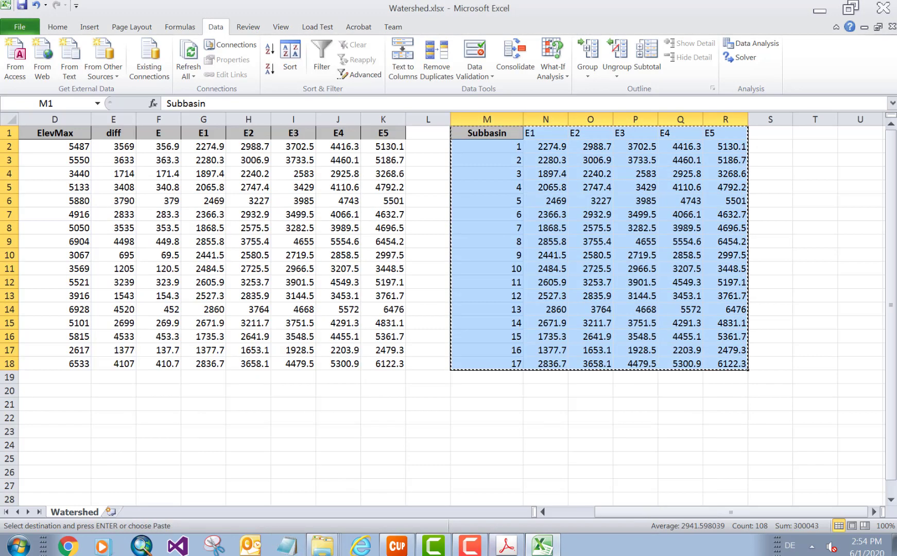
click(504, 545)
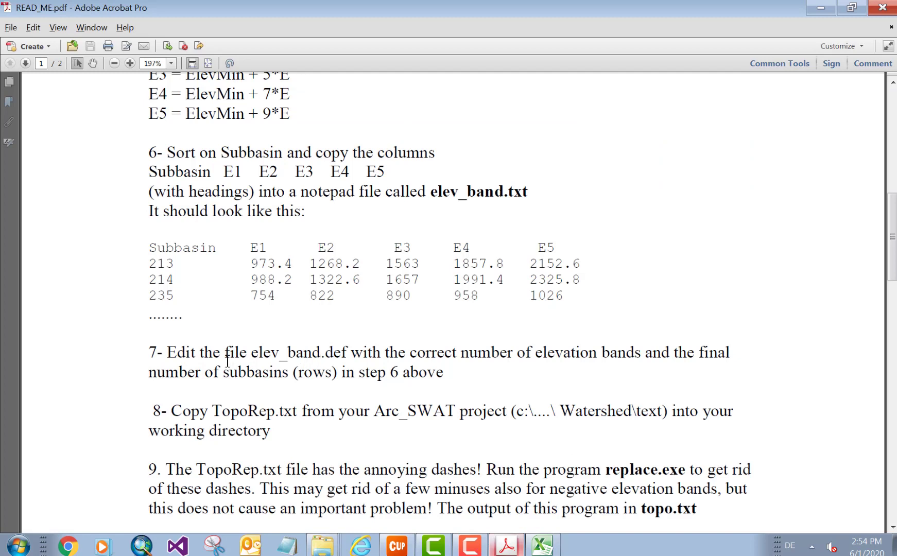
mouse_move(344, 362)
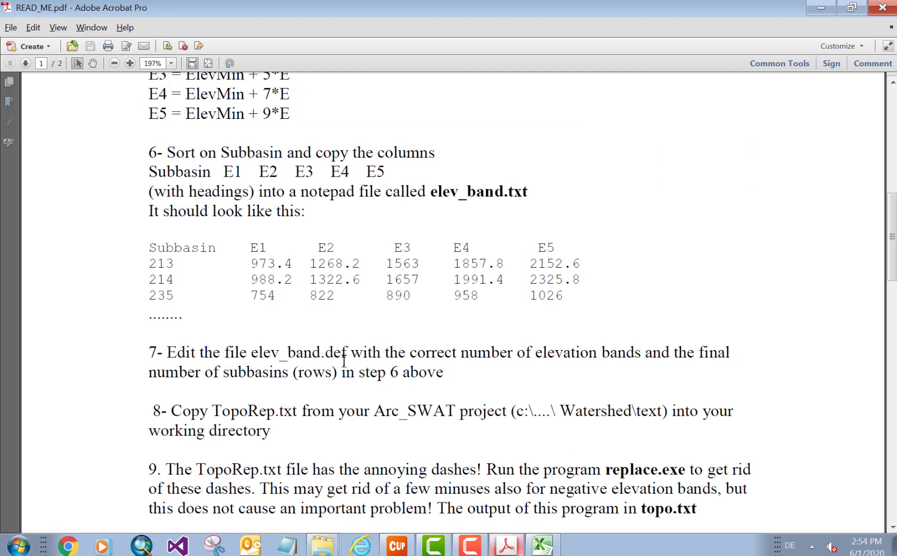
mouse_move(624, 344)
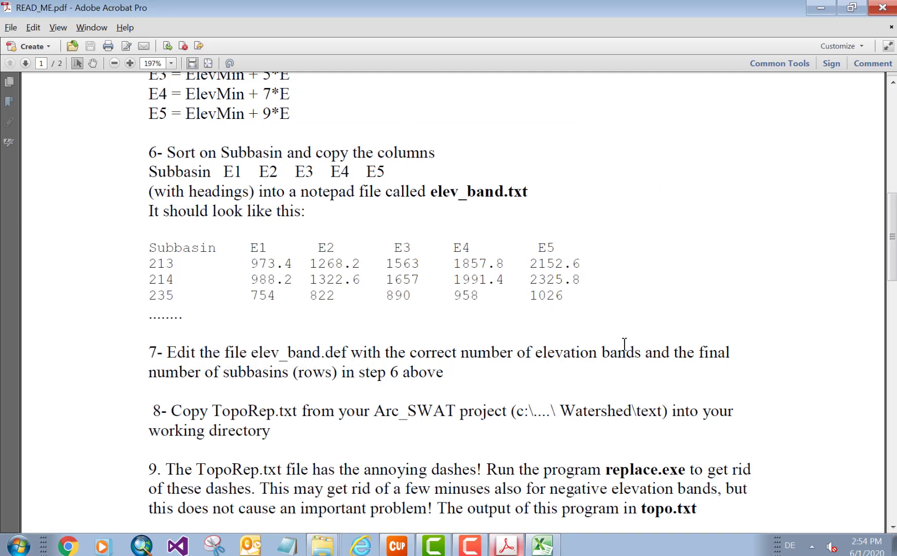
mouse_move(223, 371)
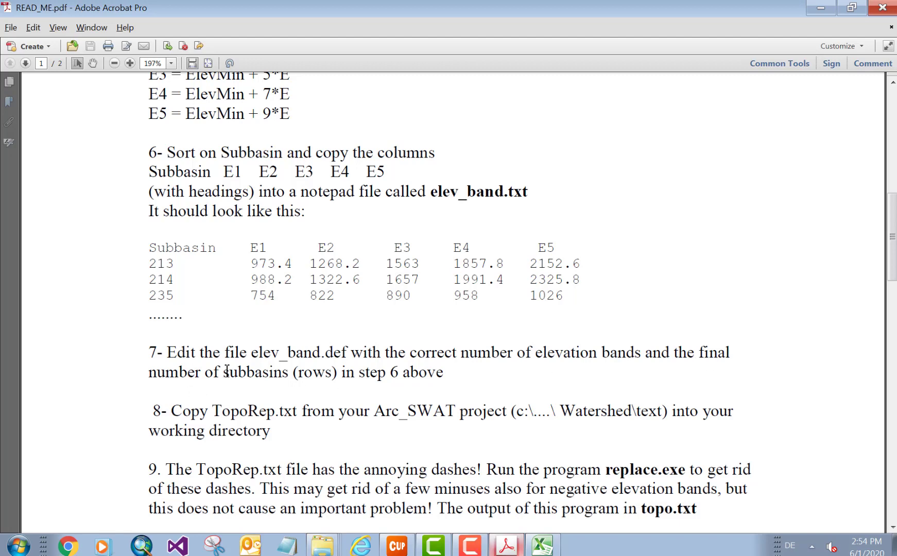
mouse_move(819, 8)
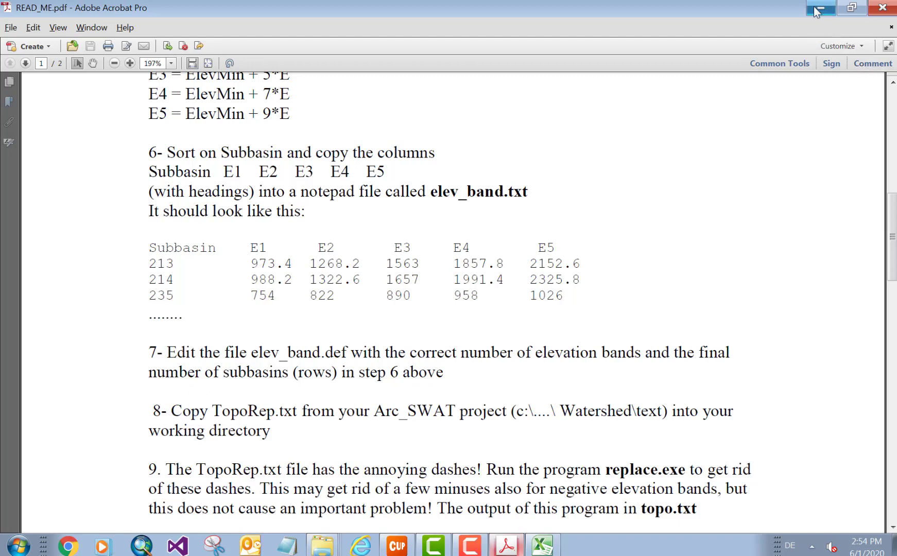
Step: Read READ_ME step 7 on editing elev_band.def, then bring Excel's Watershed sheet forward
click(539, 545)
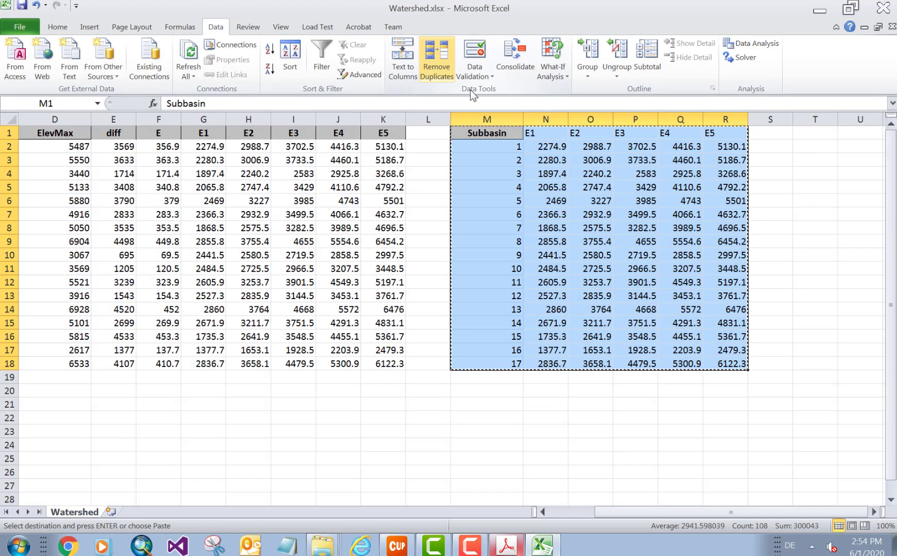
mouse_move(501, 367)
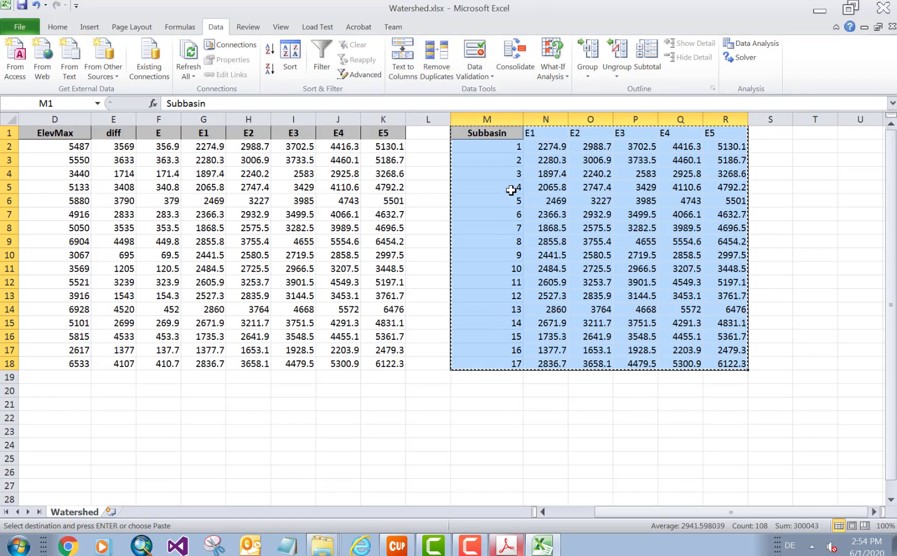
mouse_move(529, 355)
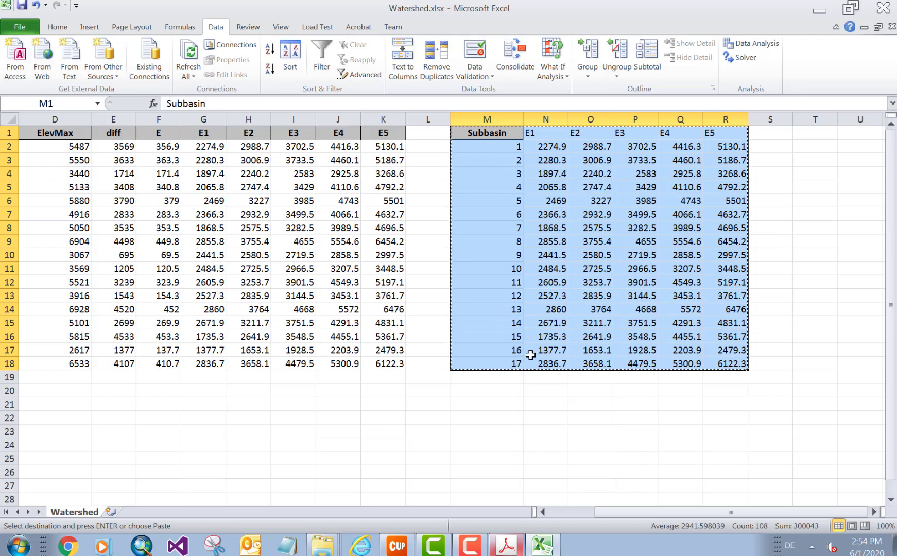
mouse_move(506, 156)
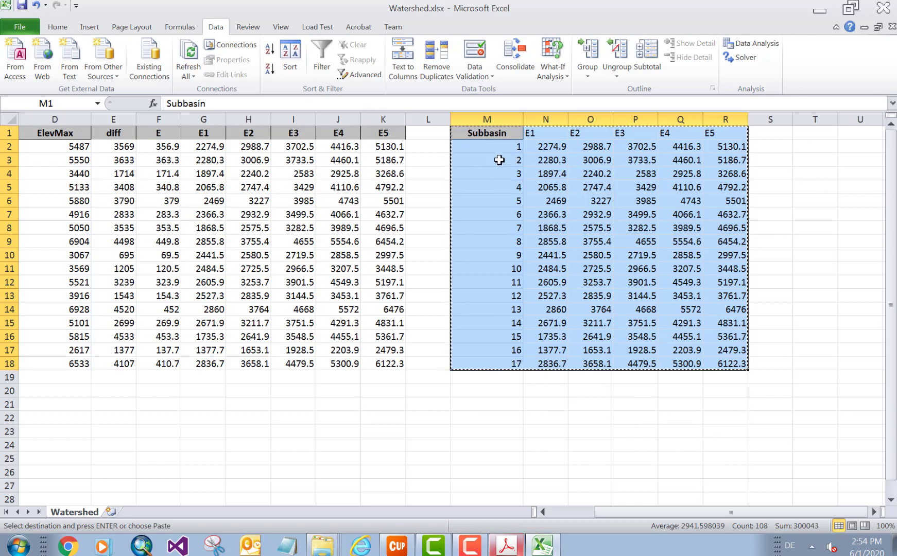
mouse_move(468, 450)
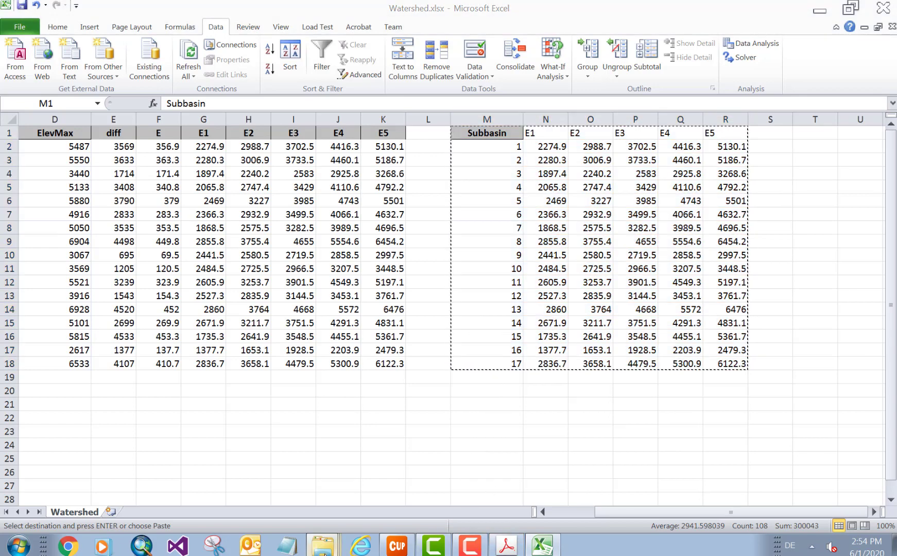
Step: Restore the Make_ELEV_BAND folder window from the taskbar
click(322, 546)
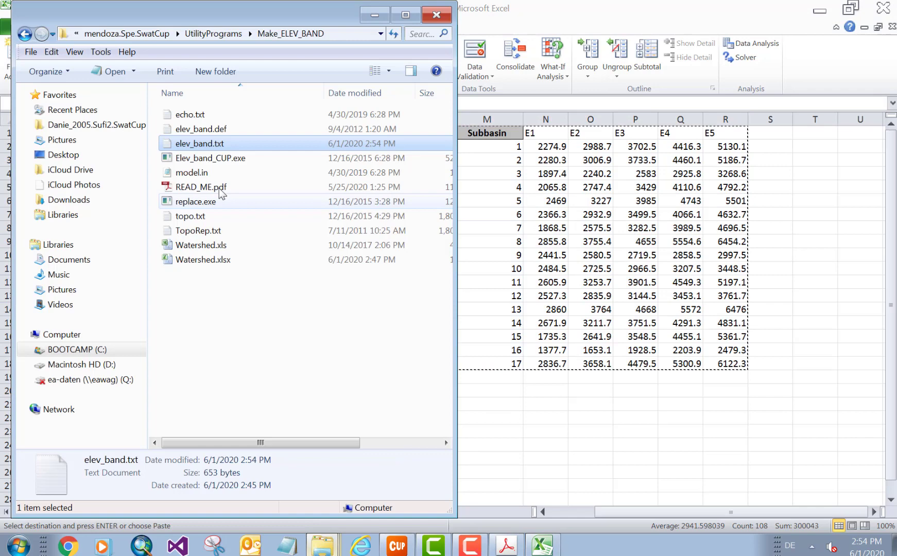
Step: Change elev_band.def to 17 subbasins and 5 elevation bands, saving when closing Notepad
double_click(201, 129)
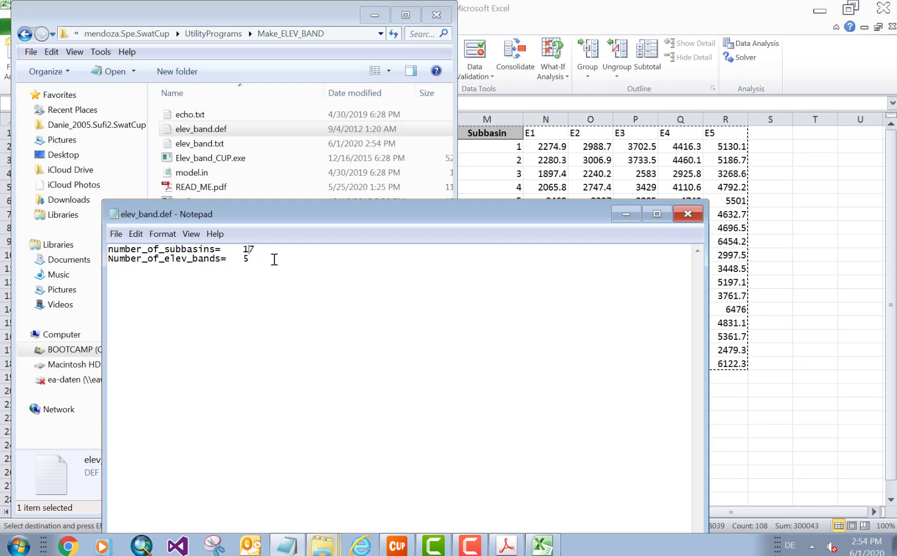
click(687, 213)
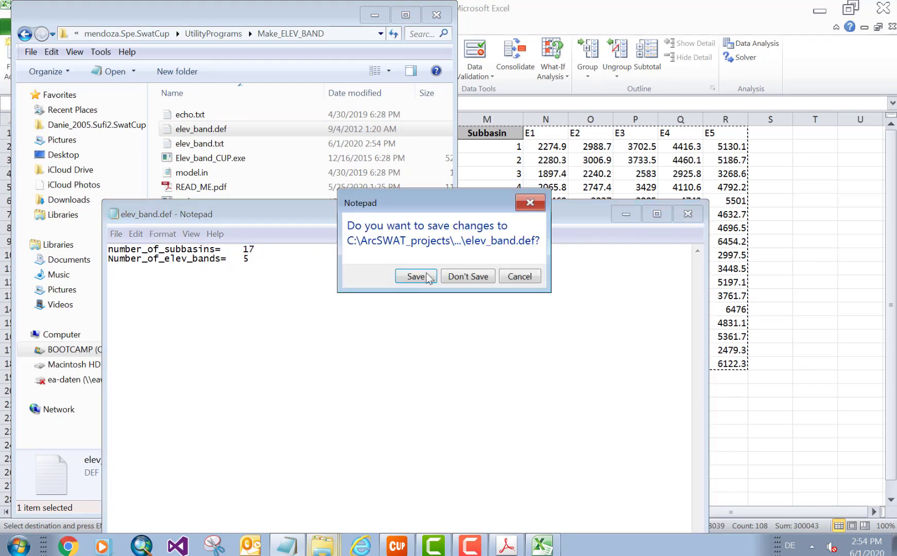
click(415, 276)
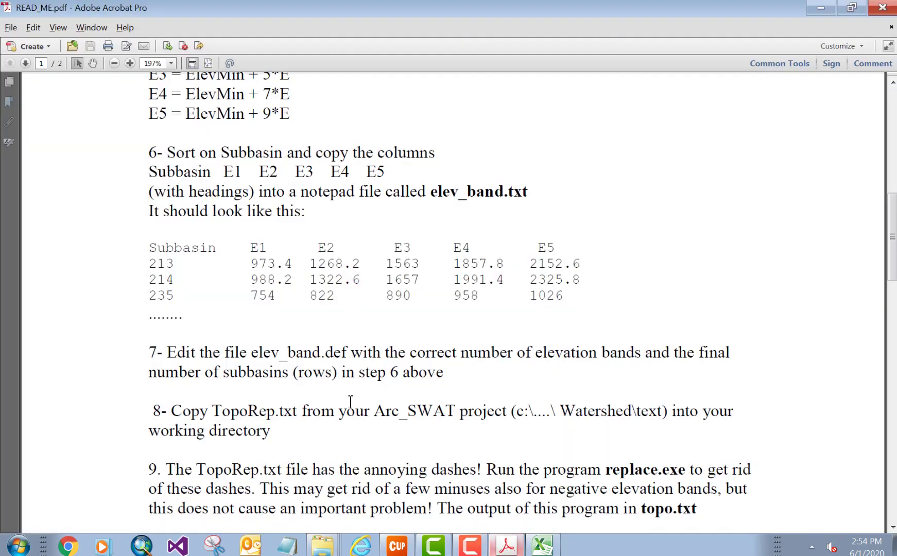
Step: Scroll READ_ME.pdf down to steps 7–9 on TopoRep.txt and replace.exe
scroll(down, 3)
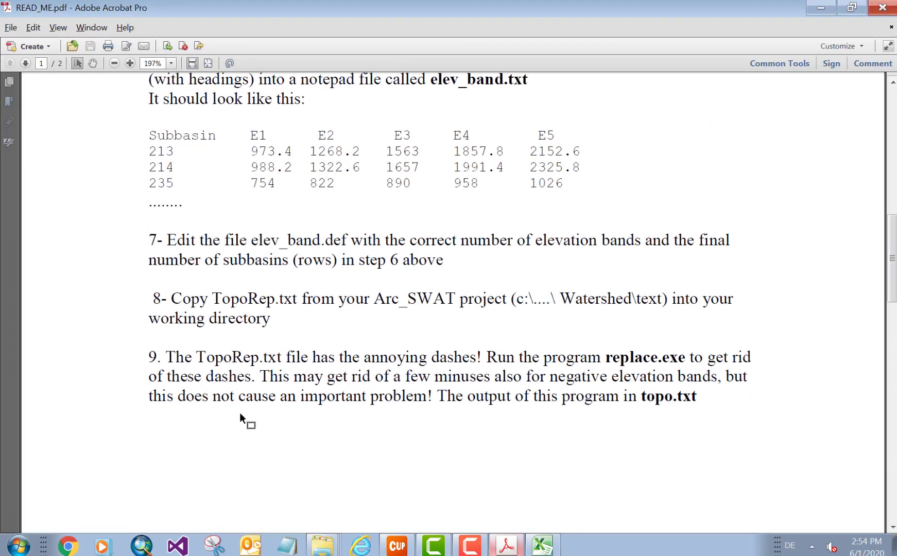
scroll(down, 3)
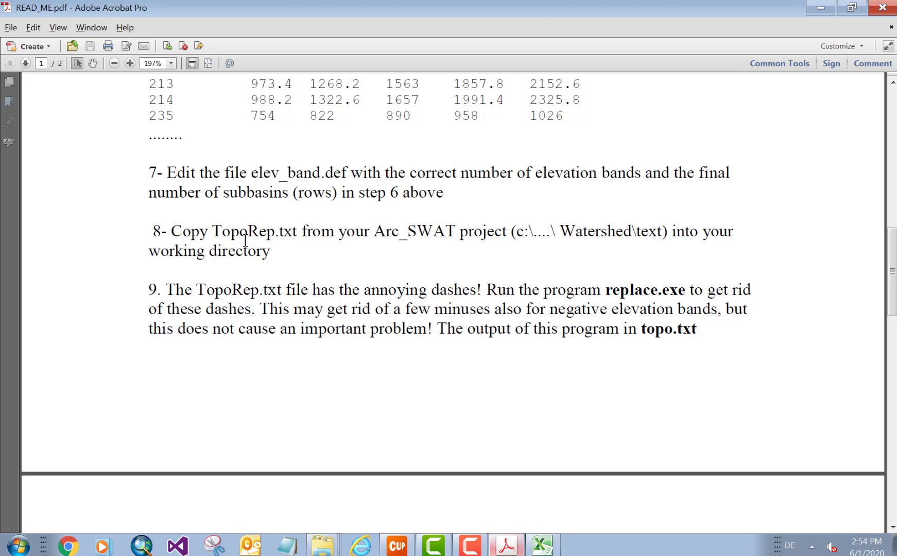
mouse_move(424, 239)
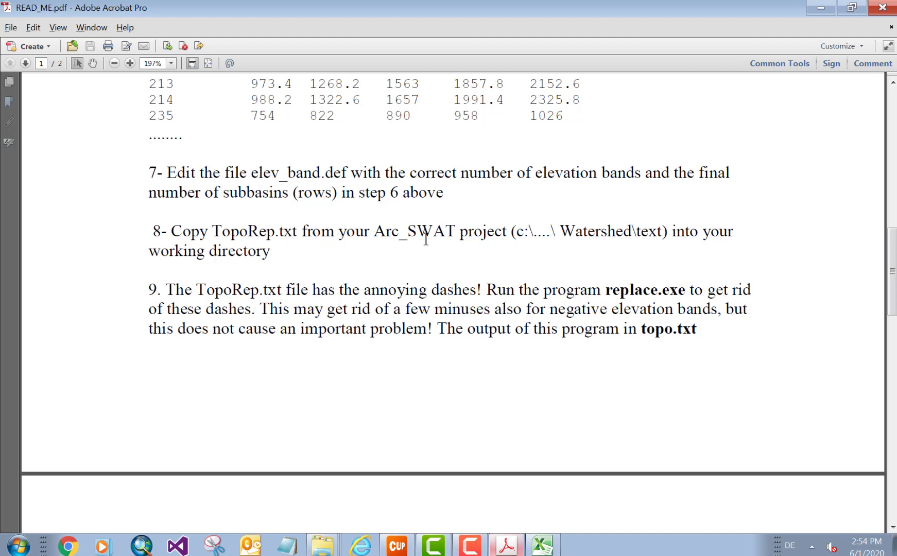
mouse_move(583, 232)
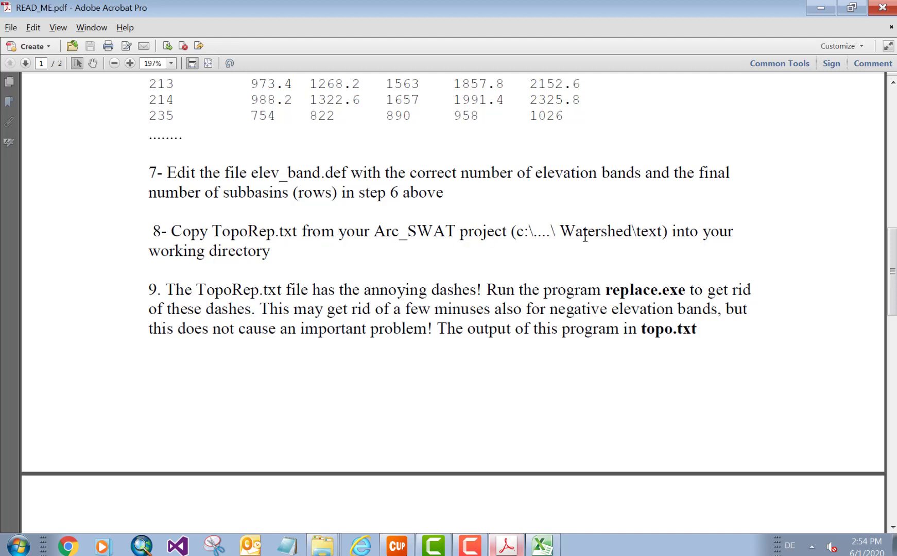
mouse_move(300, 256)
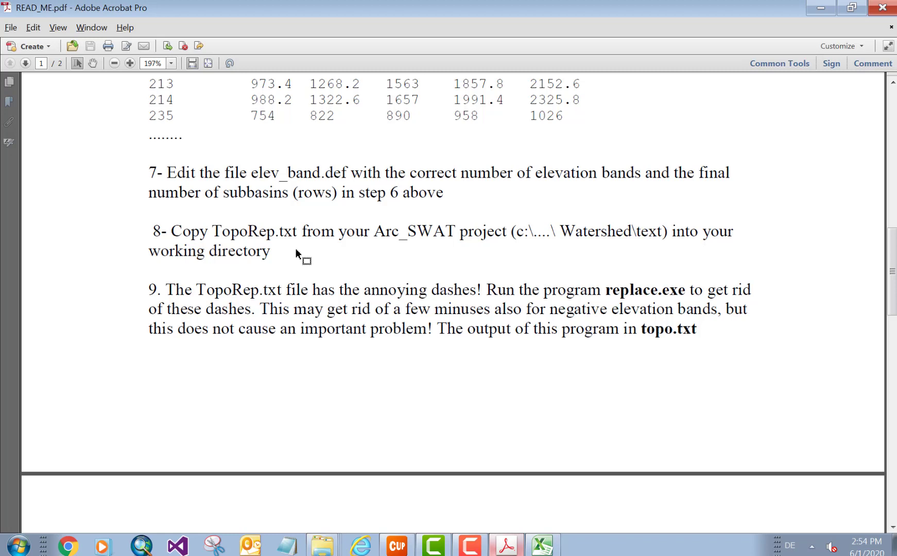
mouse_move(223, 232)
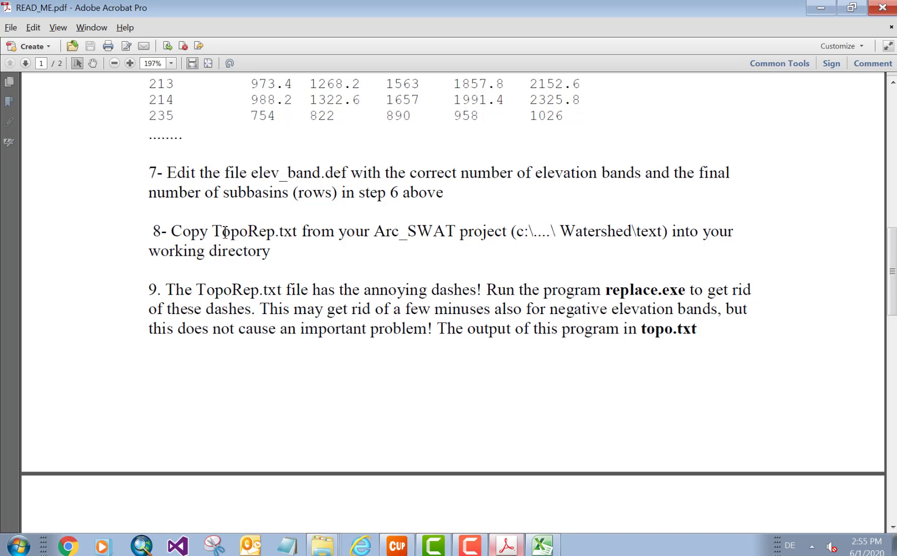
mouse_move(819, 9)
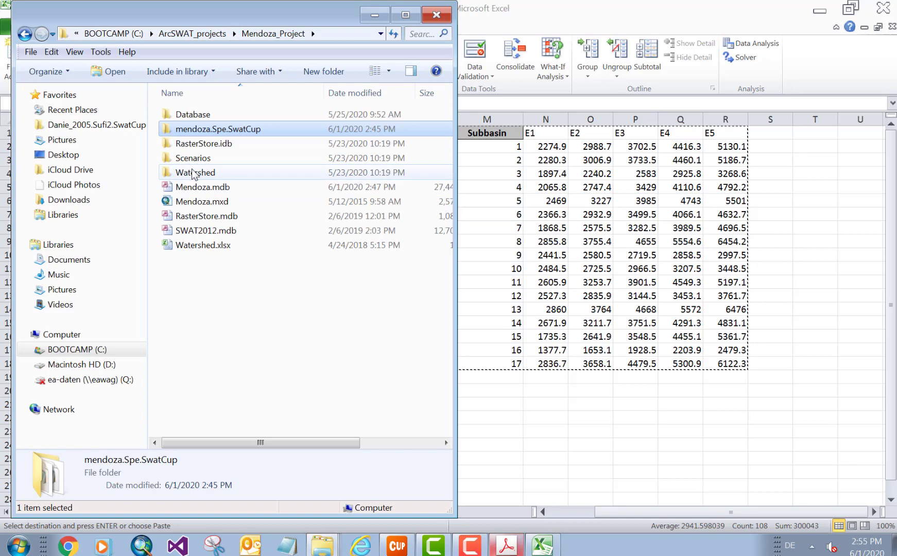
Step: Copy TopoRep.txt from Watershed\text over the old copy in UtilityPrograms\Make_ELEV_BAND
double_click(196, 172)
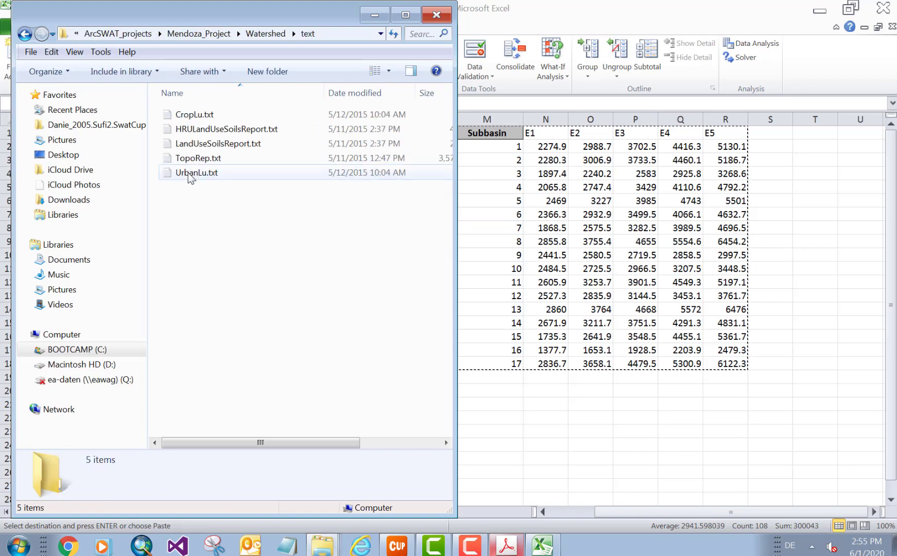
click(197, 158)
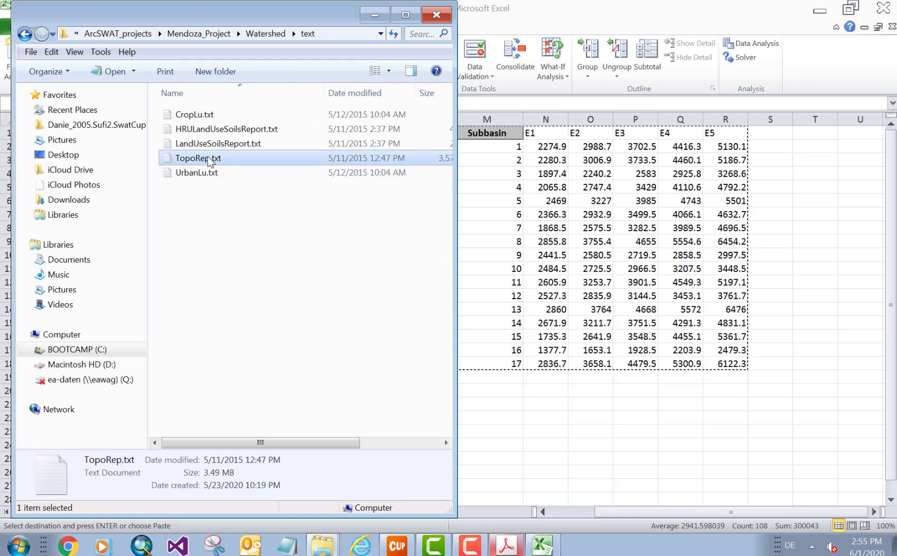
right_click(198, 158)
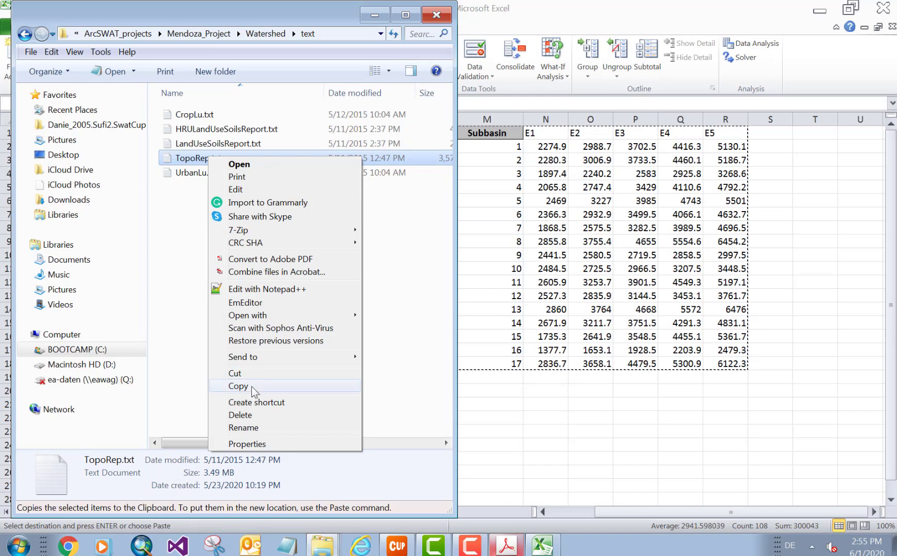
click(237, 385)
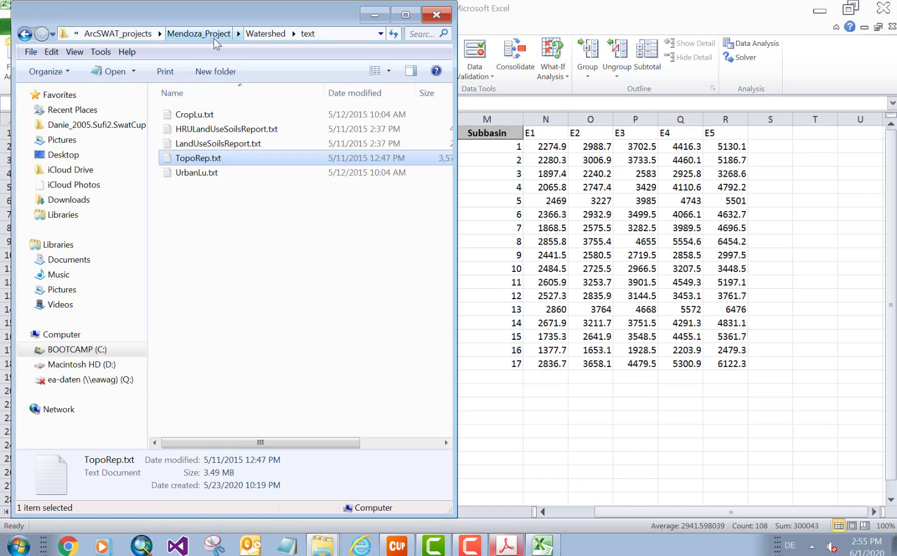
click(198, 33)
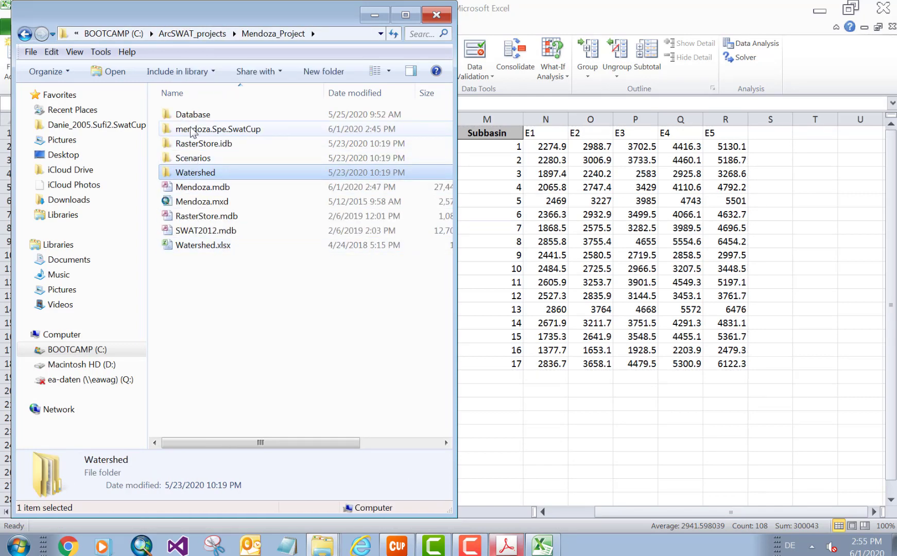
double_click(220, 129)
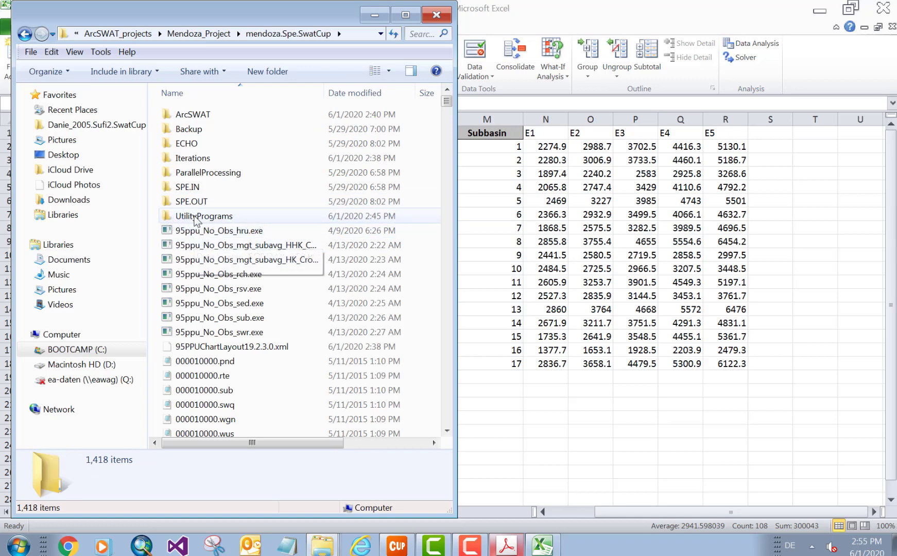
double_click(203, 216)
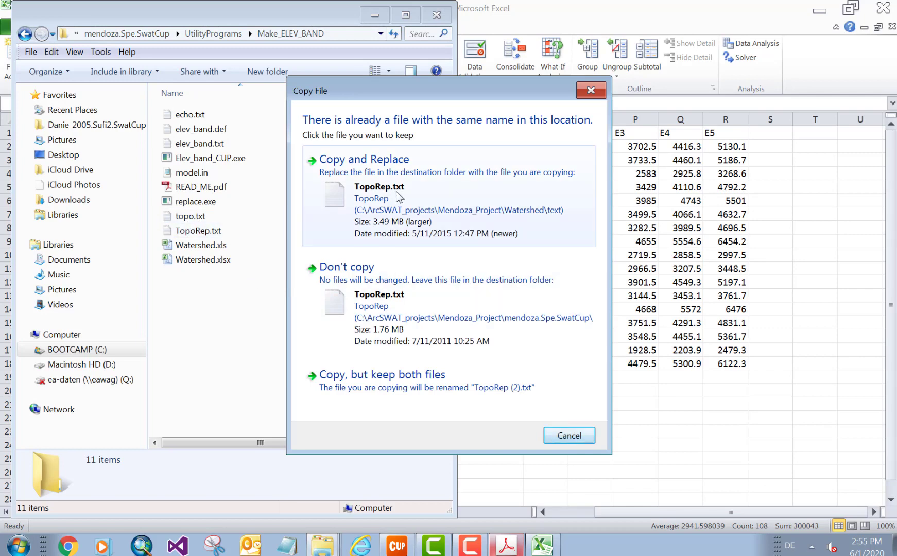
click(364, 159)
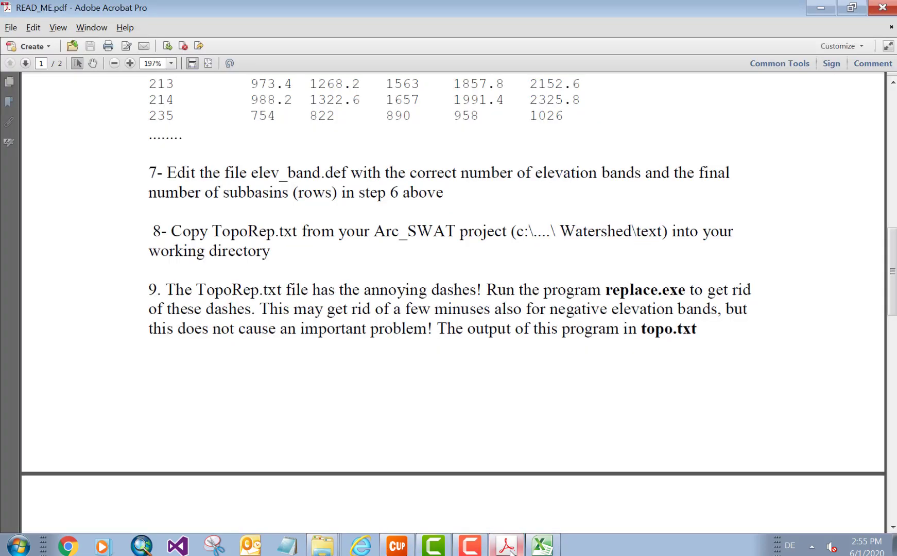
mouse_move(227, 299)
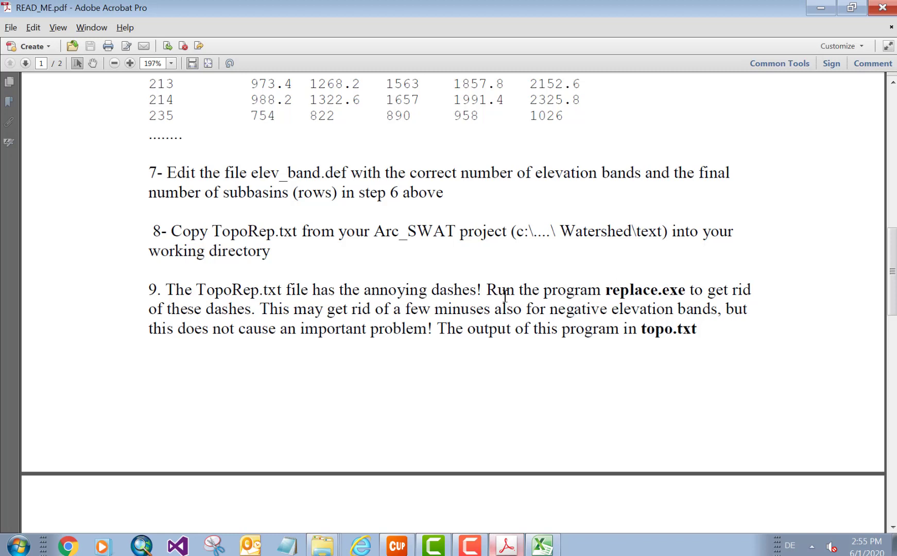
mouse_move(723, 268)
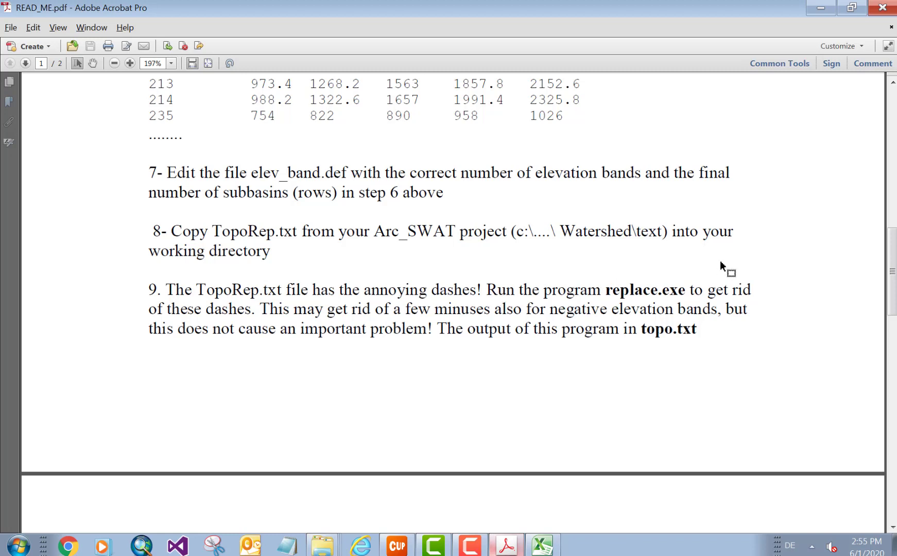
mouse_move(820, 7)
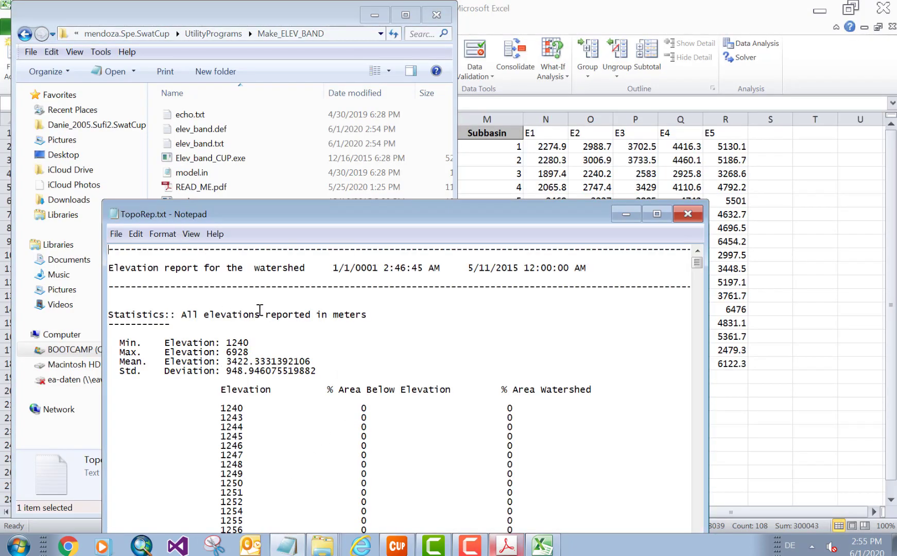
mouse_move(689, 214)
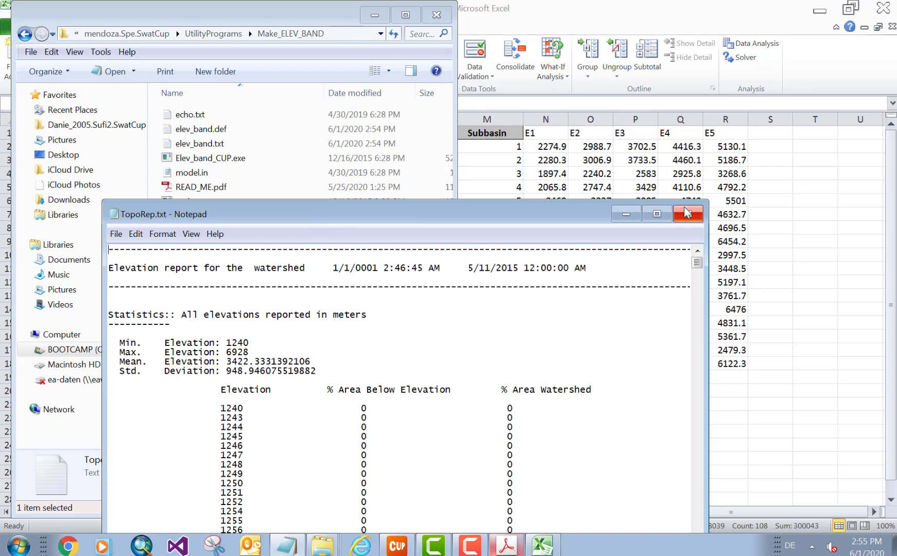
Step: Close TopoRep.txt and run replace.exe to produce a dash-free topo.txt
click(688, 213)
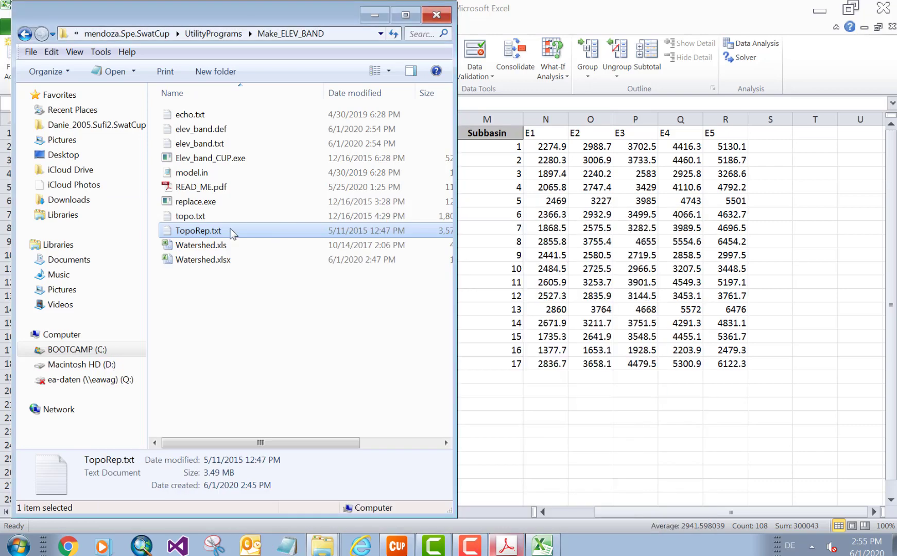
click(196, 202)
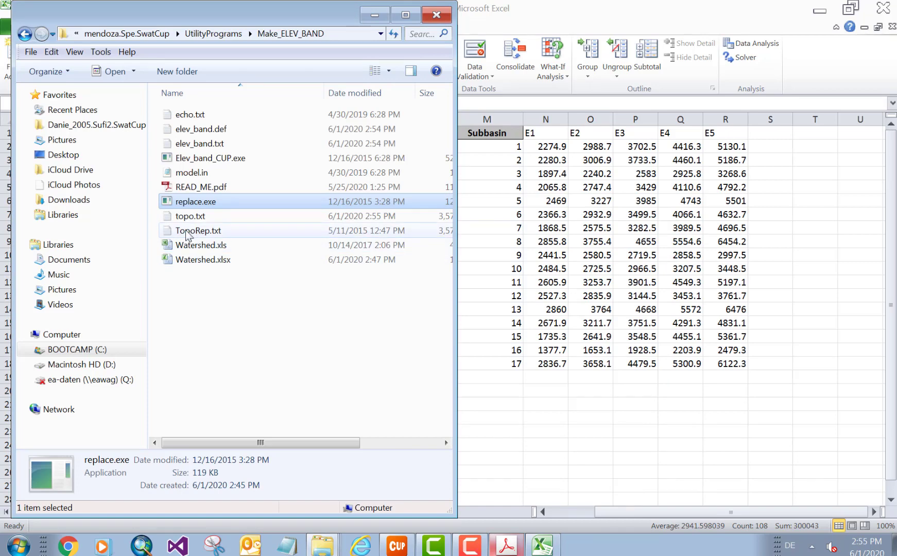
mouse_move(190, 216)
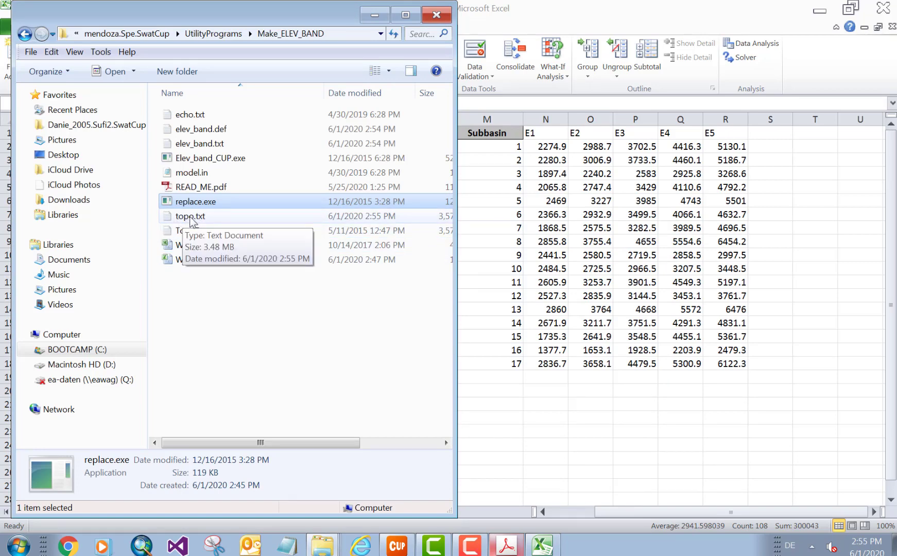
Step: Verify topo.txt has no dashes, read README step 10, and select Elev_band_CUP.exe
double_click(190, 216)
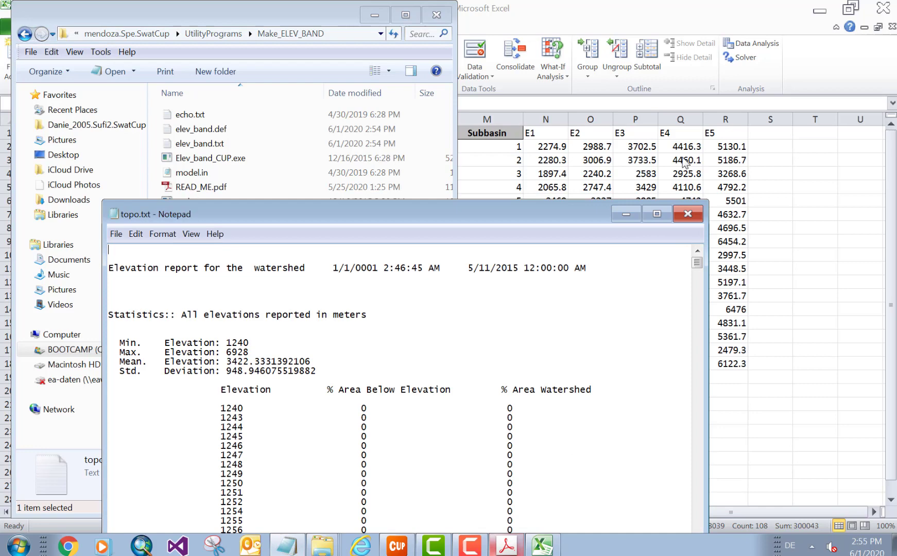
click(687, 213)
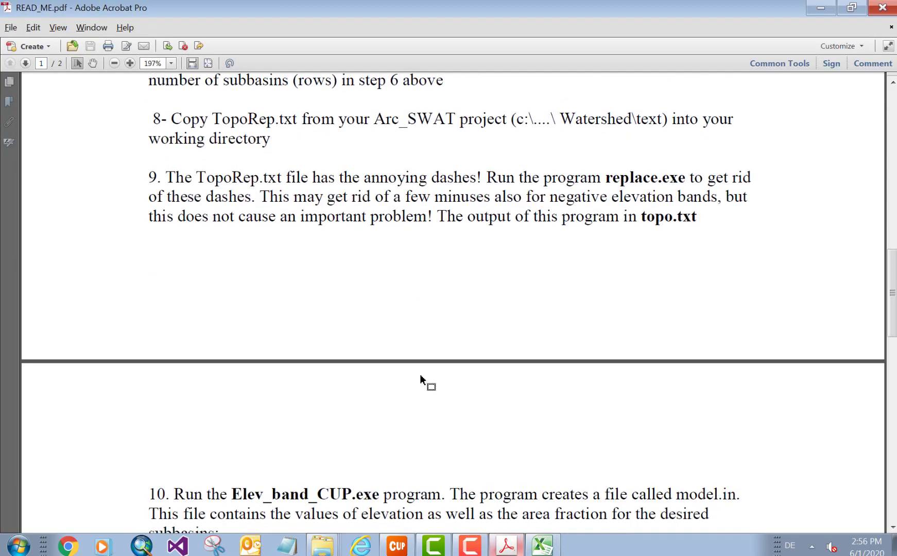
scroll(down, 3)
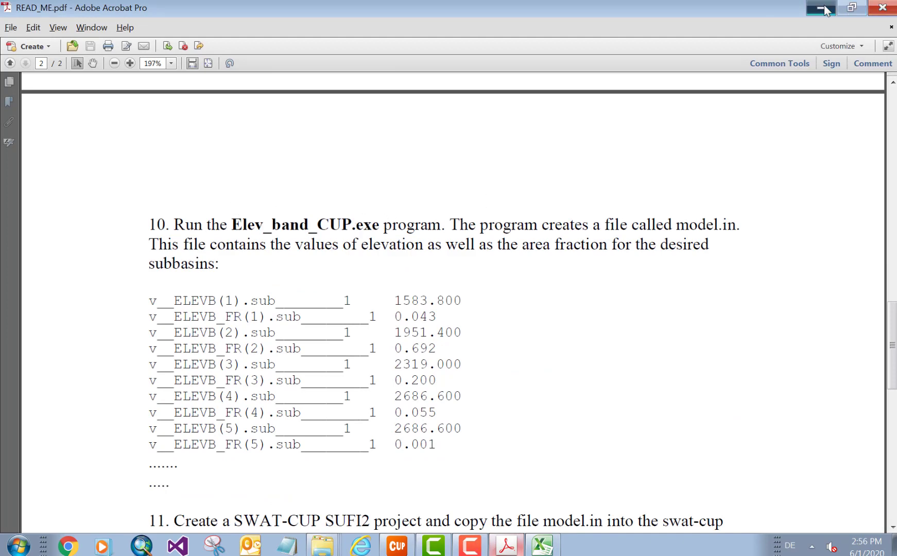
click(821, 7)
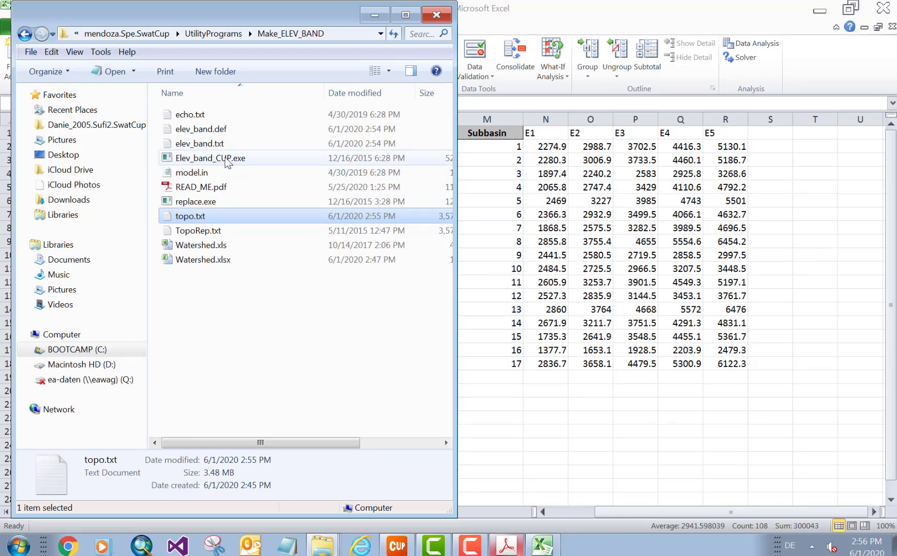
click(210, 158)
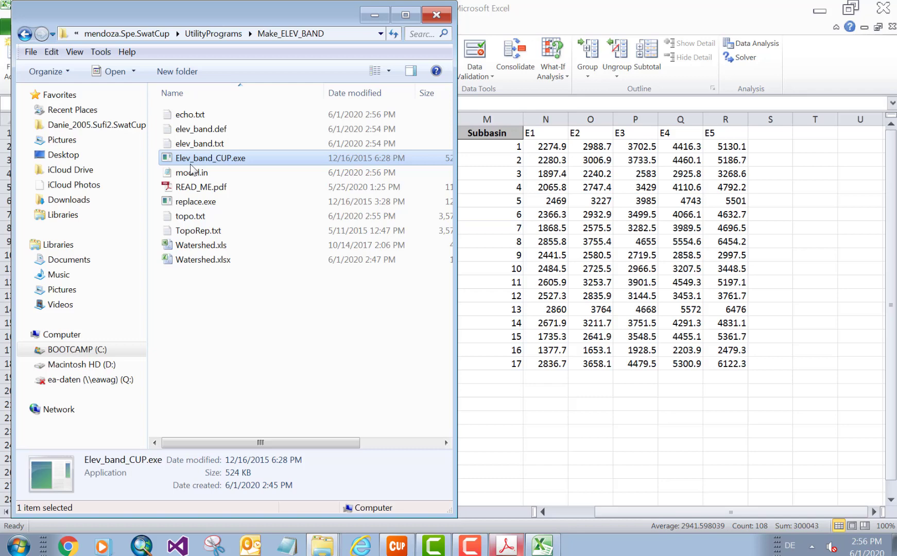
Step: Run Elev_band_CUP.exe to generate model.in and copy the new file
double_click(191, 172)
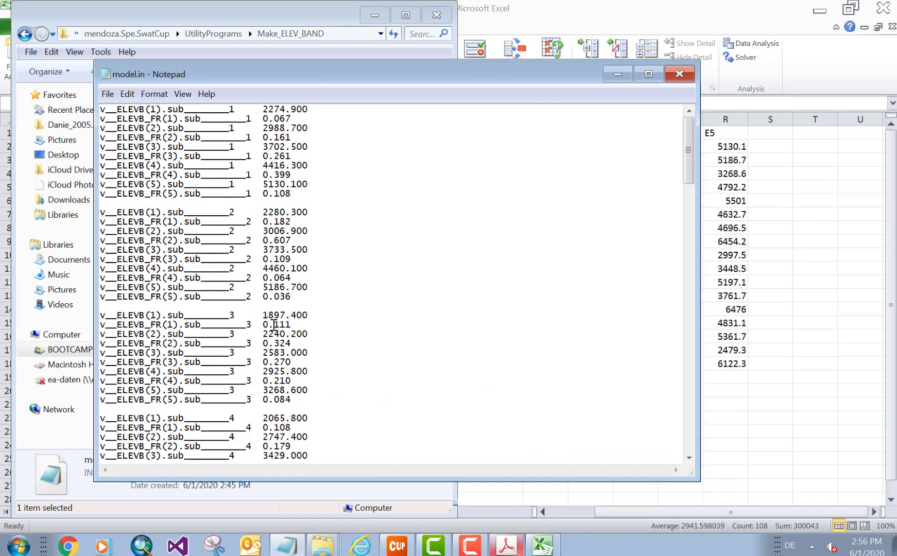
click(679, 73)
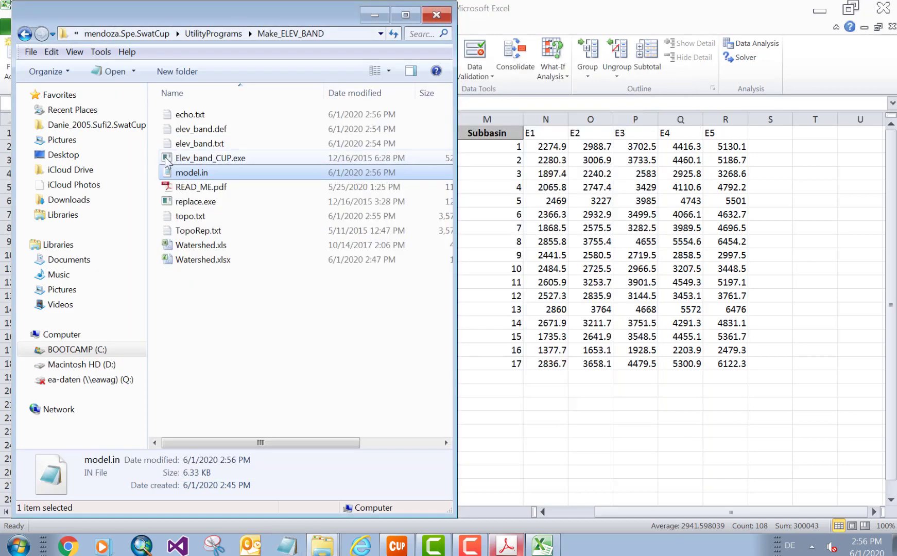
mouse_move(192, 173)
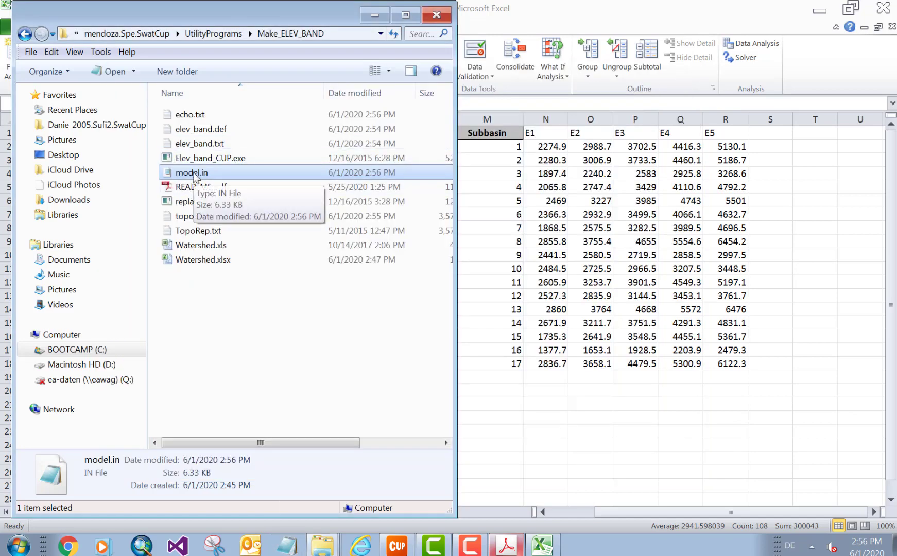
right_click(191, 172)
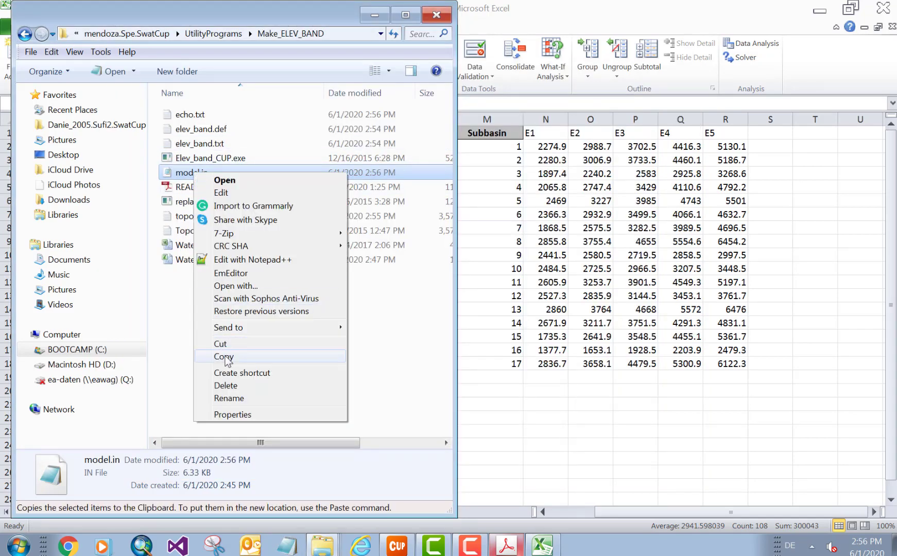
click(223, 356)
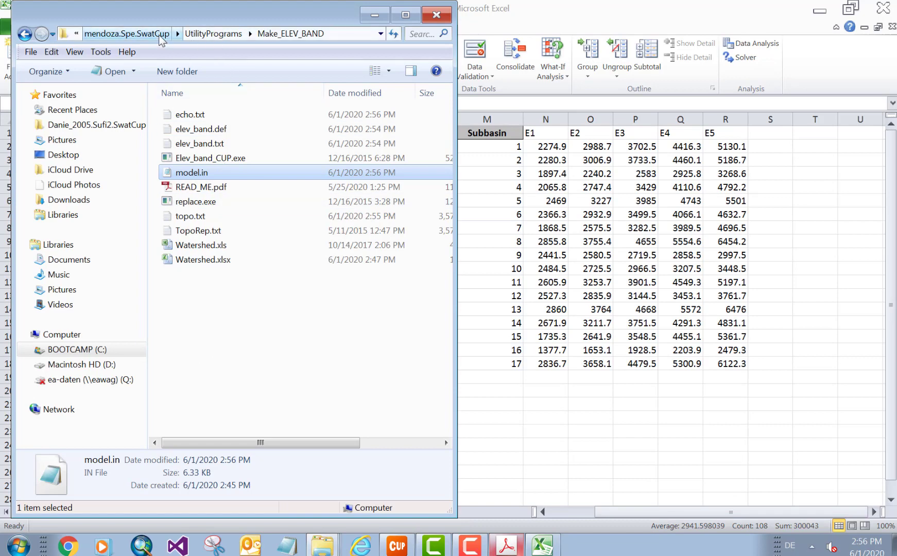
Step: Paste model.in into mendoza.Spe.SwatCup, overwriting the older 26-byte version
click(127, 33)
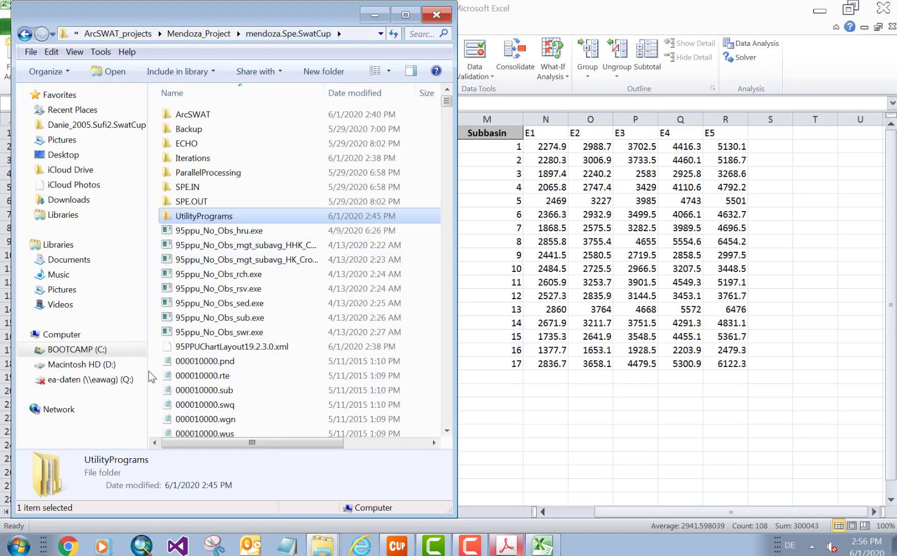
mouse_move(159, 395)
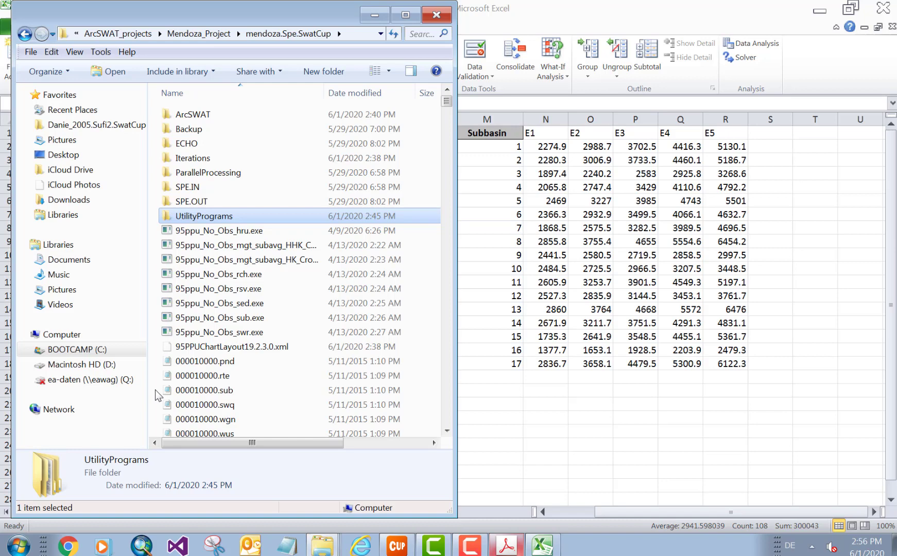
right_click(246, 395)
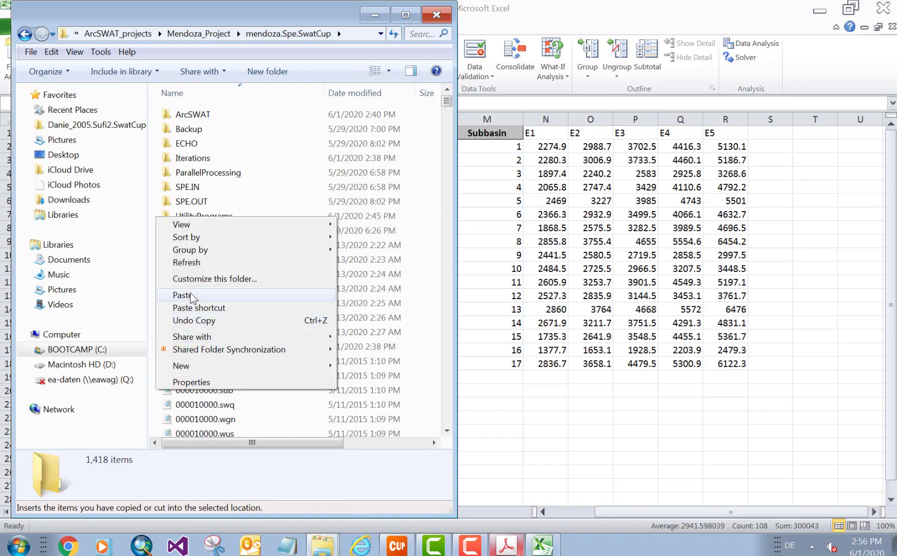
click(182, 295)
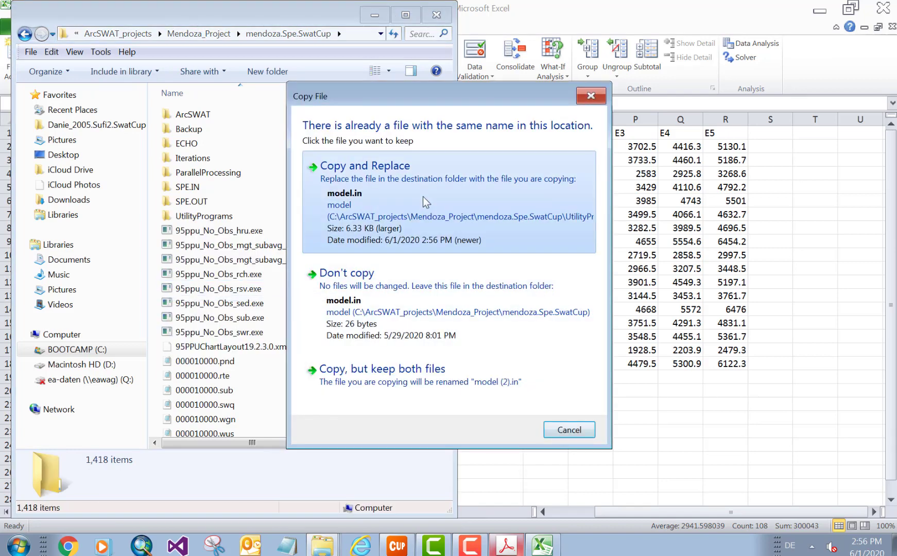
click(364, 165)
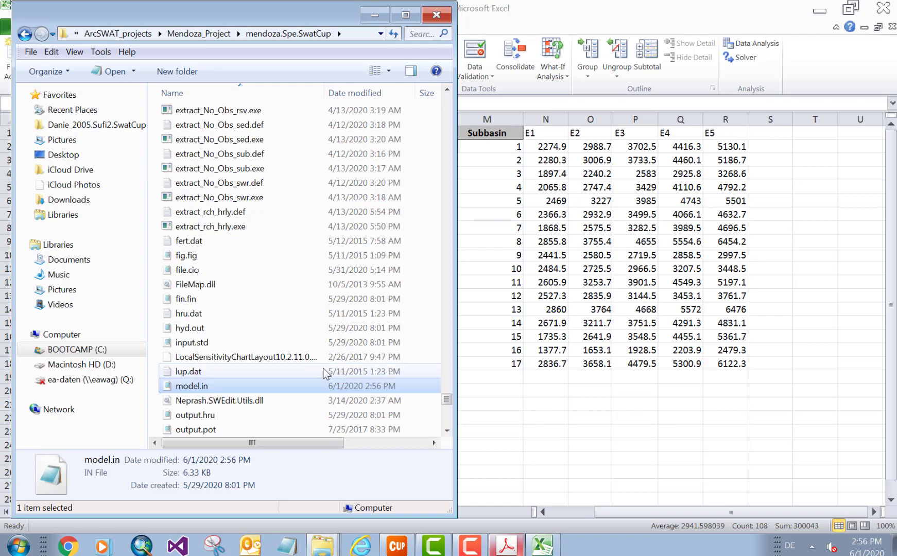
Step: Inspect the new model.in contents in Notepad
scroll(down, 3)
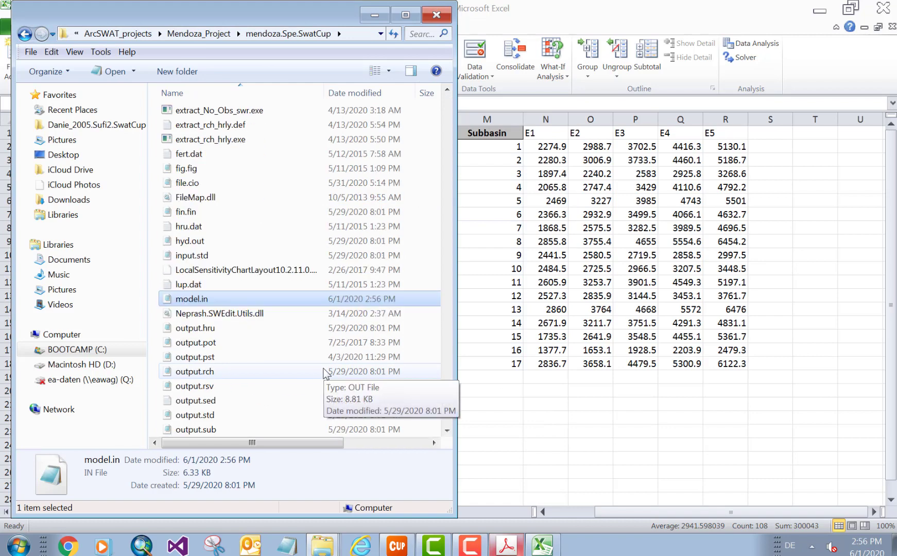
scroll(up, 3)
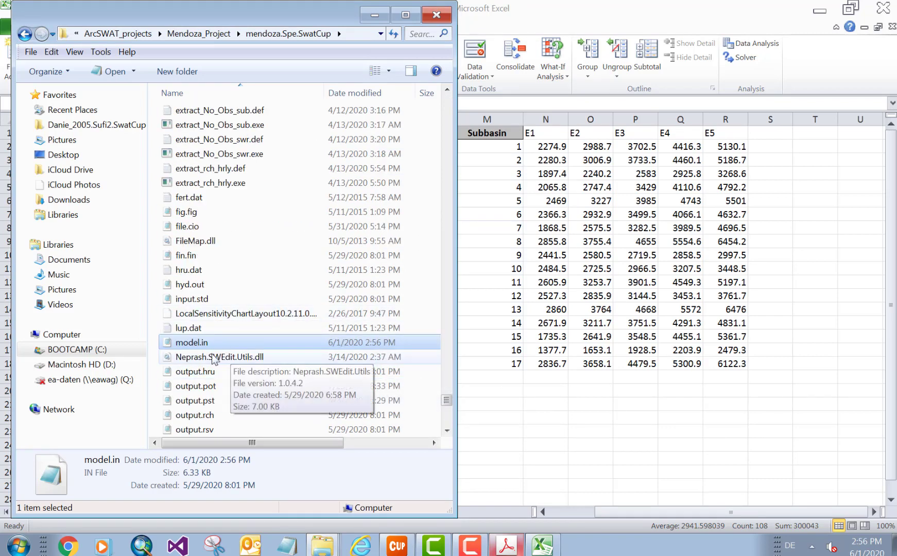
double_click(191, 342)
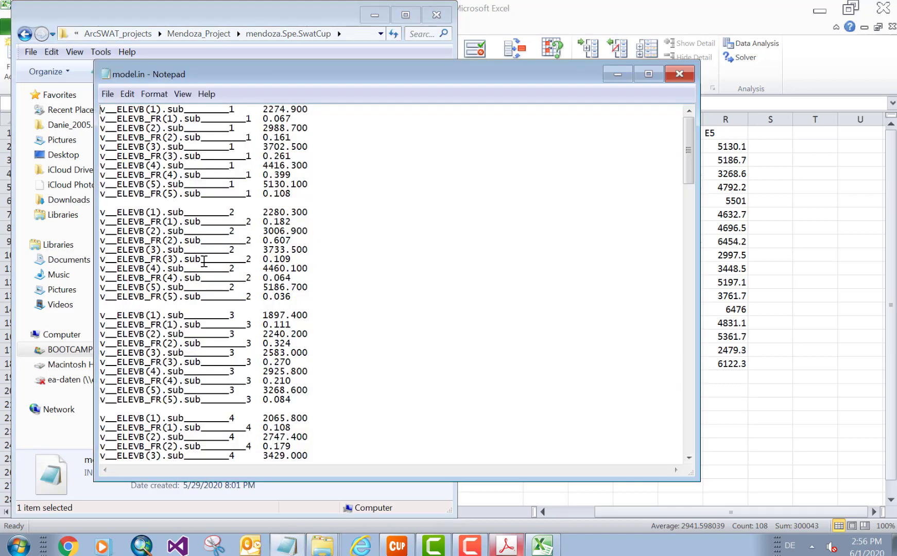
mouse_move(231, 178)
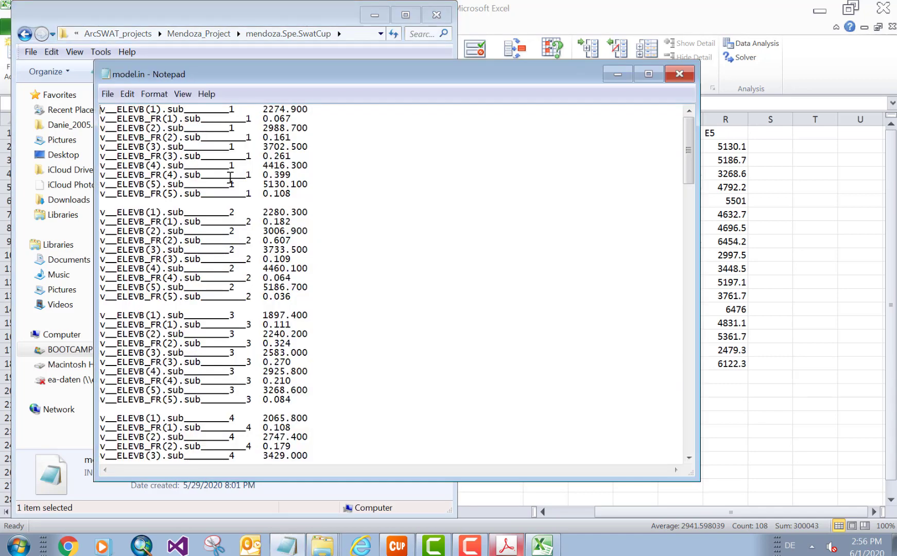
mouse_move(680, 84)
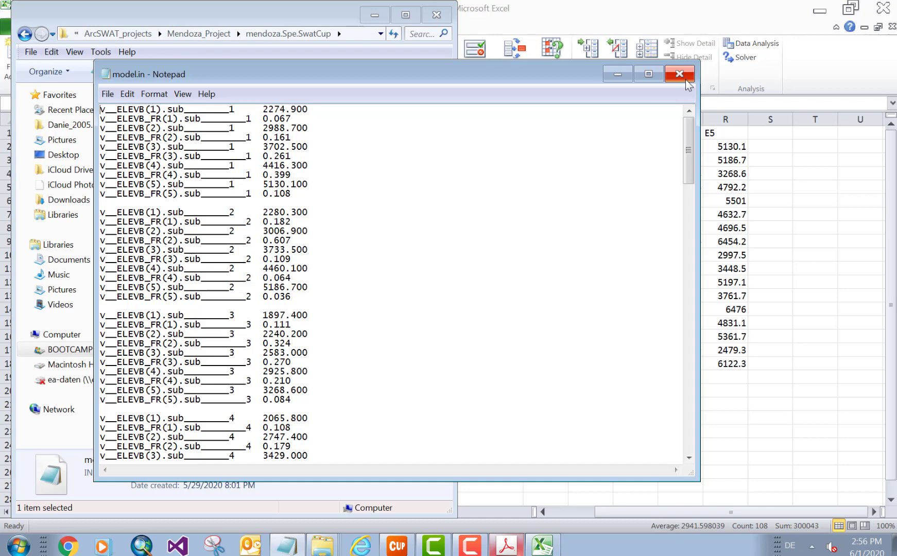
click(679, 74)
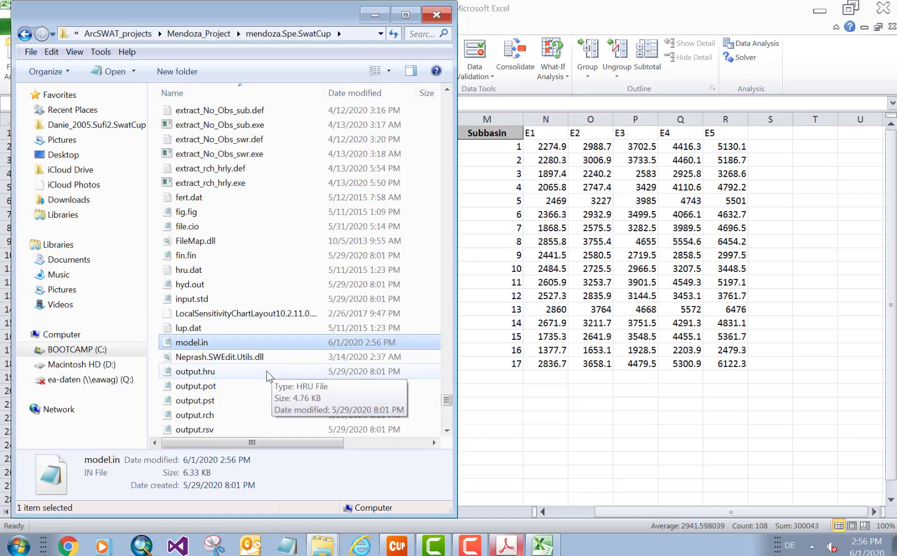
mouse_move(201, 345)
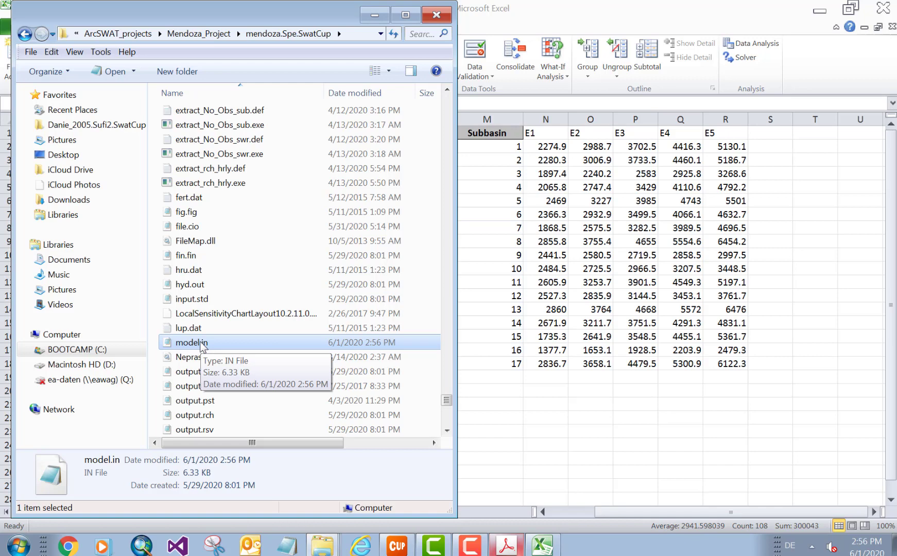
mouse_move(439, 347)
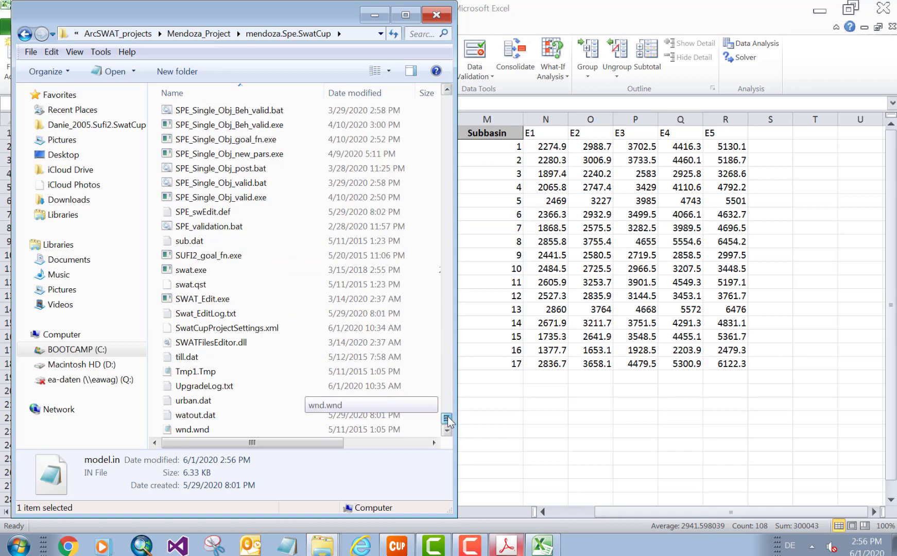
Step: Run SWAT_Edit.exe to apply model.in, then open 000010000.sub
click(203, 299)
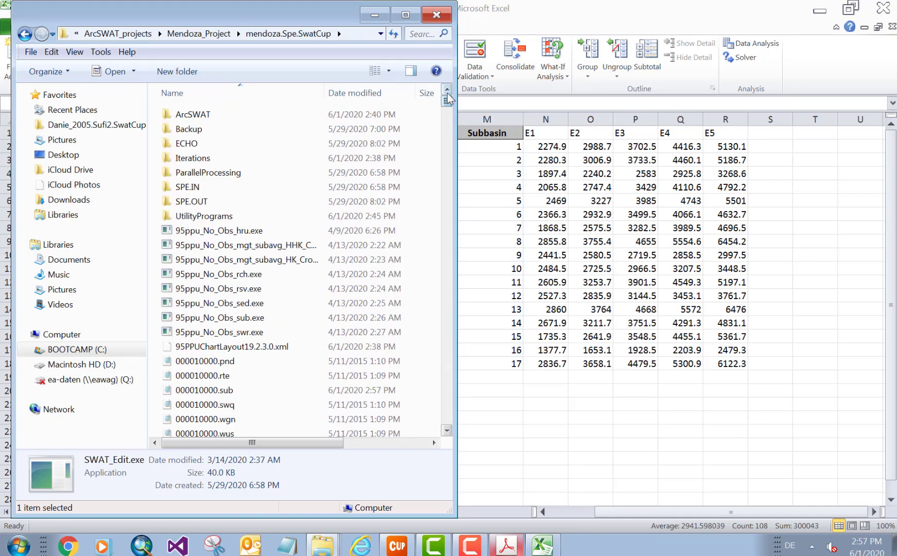
scroll(down, 3)
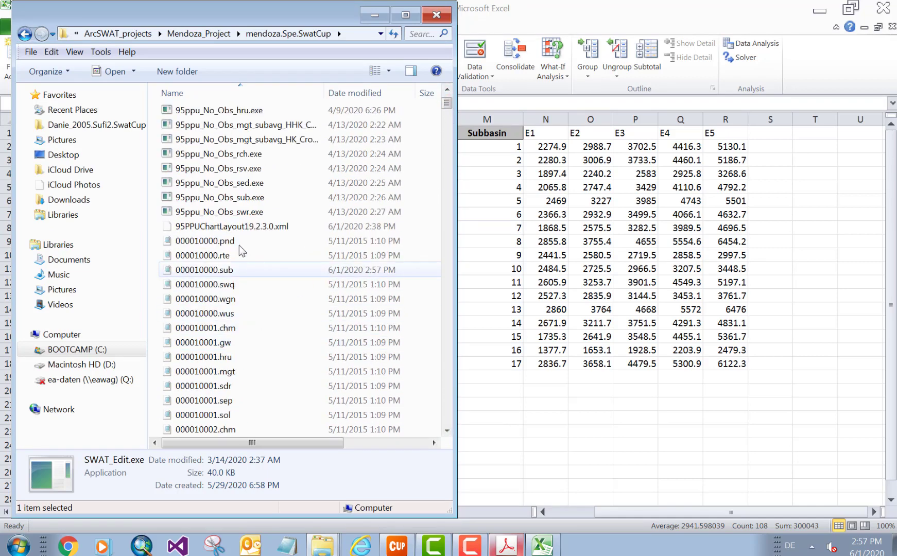
double_click(204, 269)
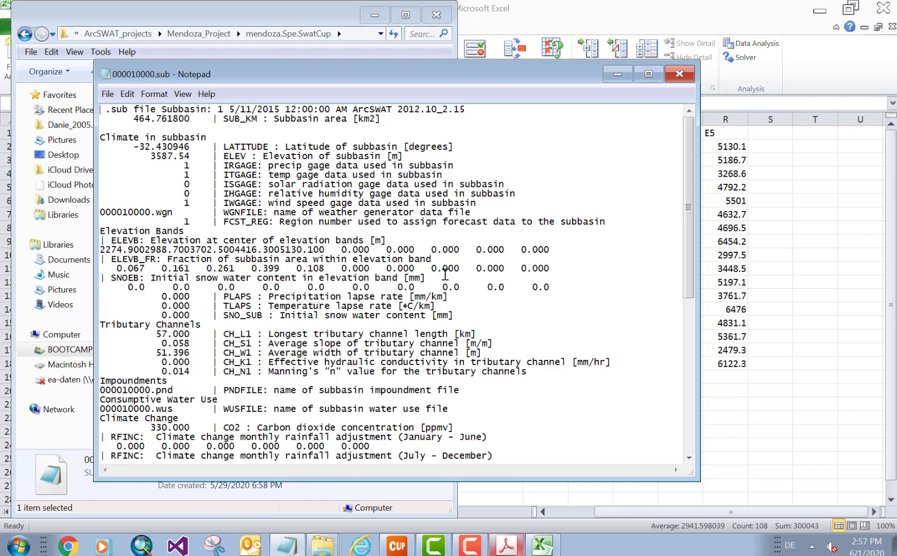
mouse_move(518, 270)
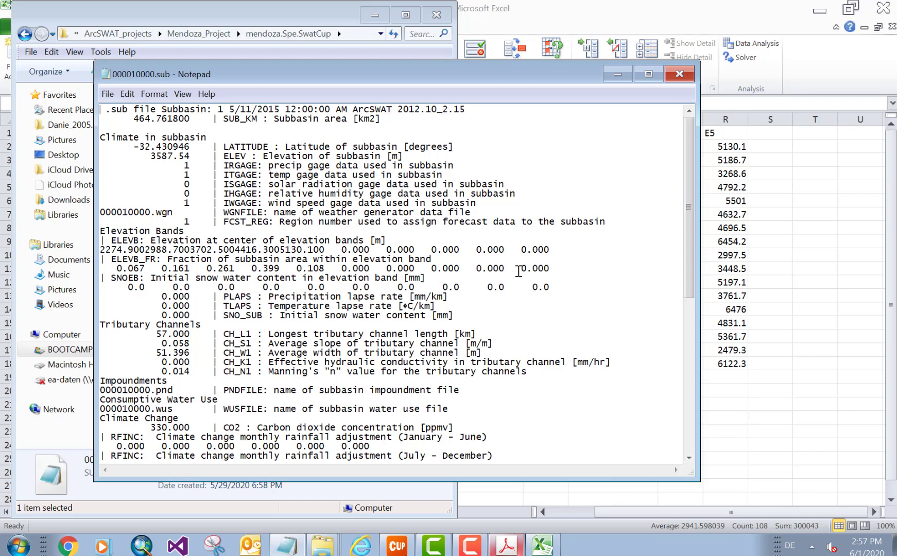
mouse_move(236, 265)
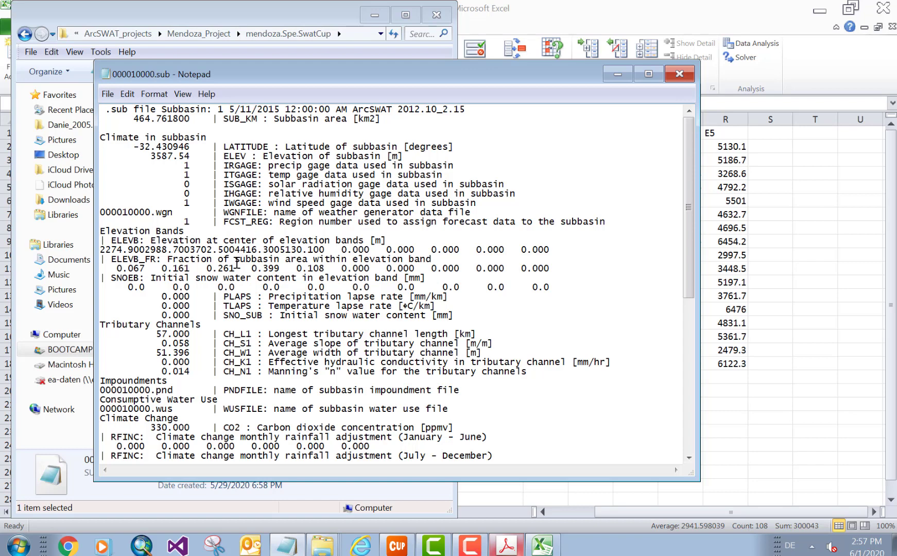
mouse_move(201, 298)
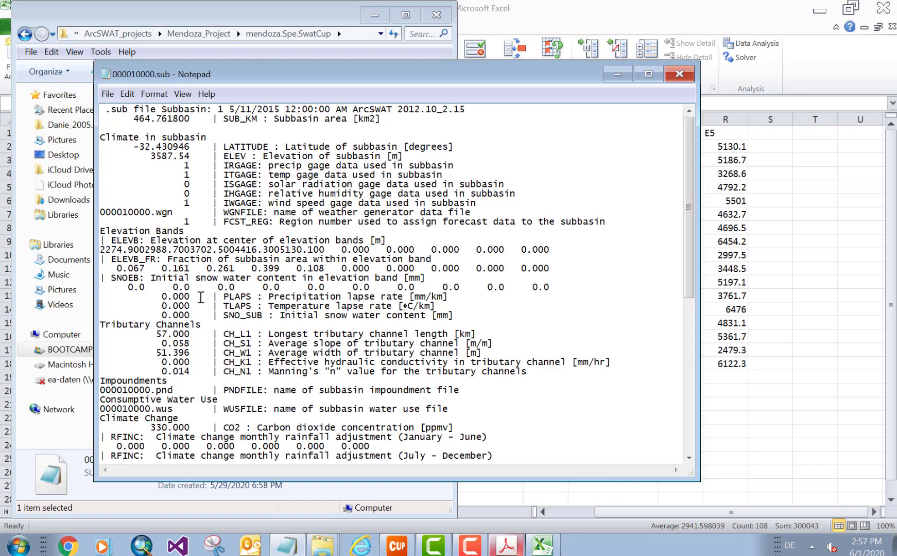
mouse_move(241, 307)
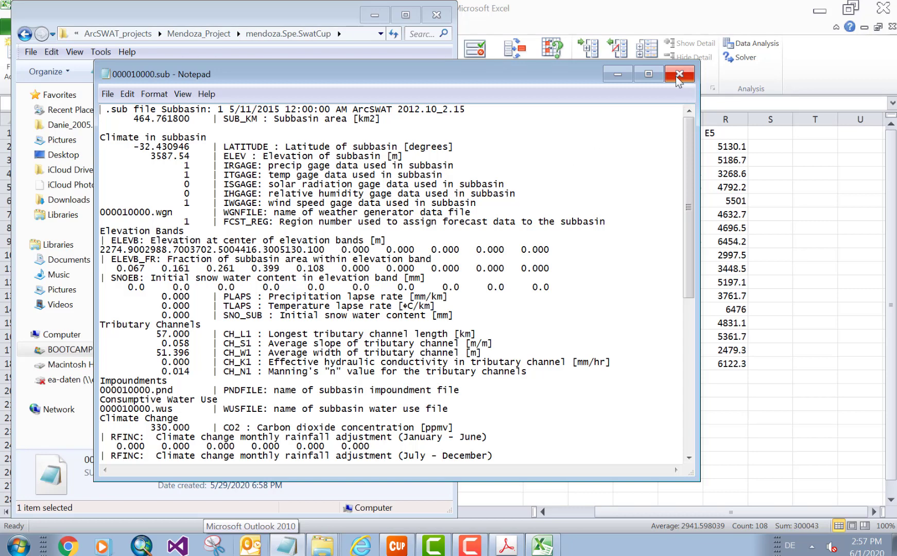
Step: Close 000010000.sub after checking its ELEVB and ELEVB_FR lines
click(679, 73)
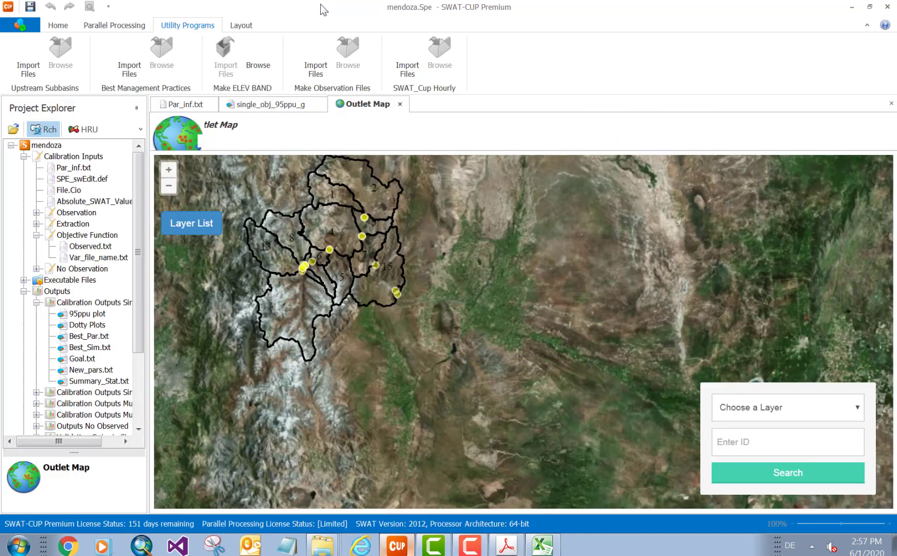
Step: Copy the PLAPS/TLAPS example lines in Par_inf.txt and enter v__TLAPS.sub -8 -4 near the top
click(183, 104)
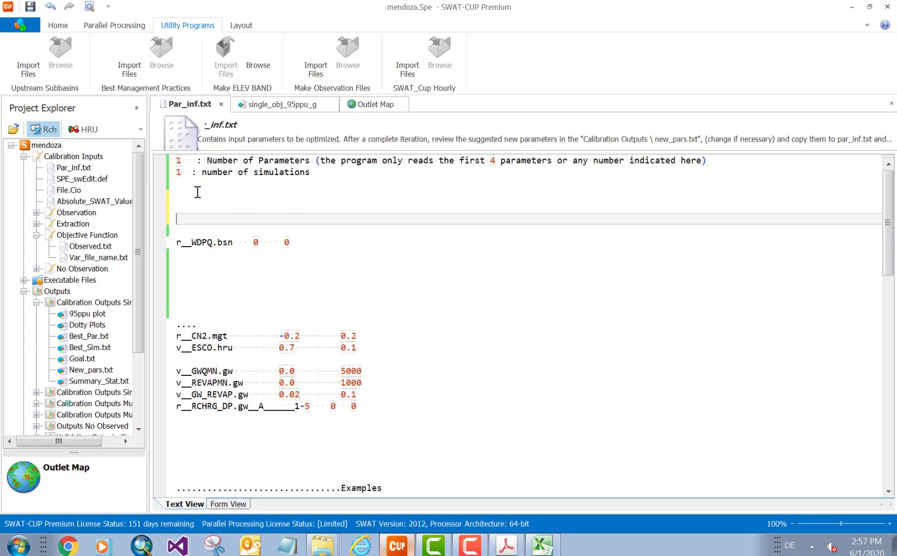
mouse_move(217, 200)
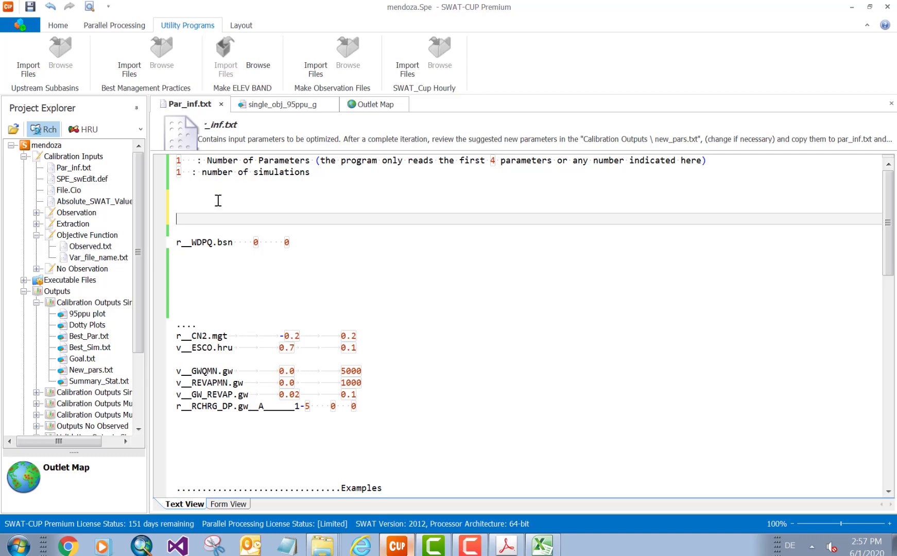
scroll(down, 3)
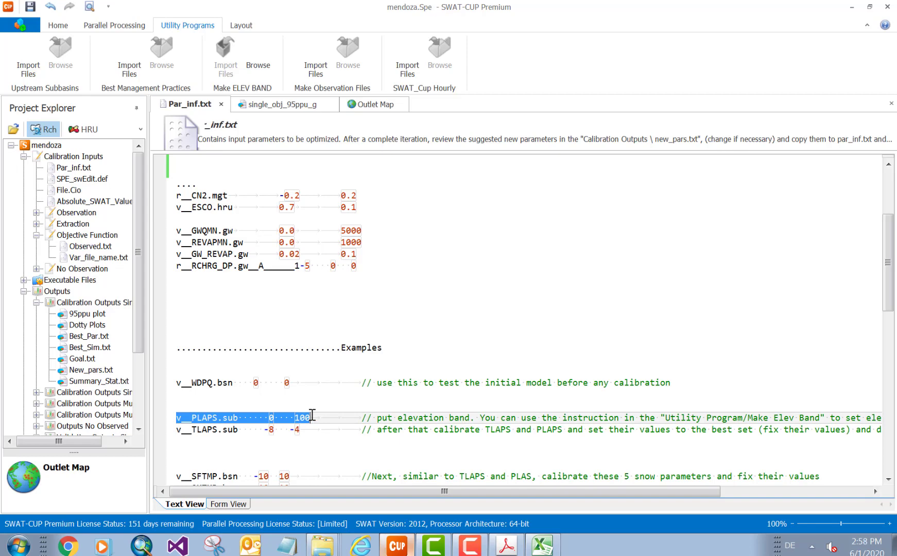
scroll(up, 3)
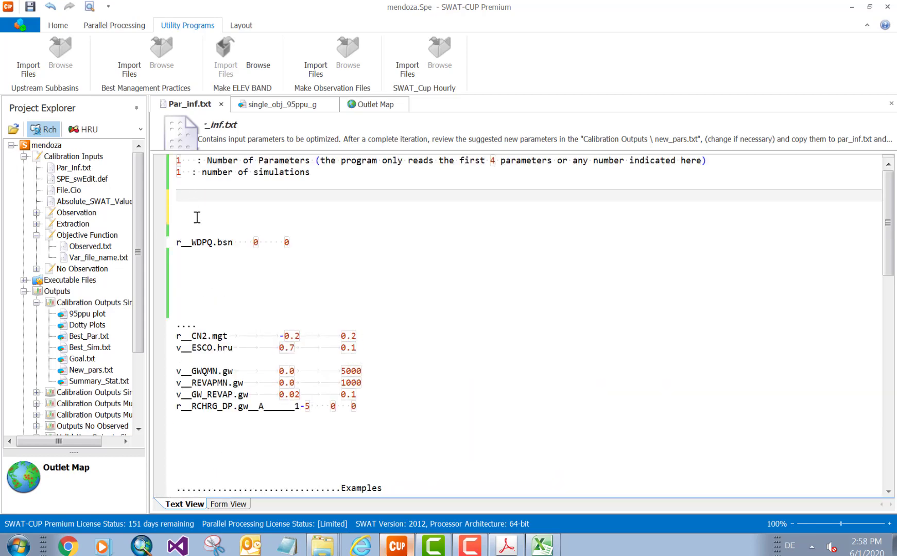
scroll(down, 3)
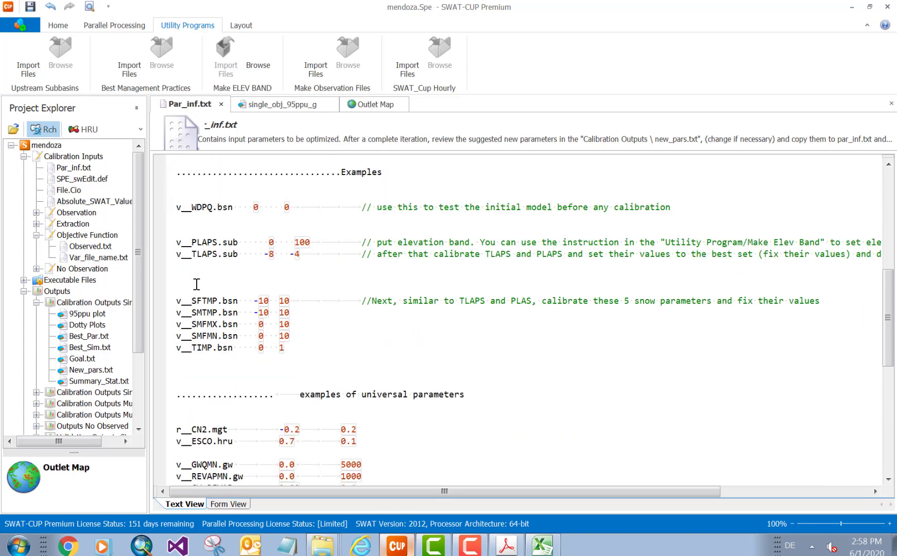
double_click(206, 253)
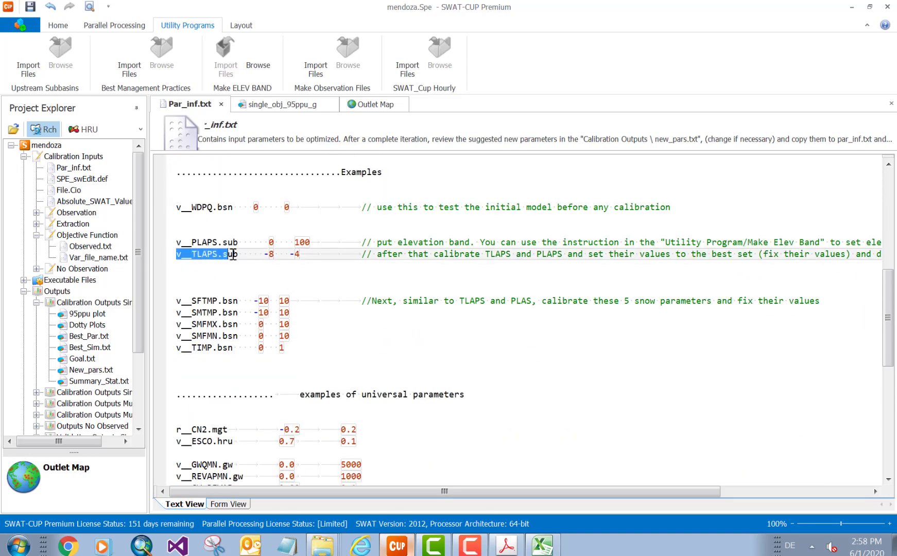
scroll(up, 3)
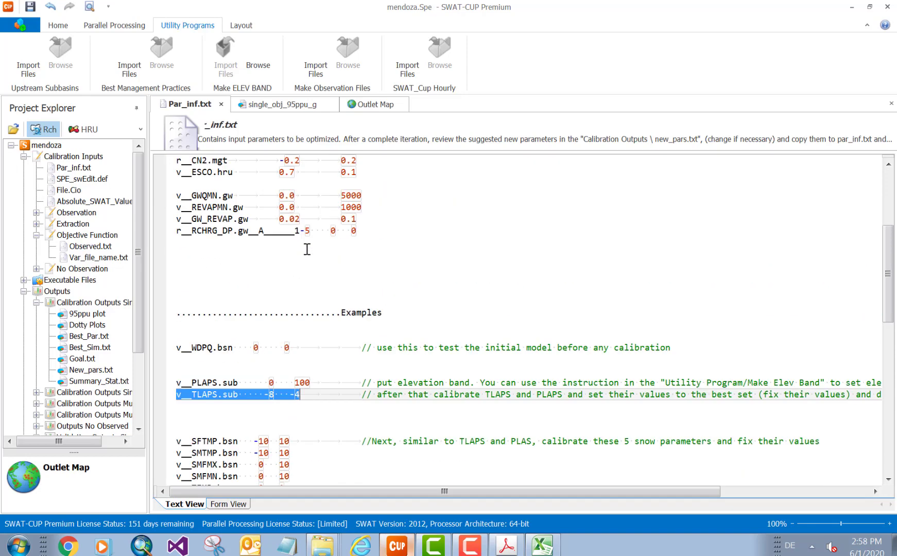
scroll(up, 3)
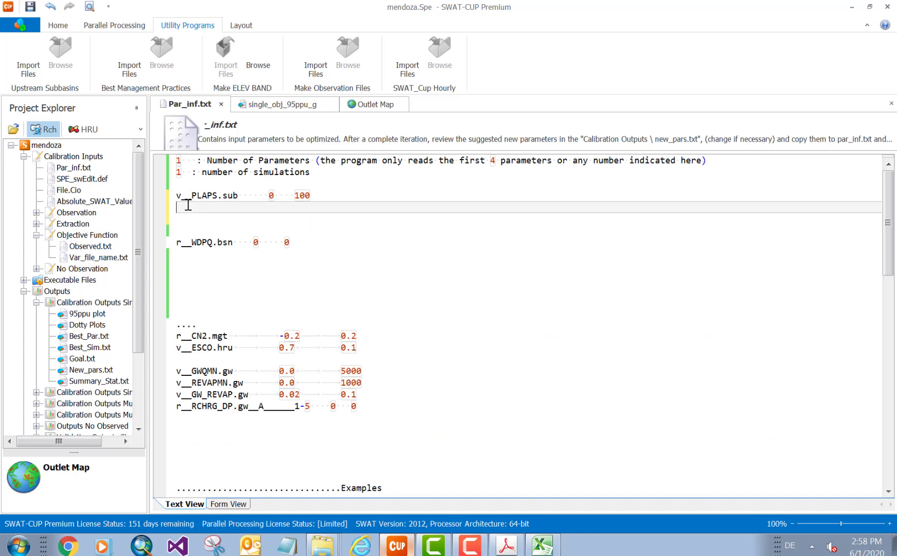
text(v__TLAPS.sub	-8	-4)
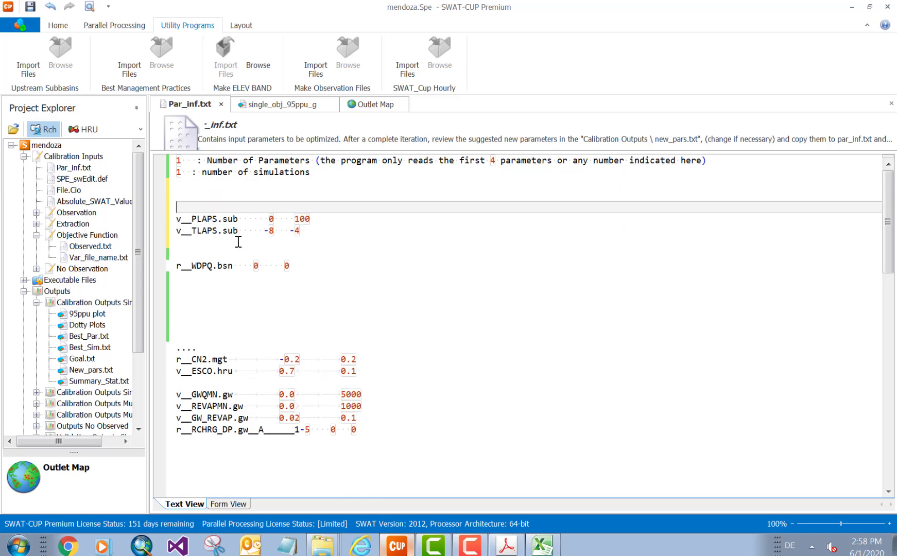
mouse_move(222, 256)
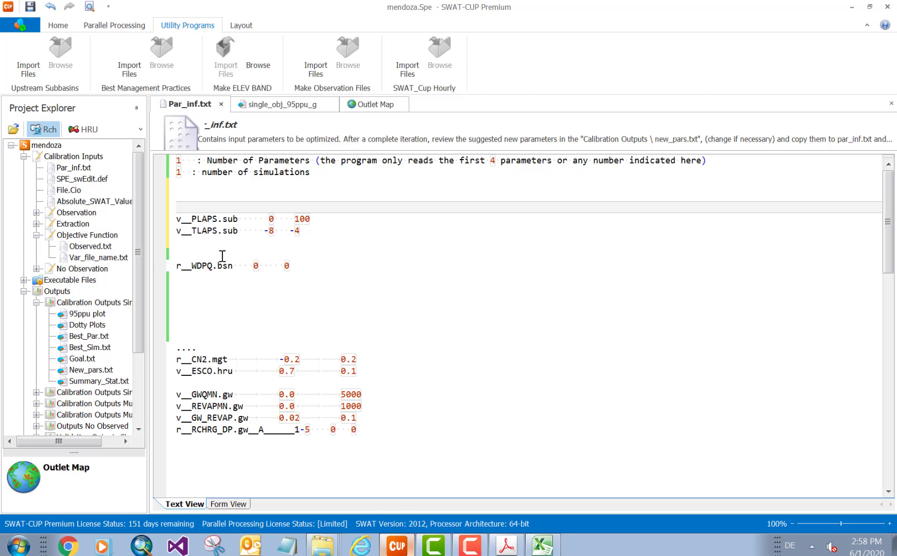